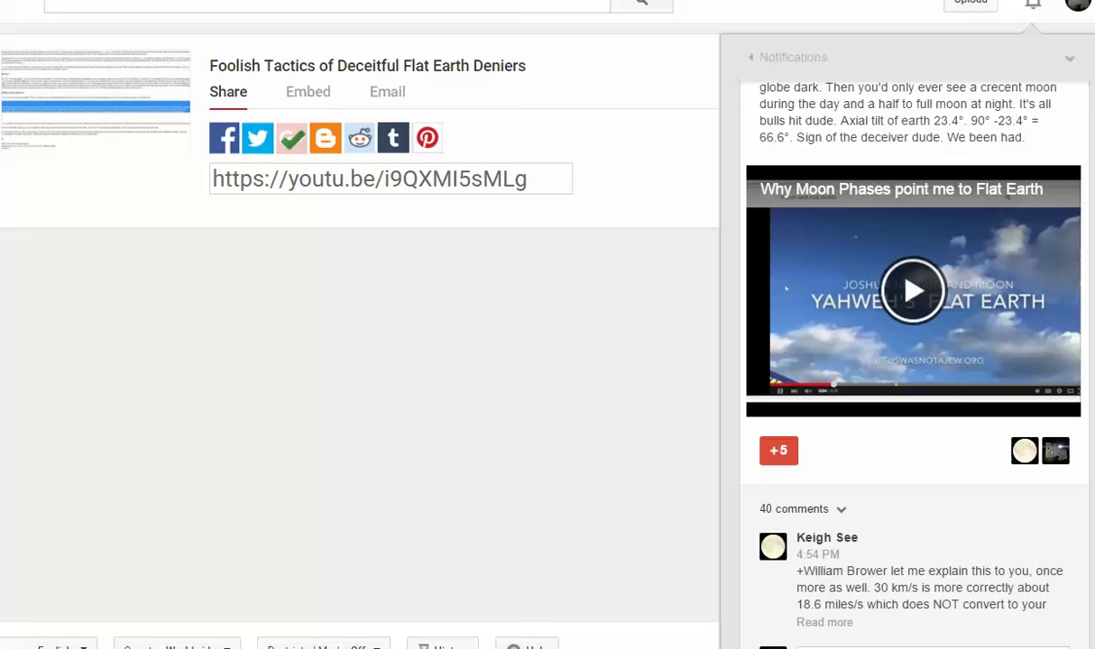
pyautogui.moveTo(234, 77)
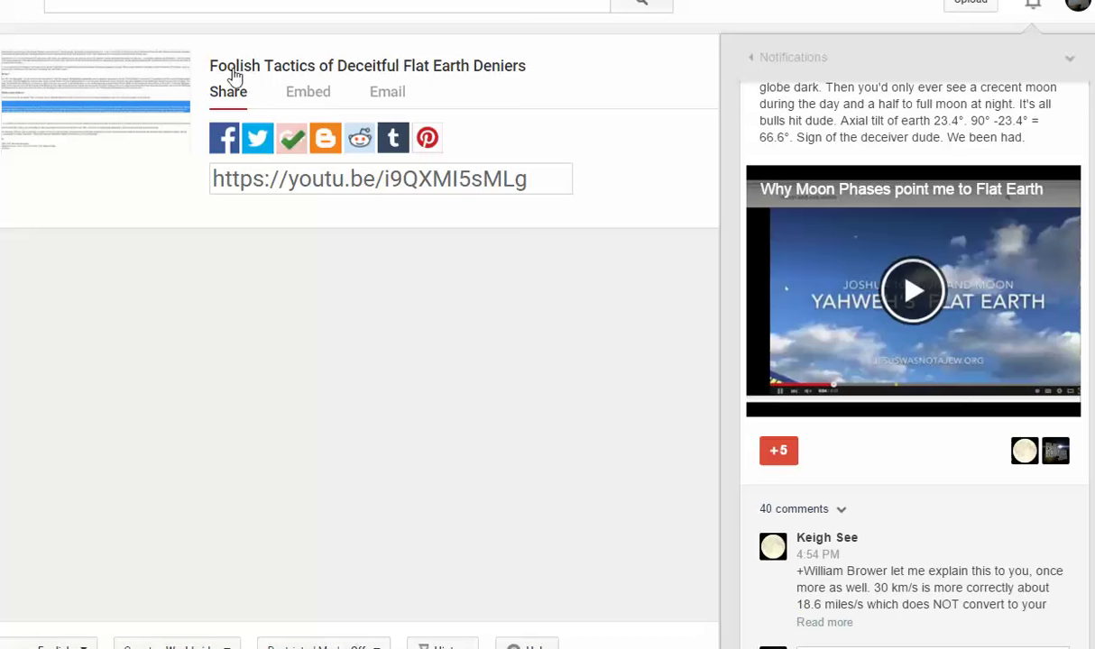
pyautogui.moveTo(433, 56)
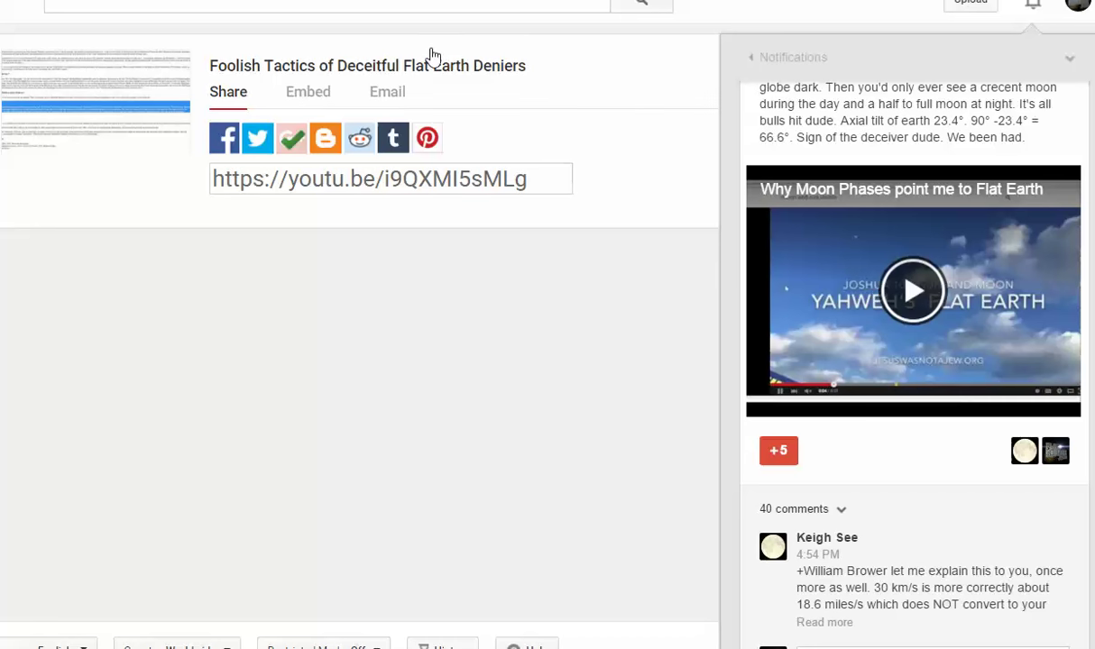
pyautogui.moveTo(902, 378)
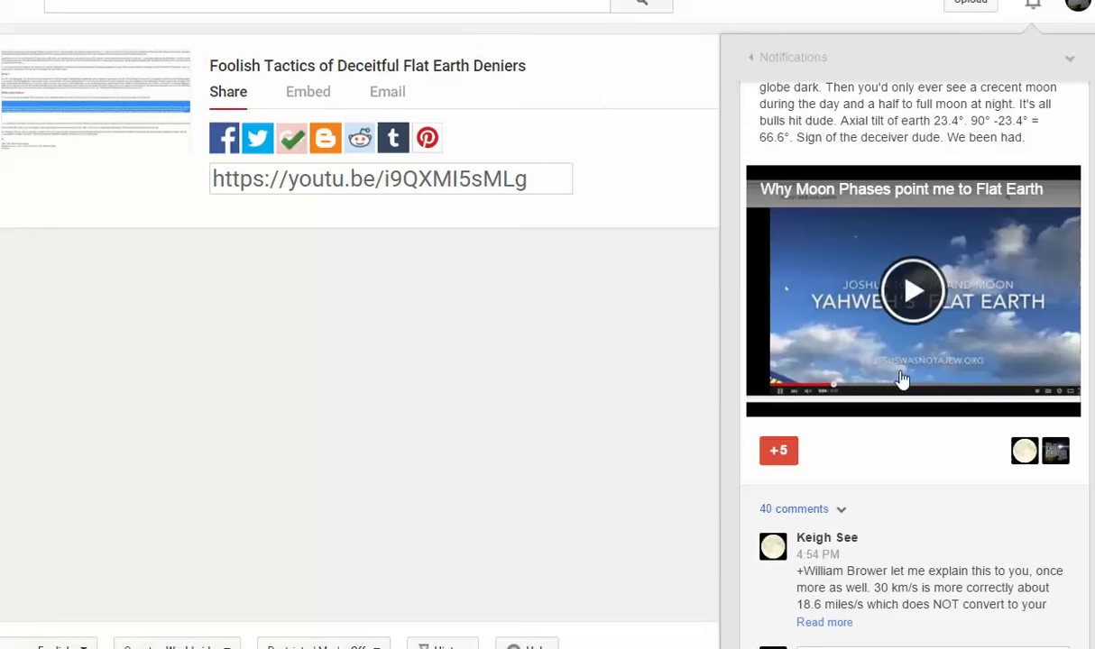
pyautogui.moveTo(859, 552)
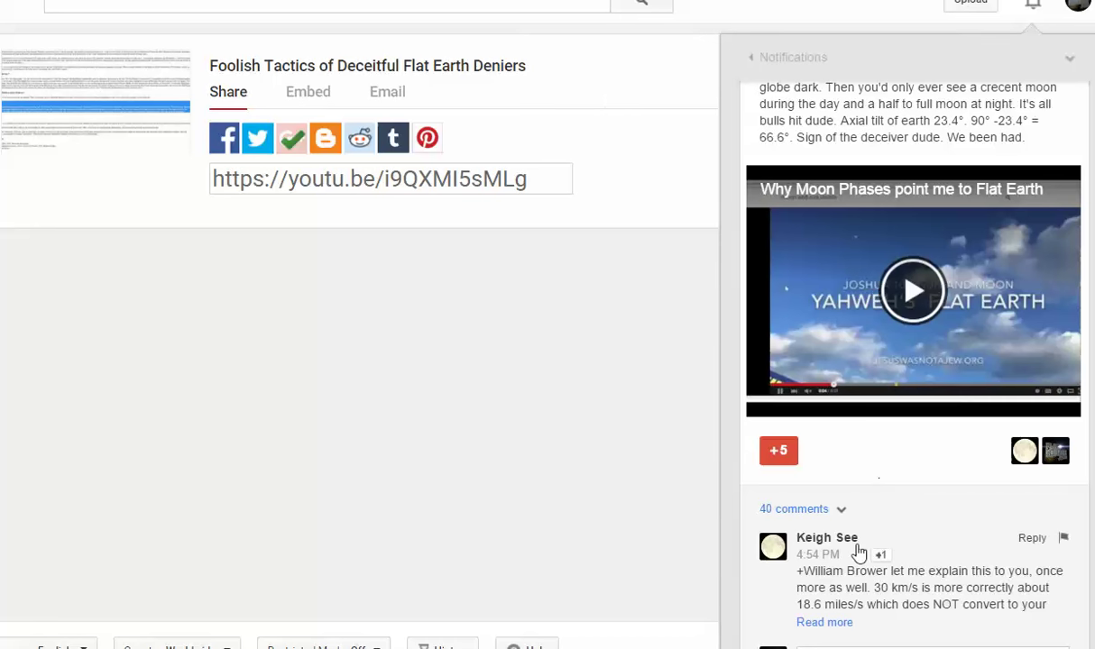
pyautogui.moveTo(848, 552)
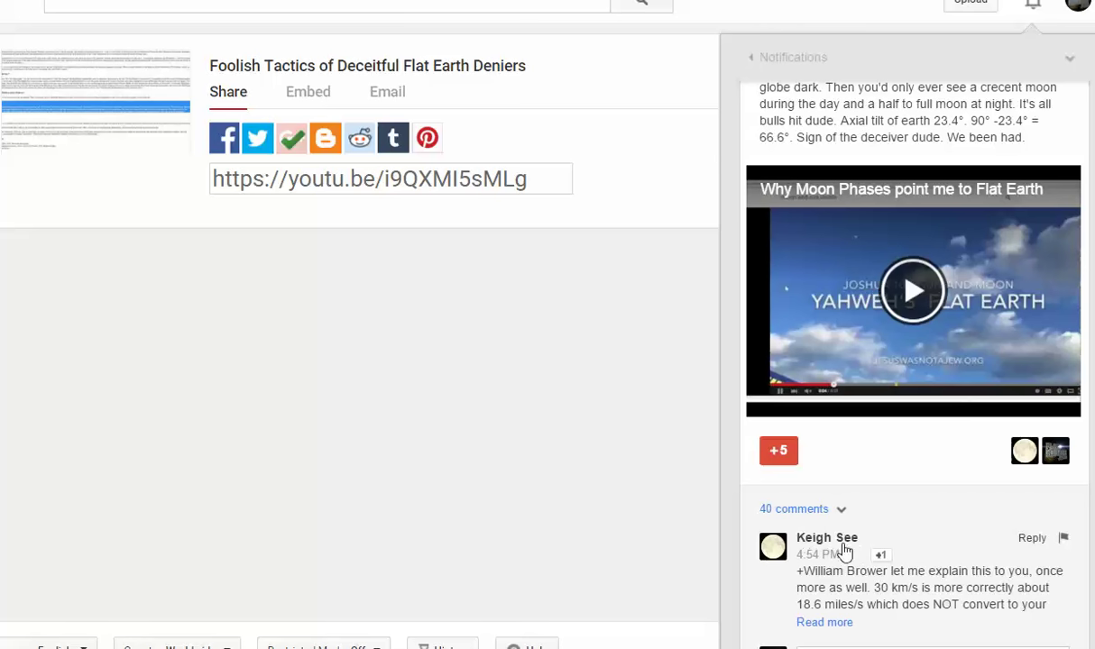
pyautogui.moveTo(855, 558)
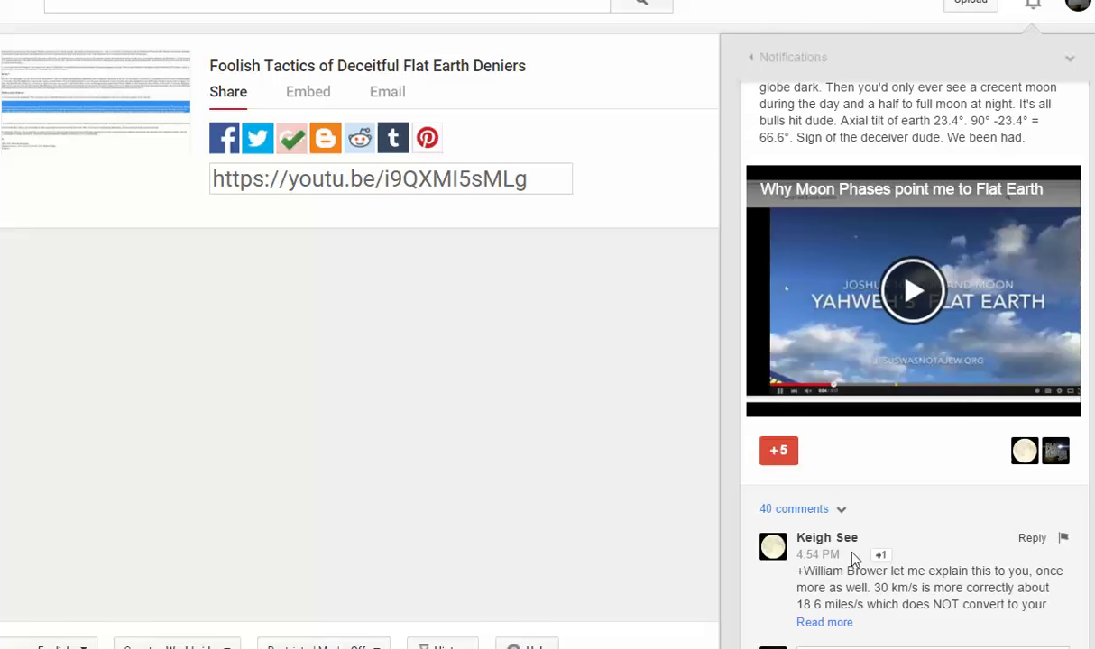
pyautogui.moveTo(1014, 169)
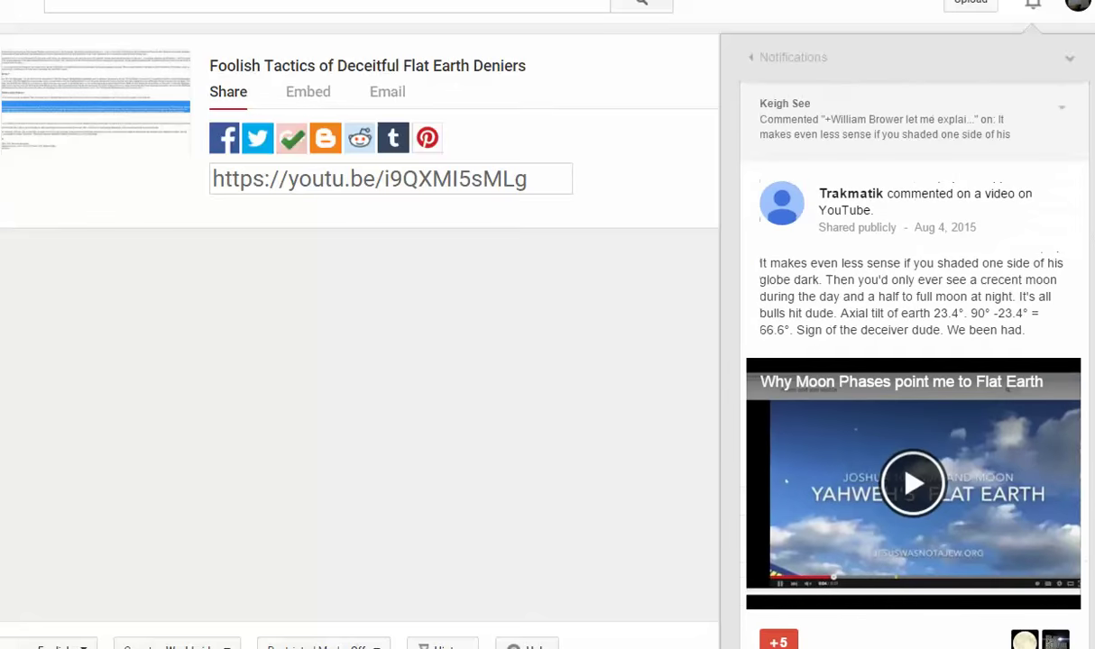
pyautogui.moveTo(758, 155)
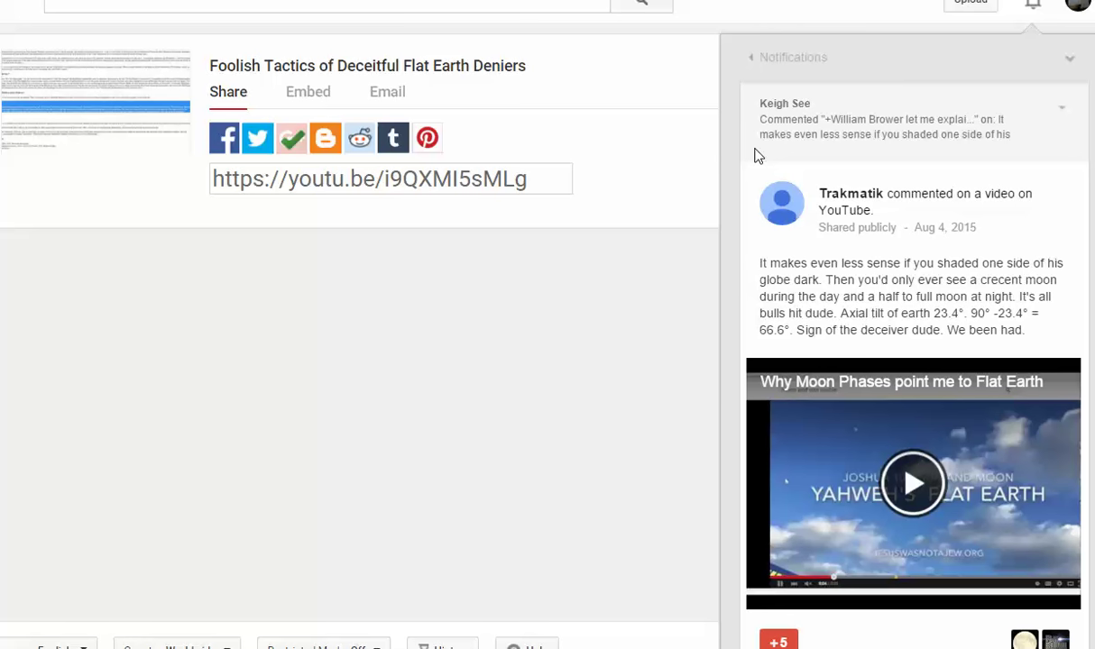
pyautogui.moveTo(999, 202)
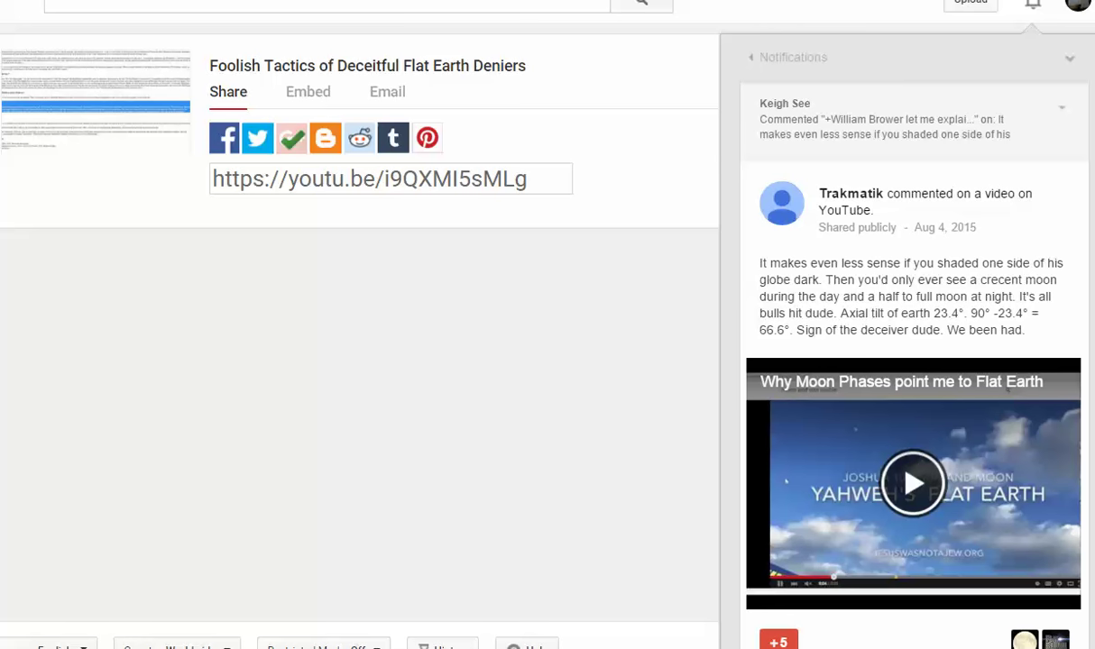
pyautogui.moveTo(1040, 259)
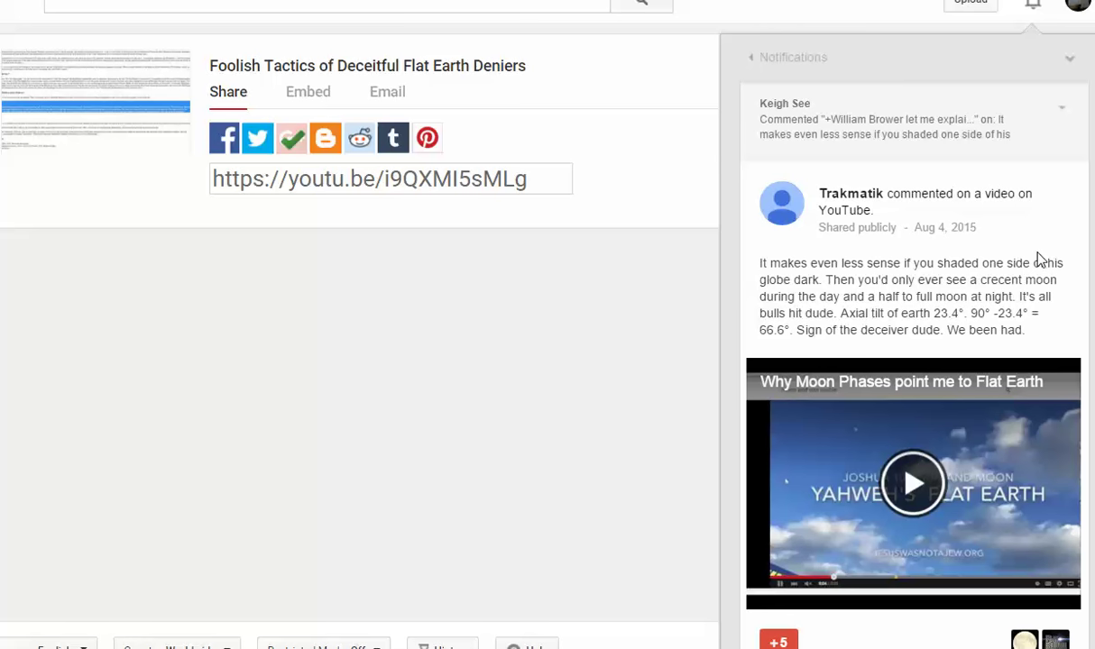
pyautogui.moveTo(1061, 119)
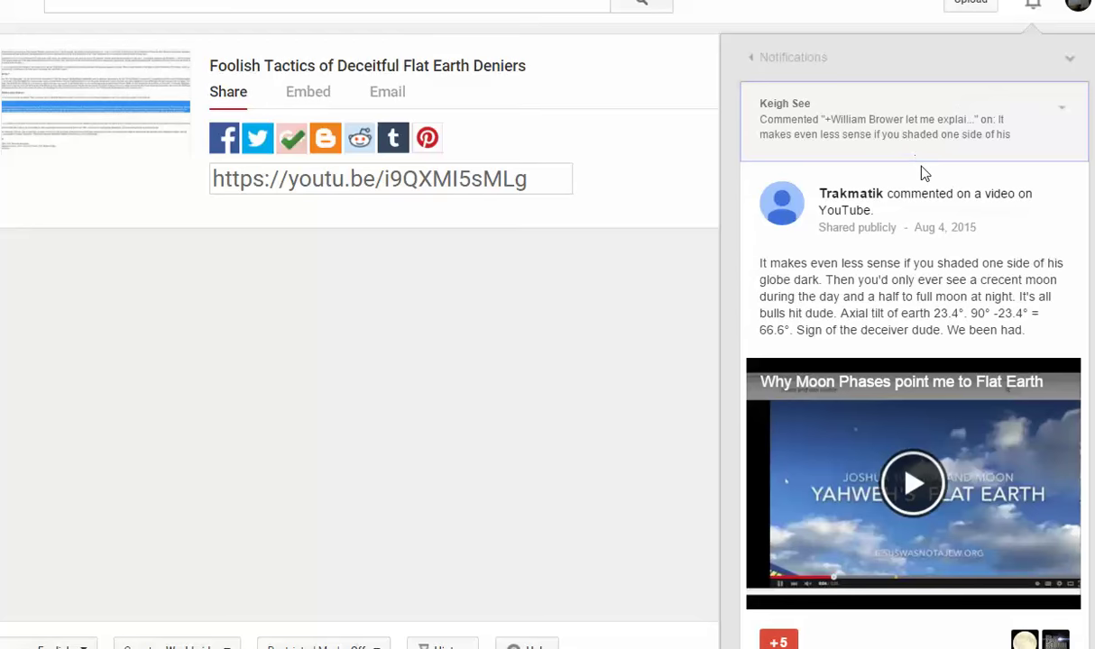
pyautogui.moveTo(919, 260)
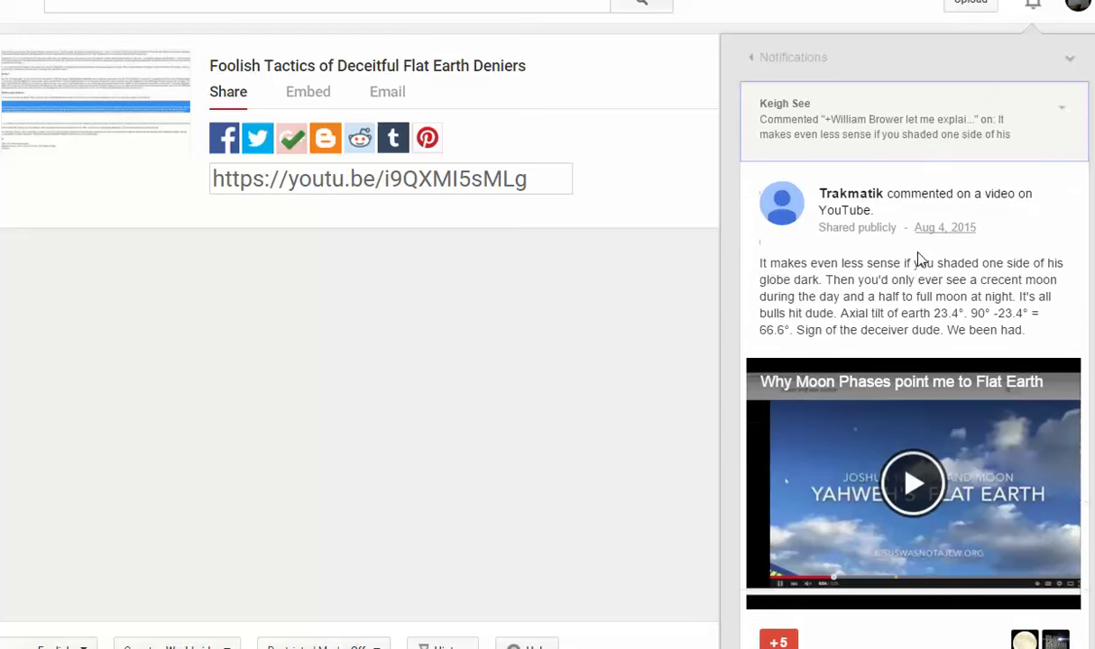
pyautogui.moveTo(761, 267)
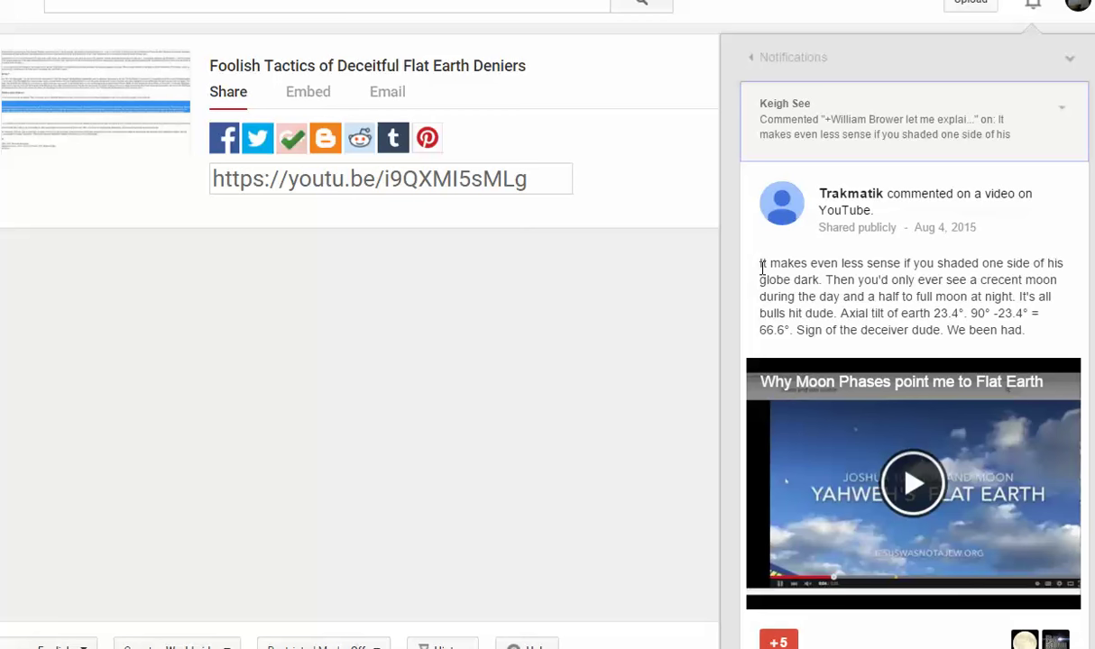
# Expand all 40 comments and pick out the 18.5 and 66600 mph figures in SagDec15's speed reply.
pyautogui.scroll(-3)
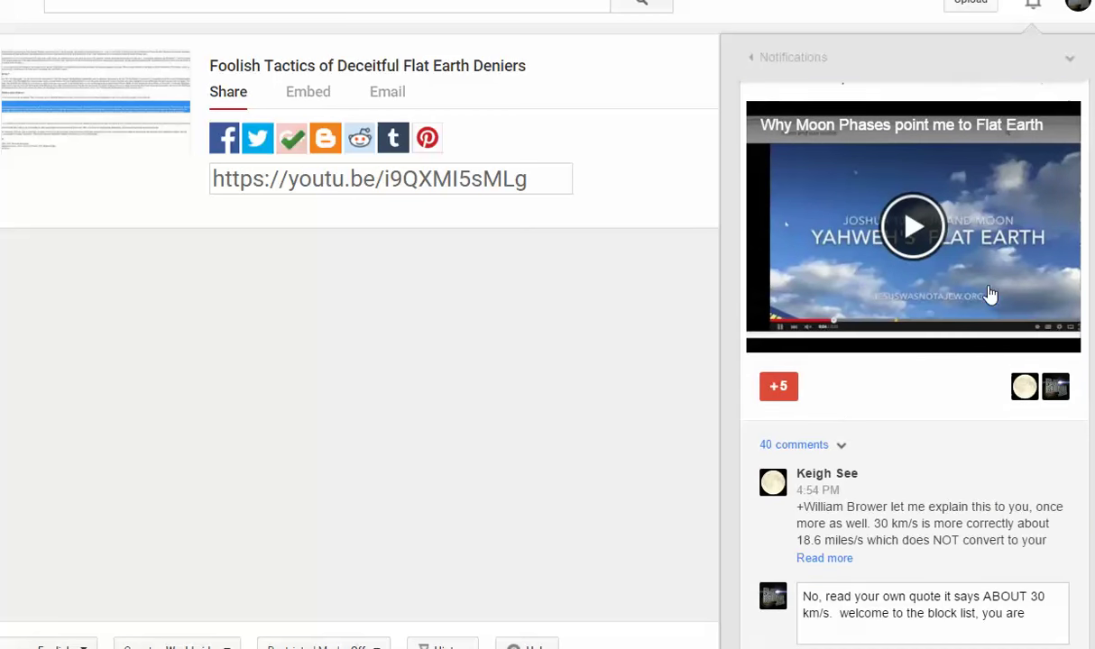
pyautogui.click(794, 444)
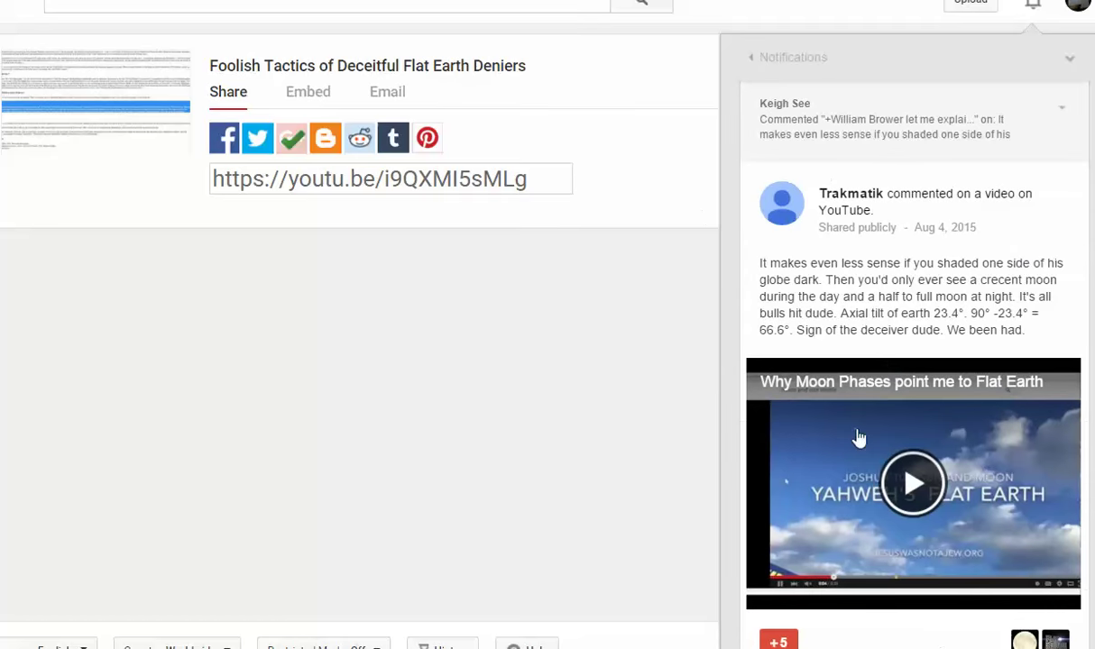
pyautogui.moveTo(801, 327)
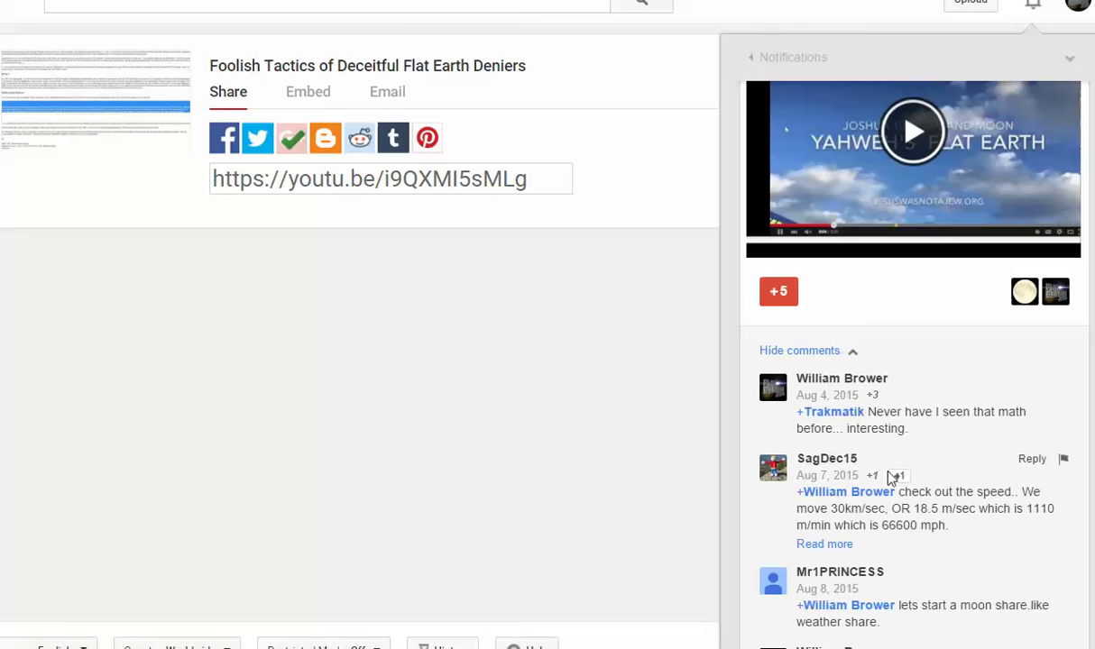
pyautogui.doubleClick(916, 508)
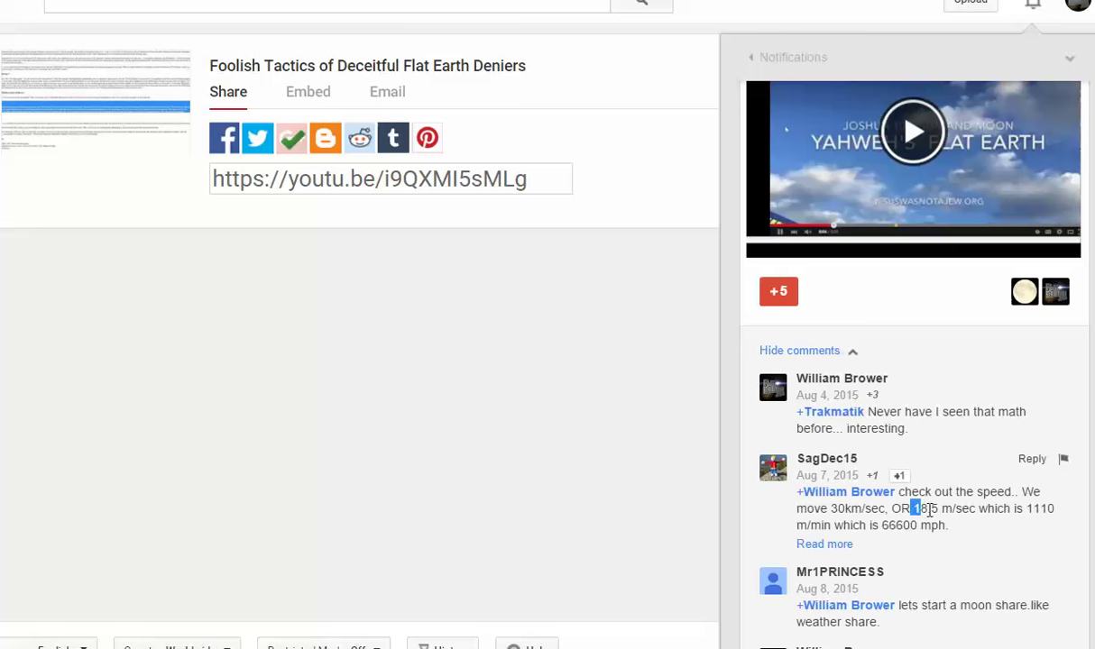
pyautogui.doubleClick(923, 509)
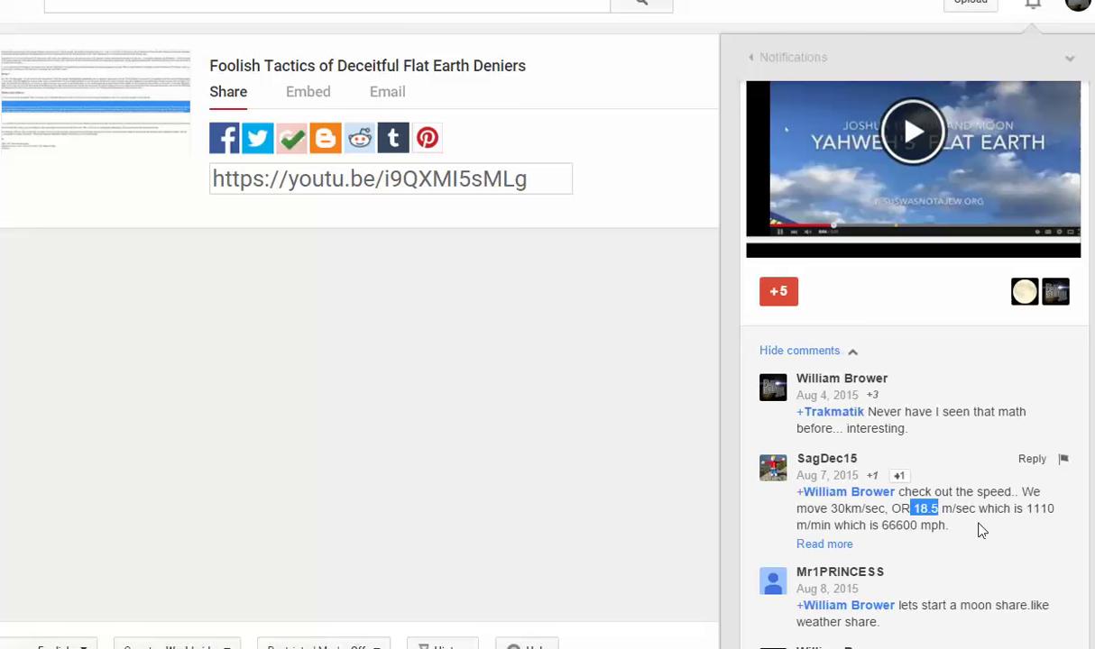
pyautogui.doubleClick(916, 525)
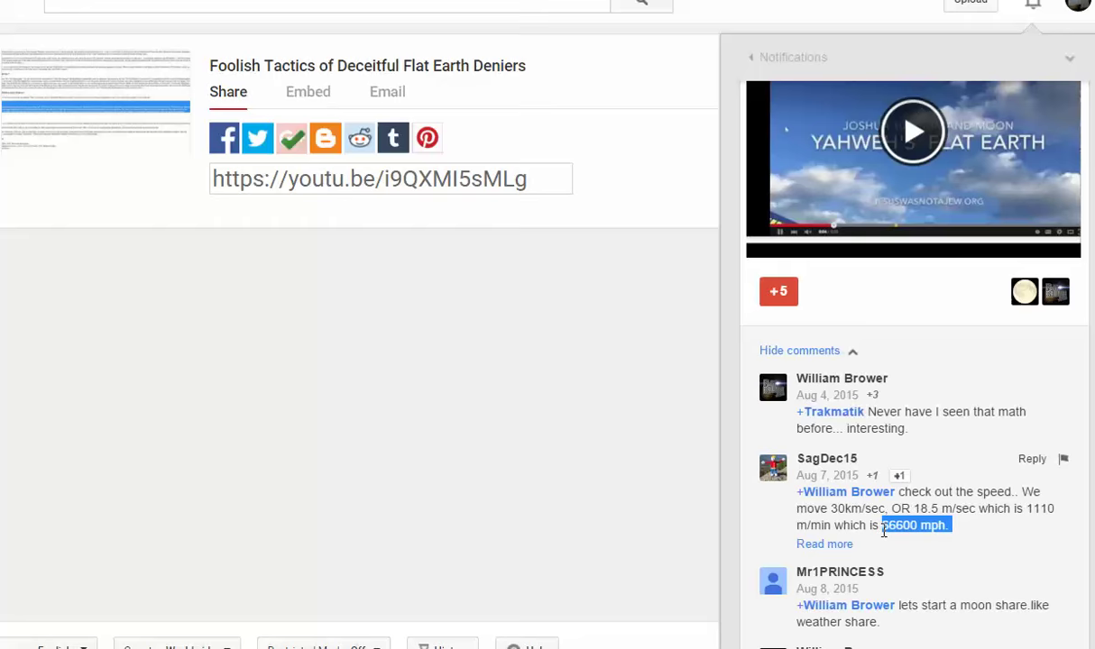
pyautogui.scroll(-3)
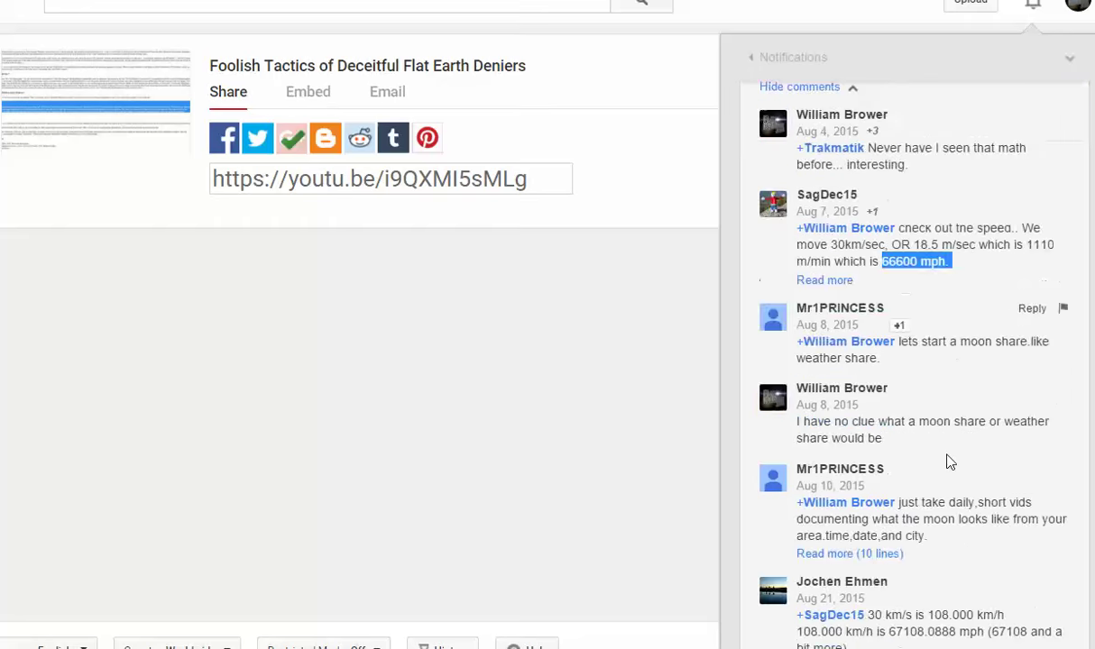
pyautogui.scroll(-3)
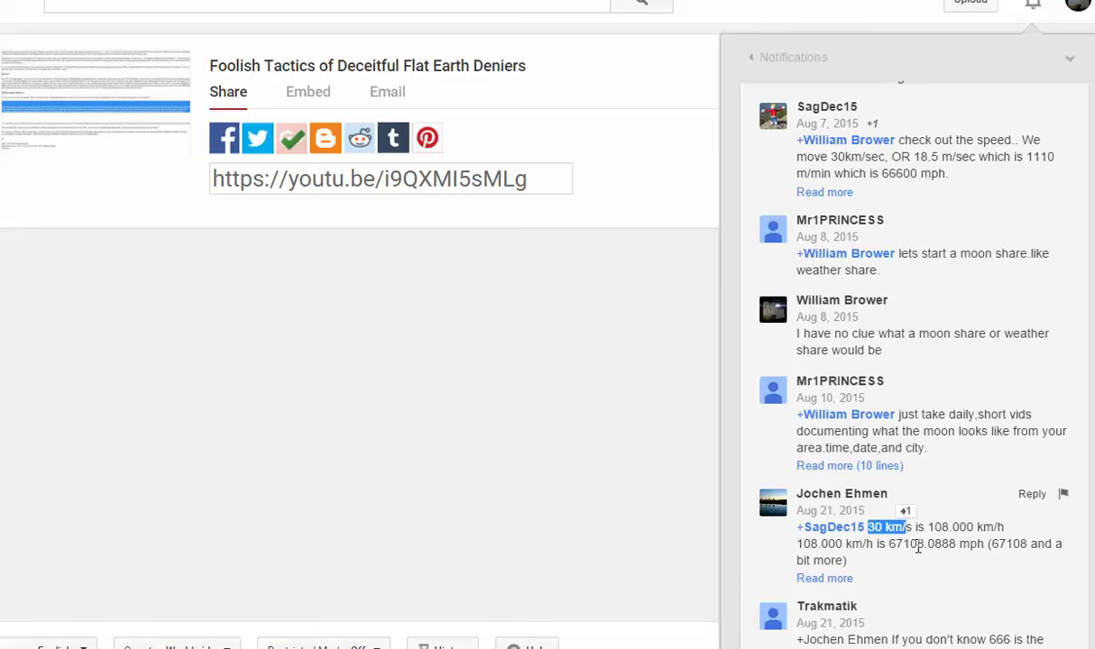
pyautogui.scroll(-3)
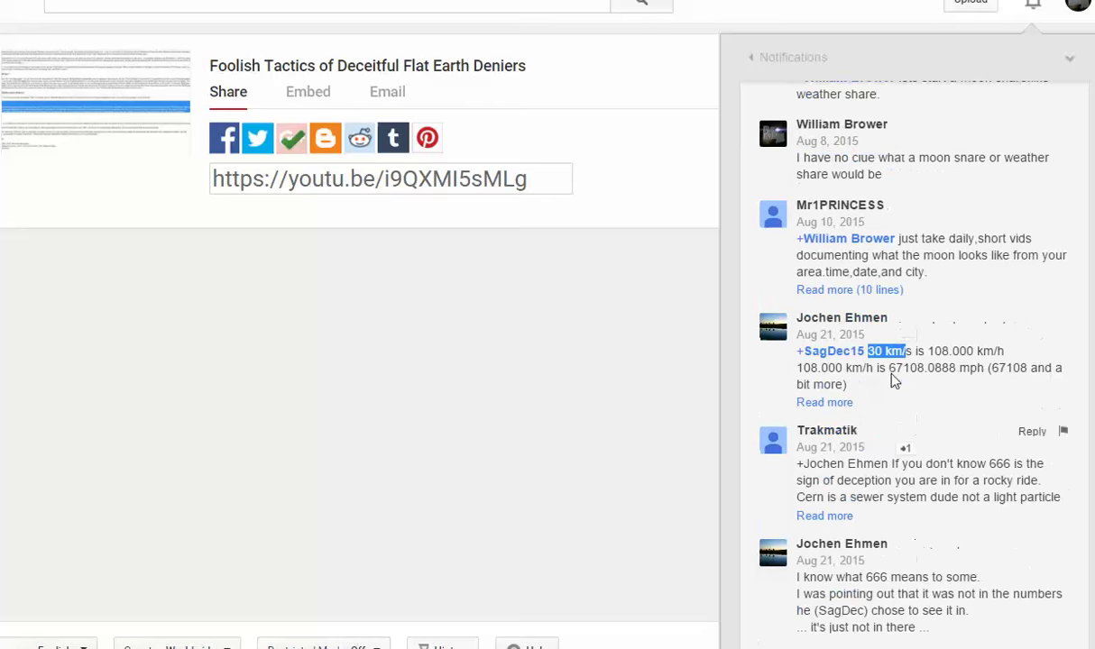
pyautogui.scroll(-3)
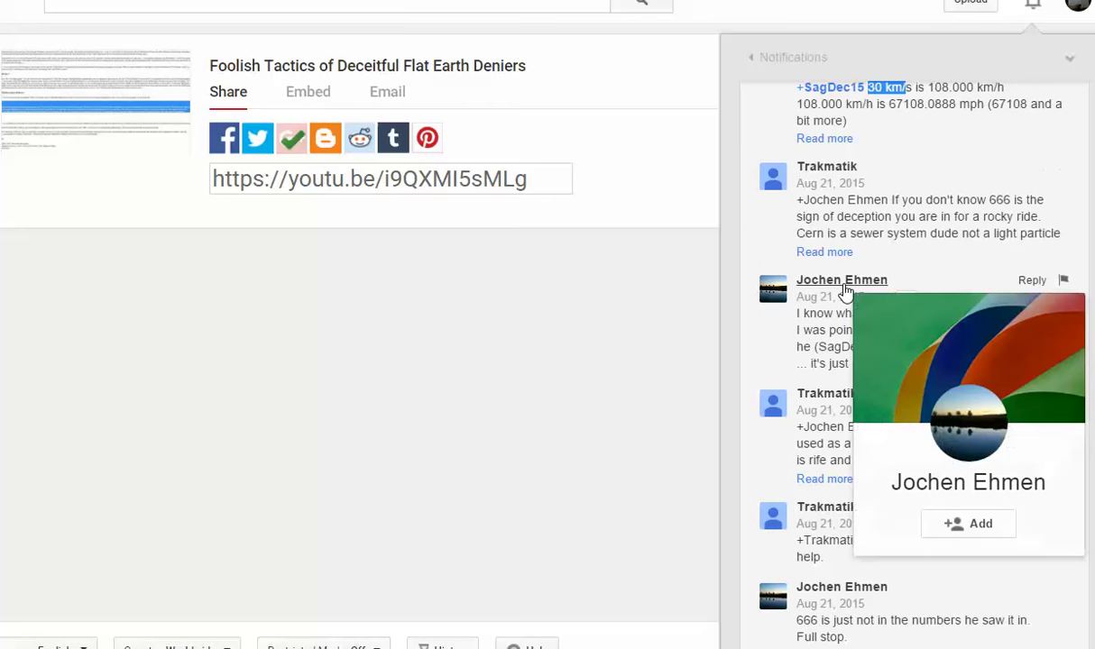
pyautogui.scroll(-3)
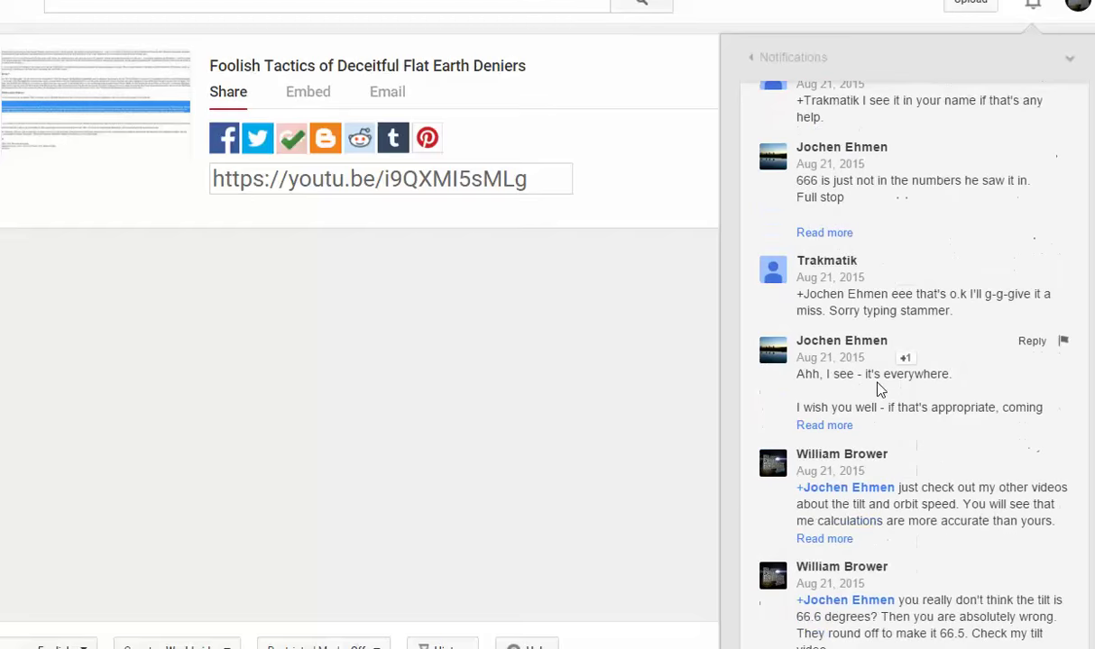
pyautogui.scroll(-3)
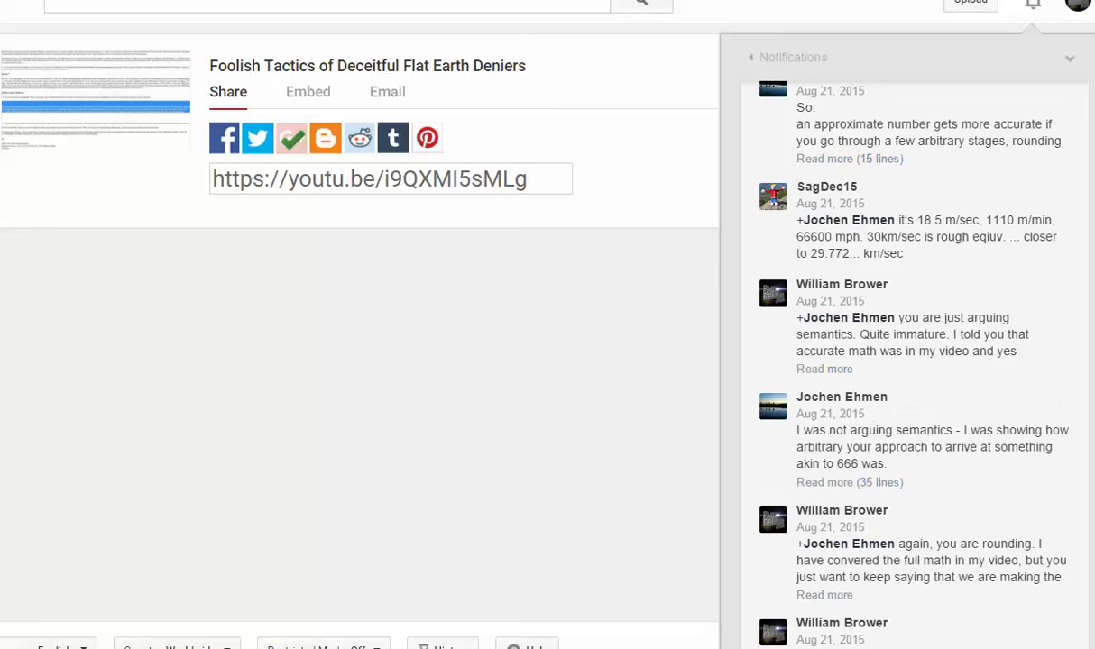
pyautogui.scroll(-3)
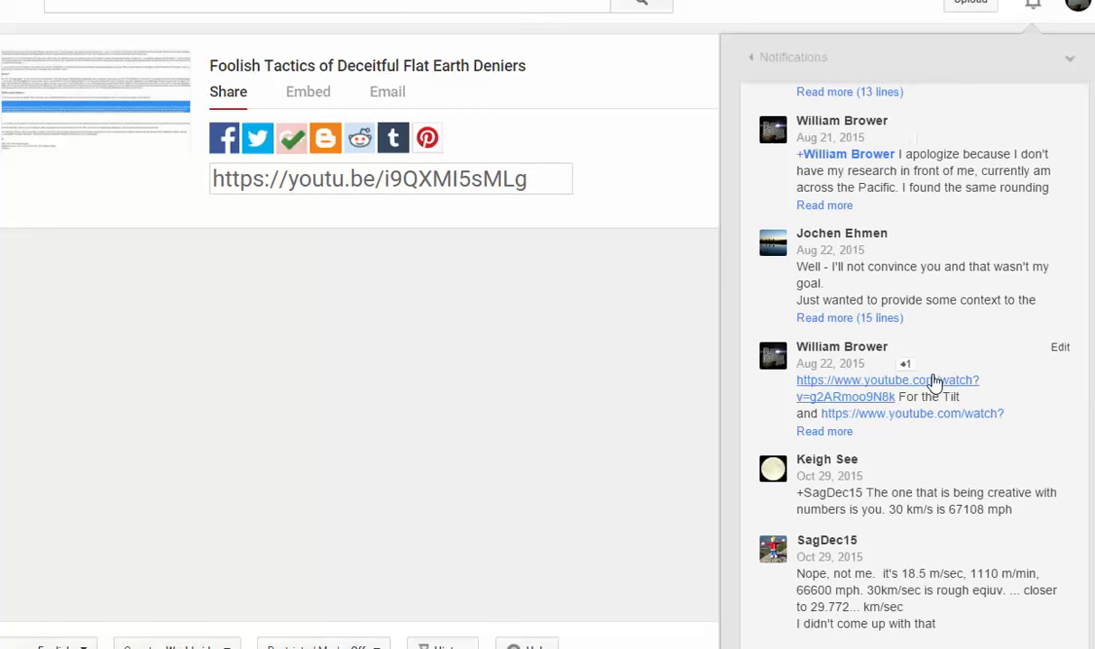
pyautogui.scroll(-3)
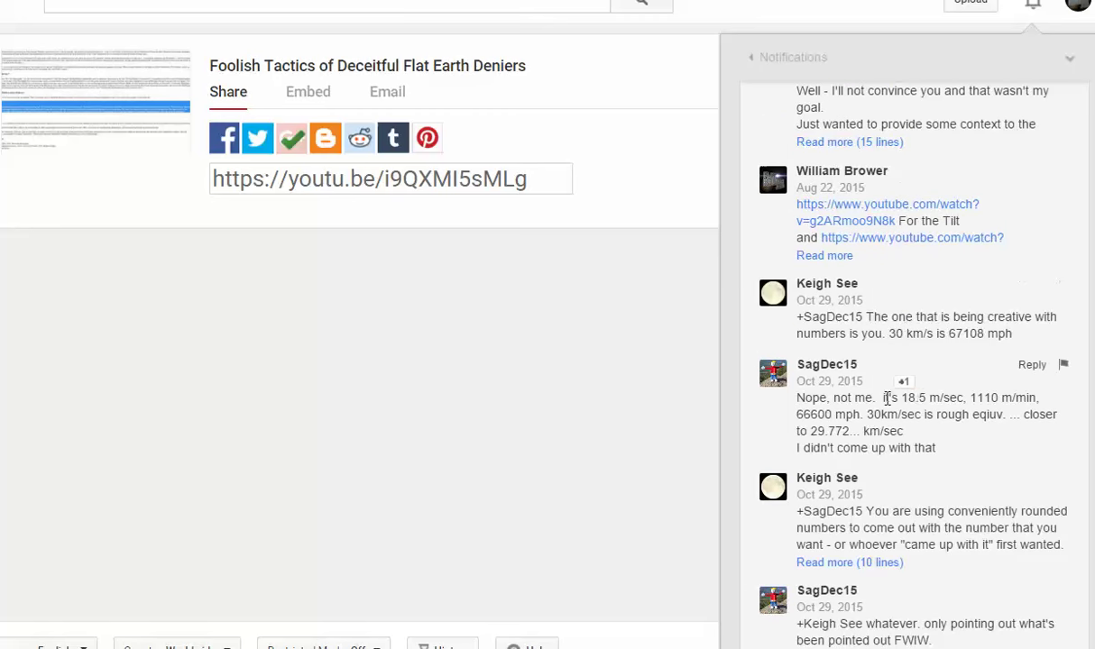
pyautogui.doubleClick(929, 399)
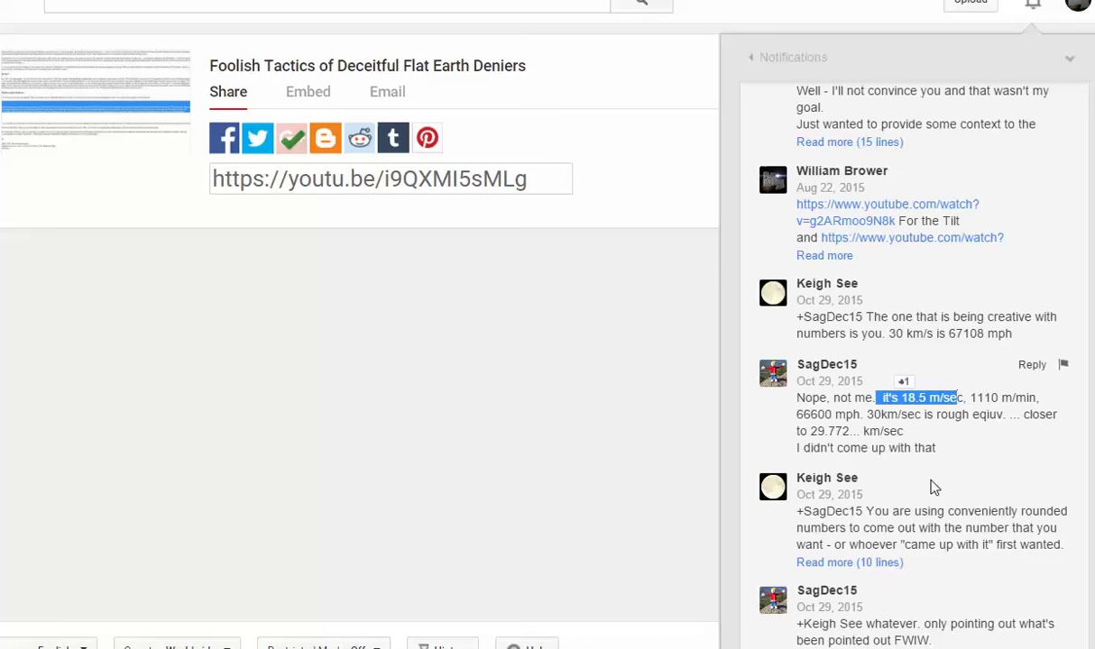
pyautogui.moveTo(923, 507)
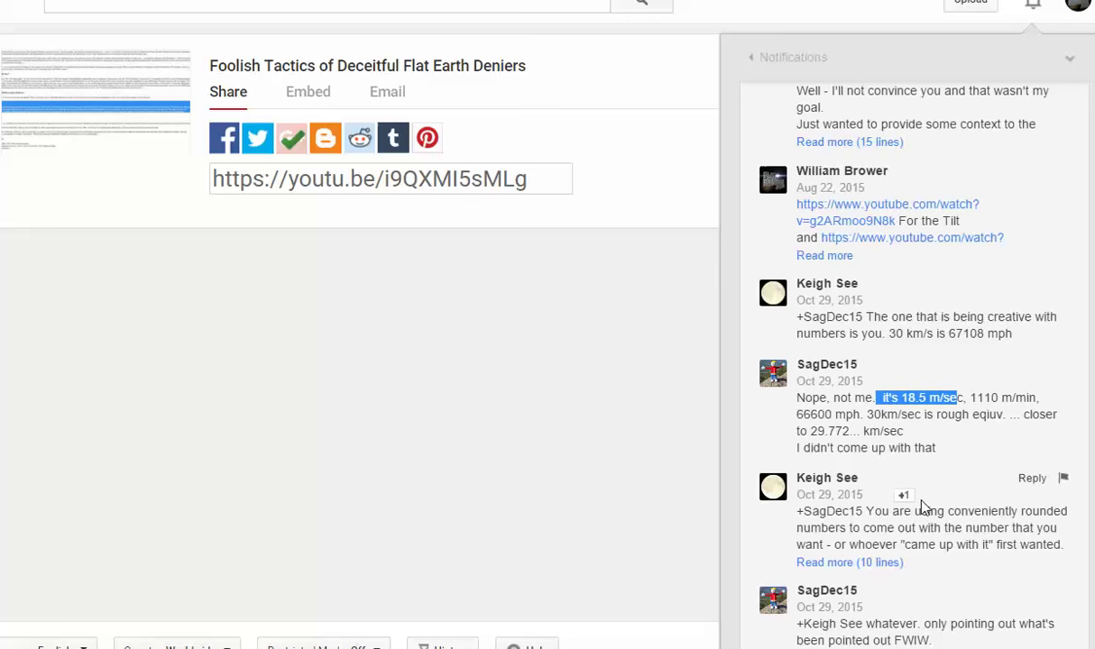
# Expand the first truncated reply after highlighting its opening words.
pyautogui.scroll(-3)
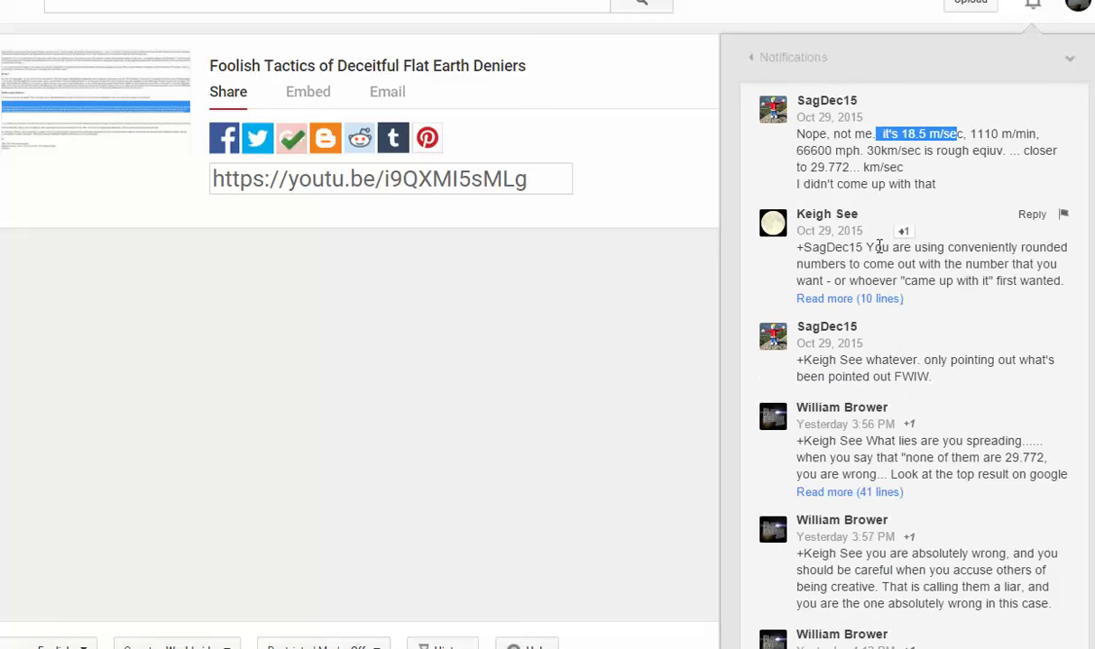
pyautogui.moveTo(866, 245); pyautogui.dragTo(1056, 264)
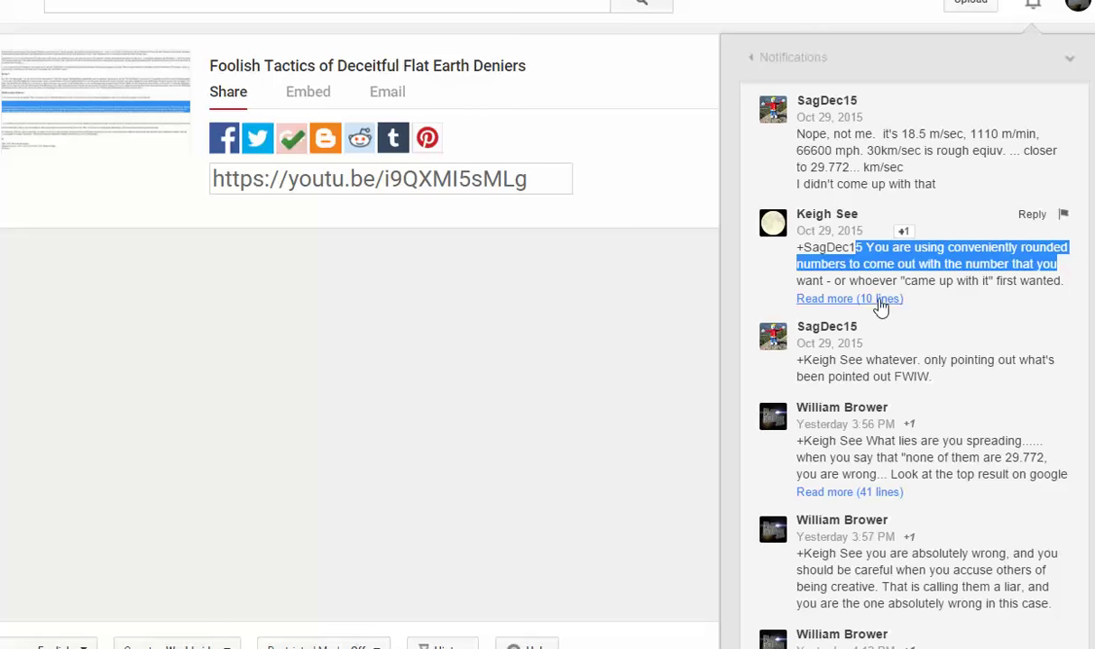
pyautogui.click(847, 299)
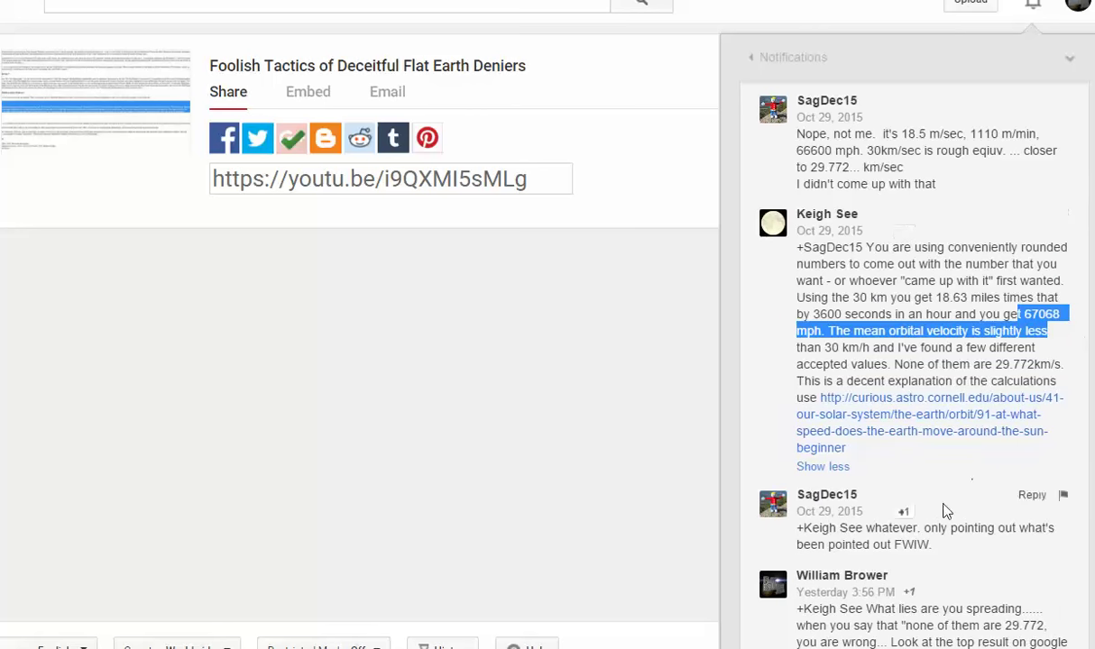
pyautogui.scroll(-3)
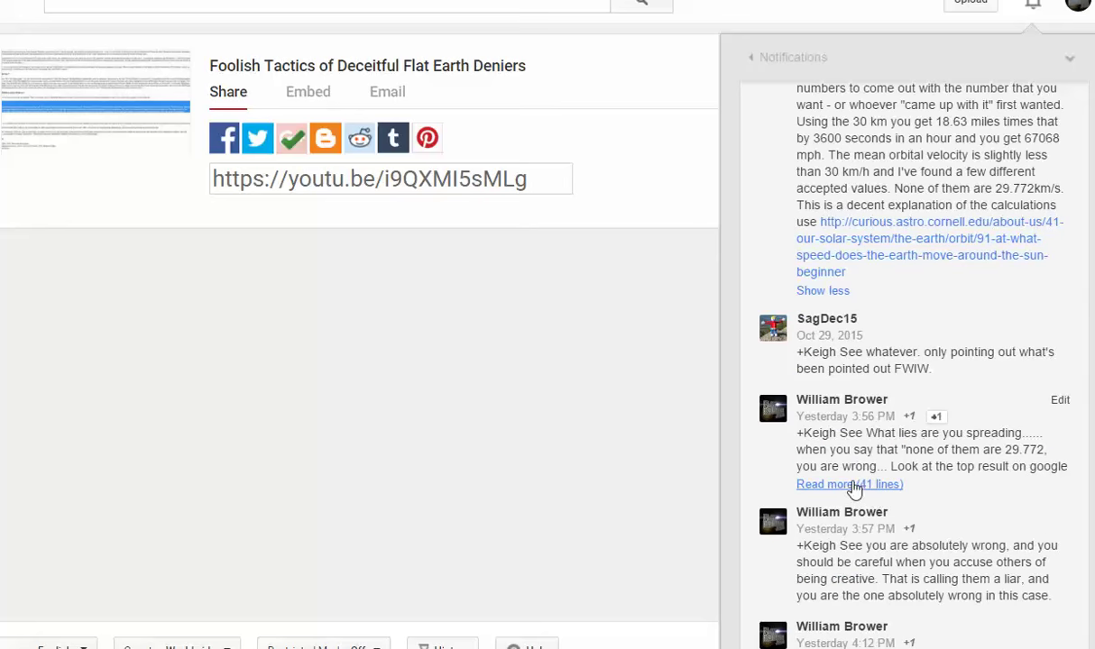
pyautogui.click(848, 483)
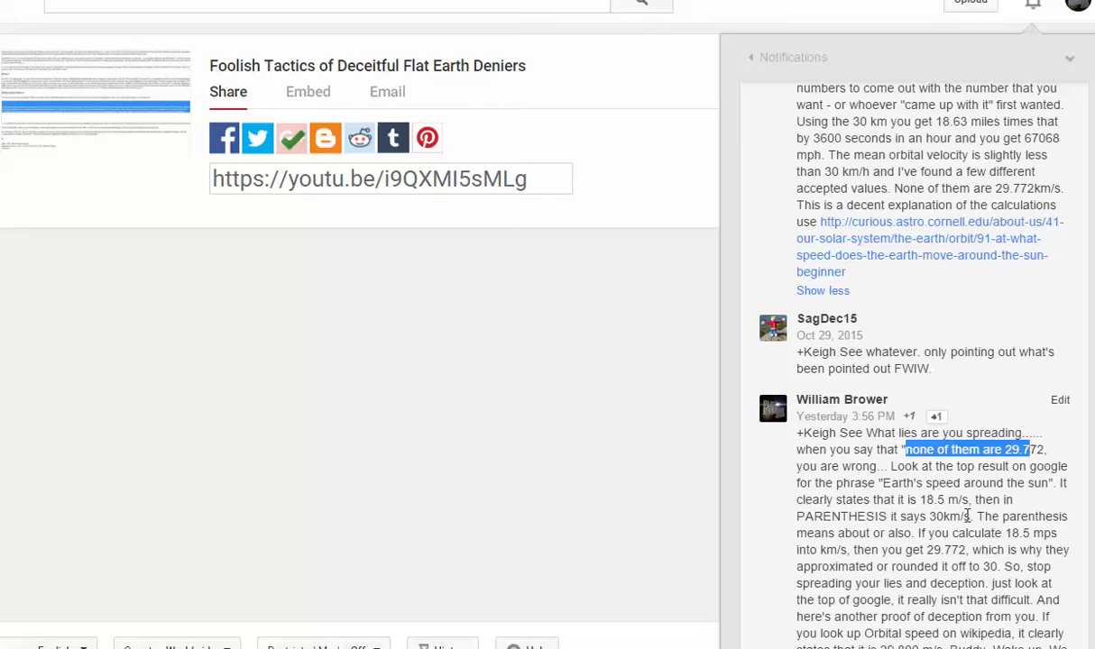
pyautogui.scroll(-3)
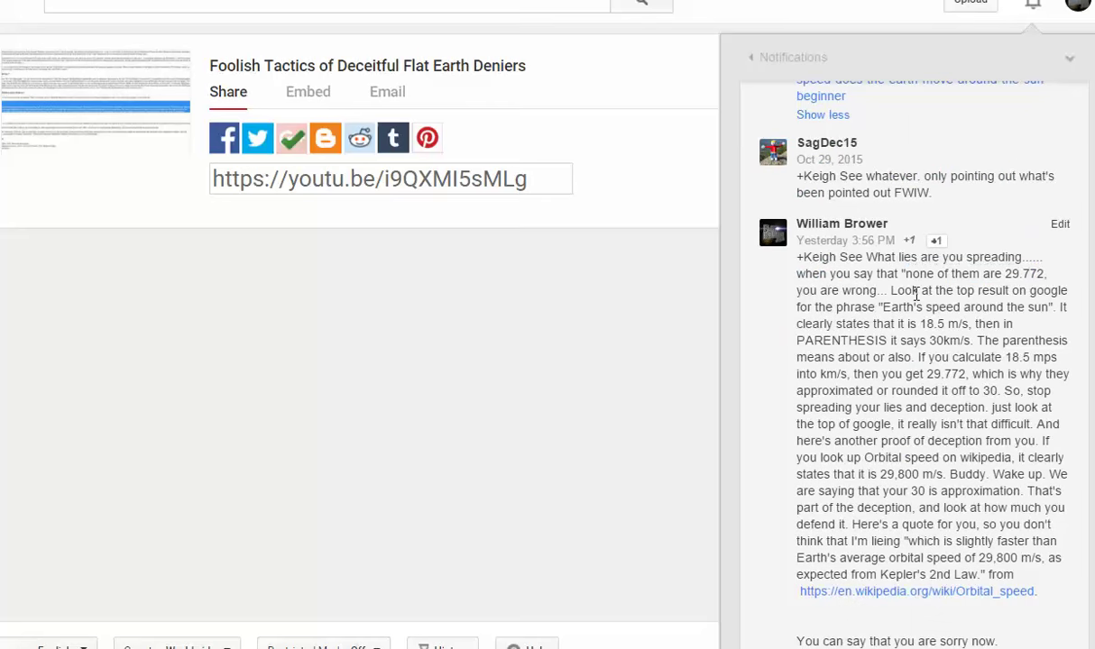
pyautogui.moveTo(891, 289); pyautogui.dragTo(957, 307)
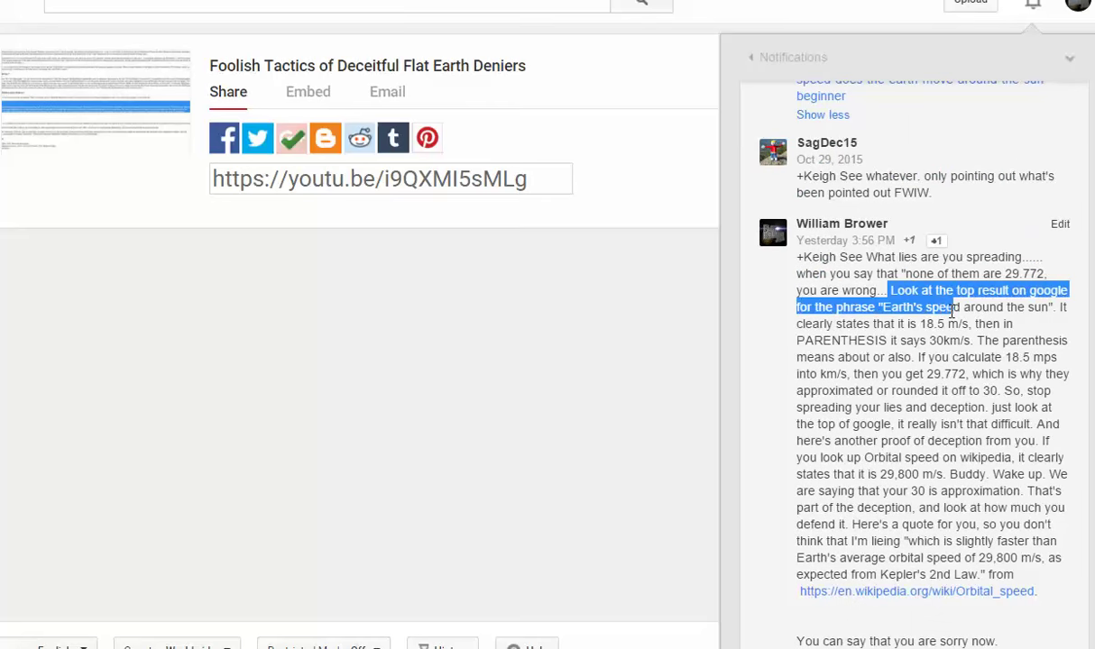
pyautogui.moveTo(891, 289); pyautogui.dragTo(975, 323)
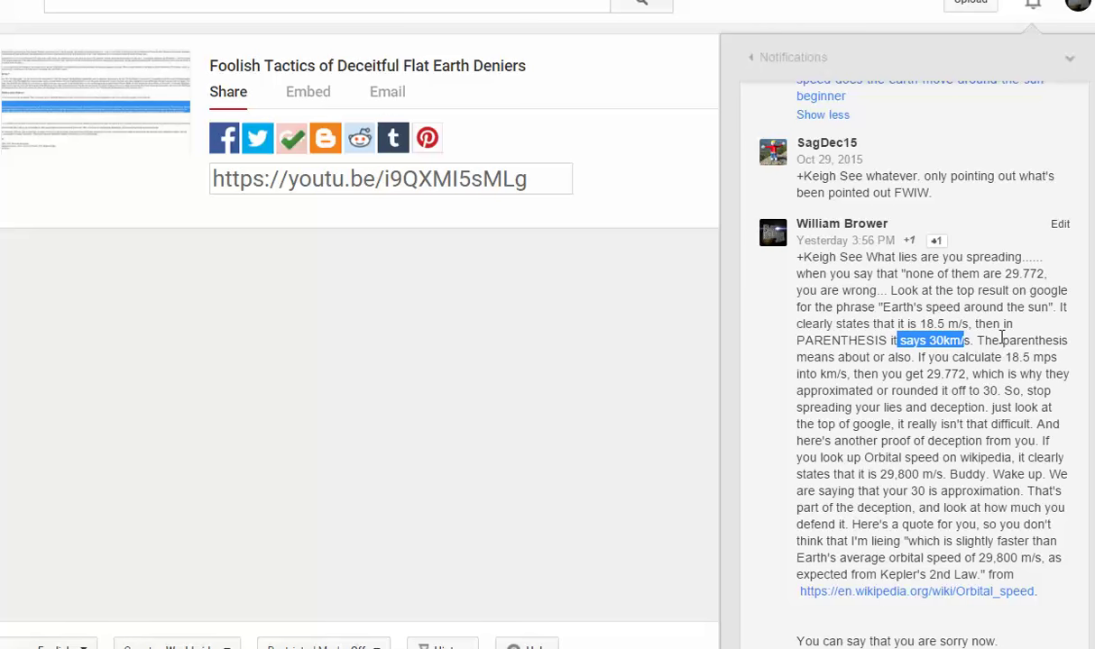
pyautogui.moveTo(920, 367)
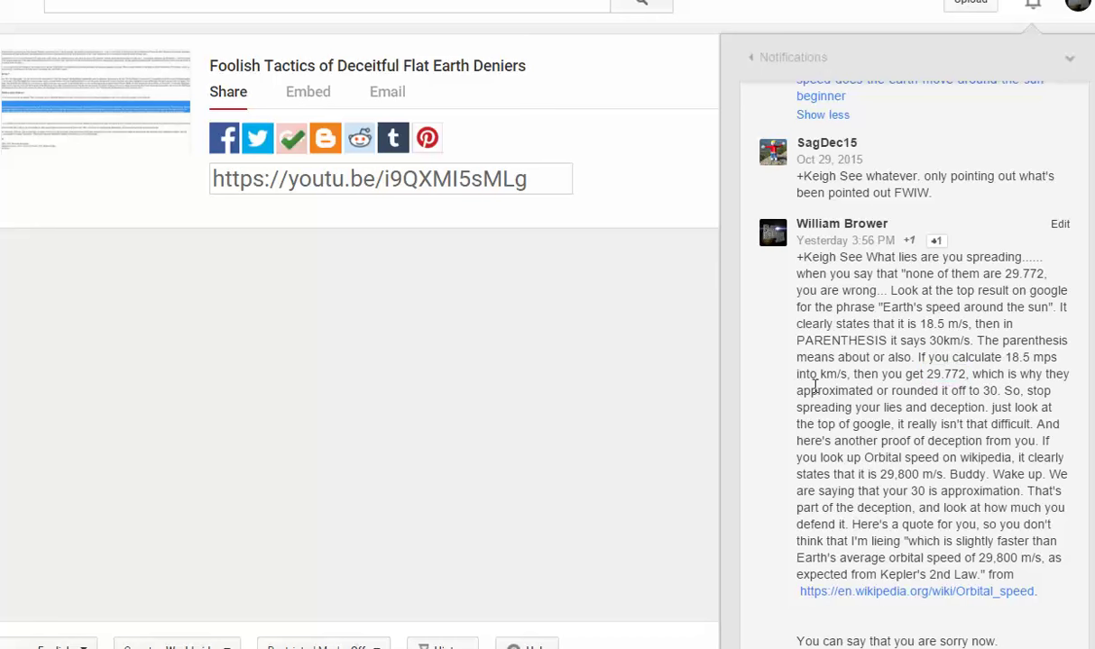
pyautogui.moveTo(833, 422)
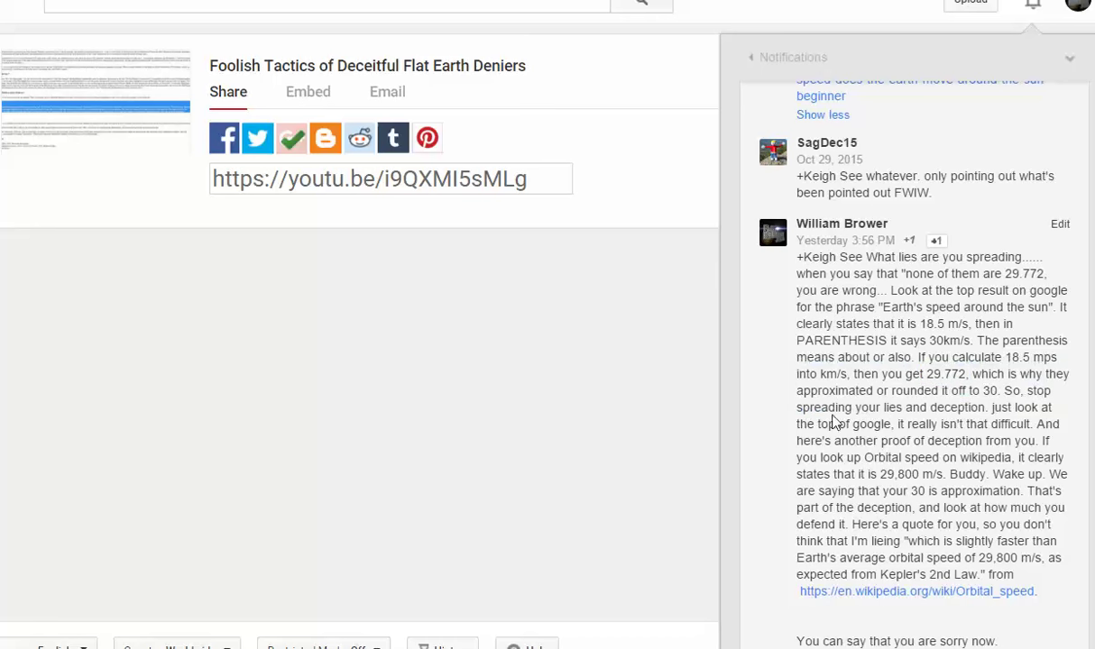
pyautogui.moveTo(876, 438)
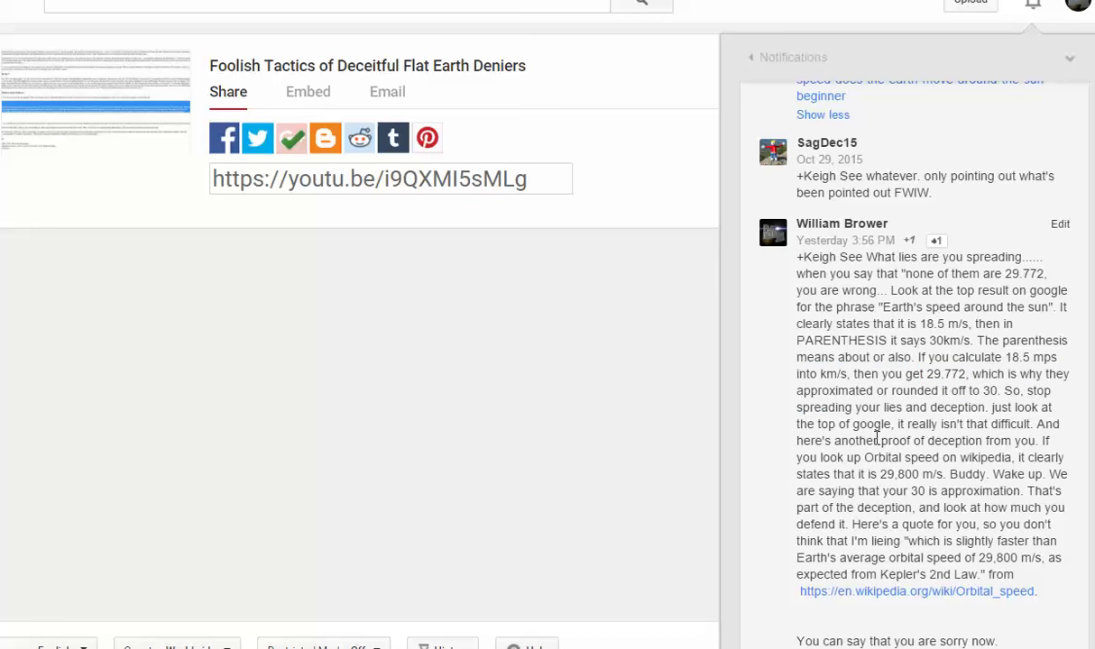
pyautogui.moveTo(848, 462)
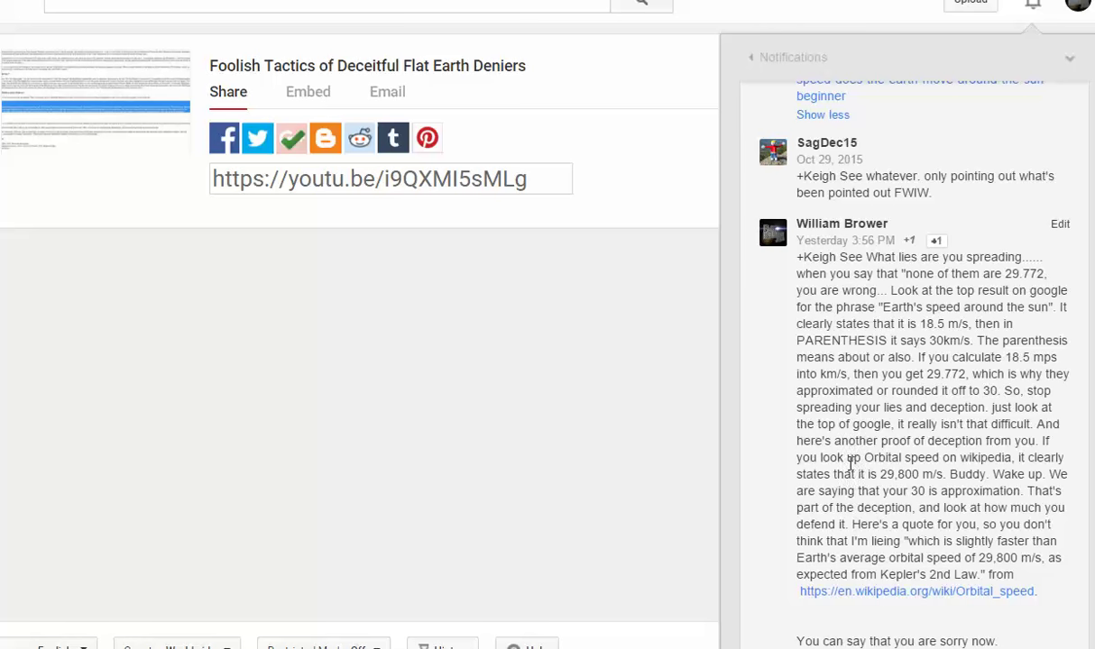
pyautogui.moveTo(924, 473)
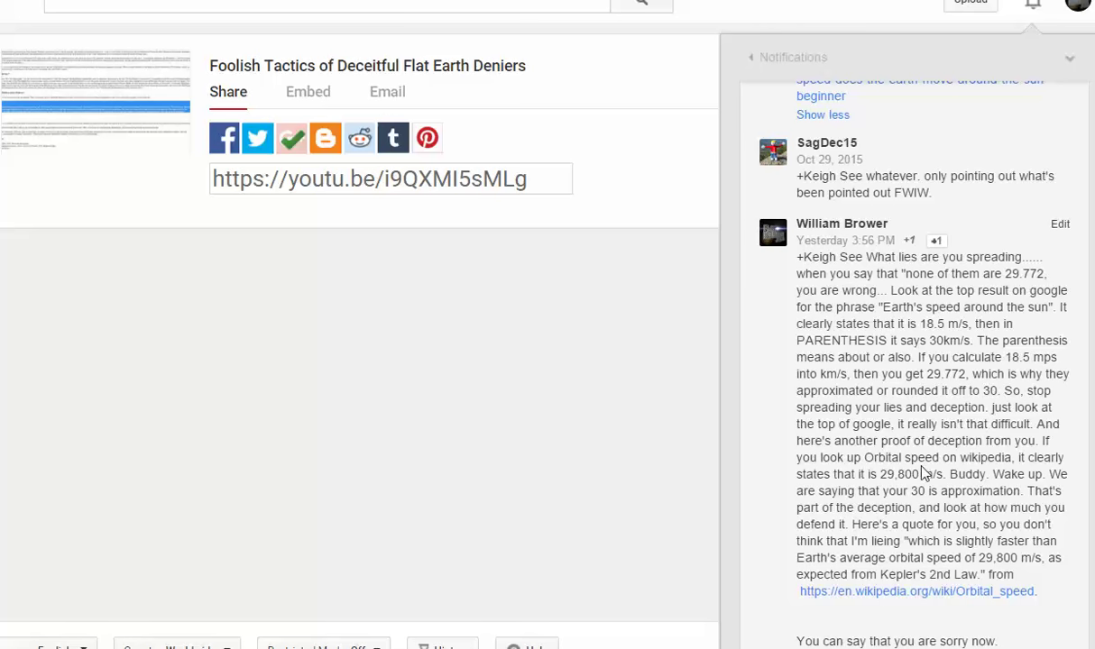
pyautogui.moveTo(929, 410)
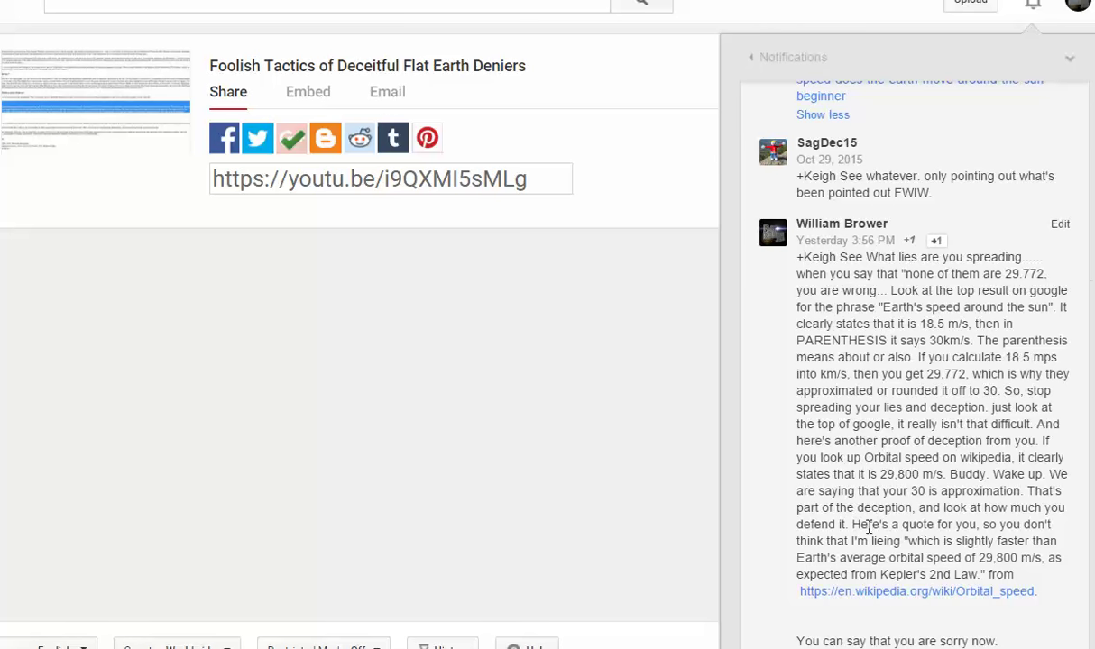
pyautogui.moveTo(945, 555)
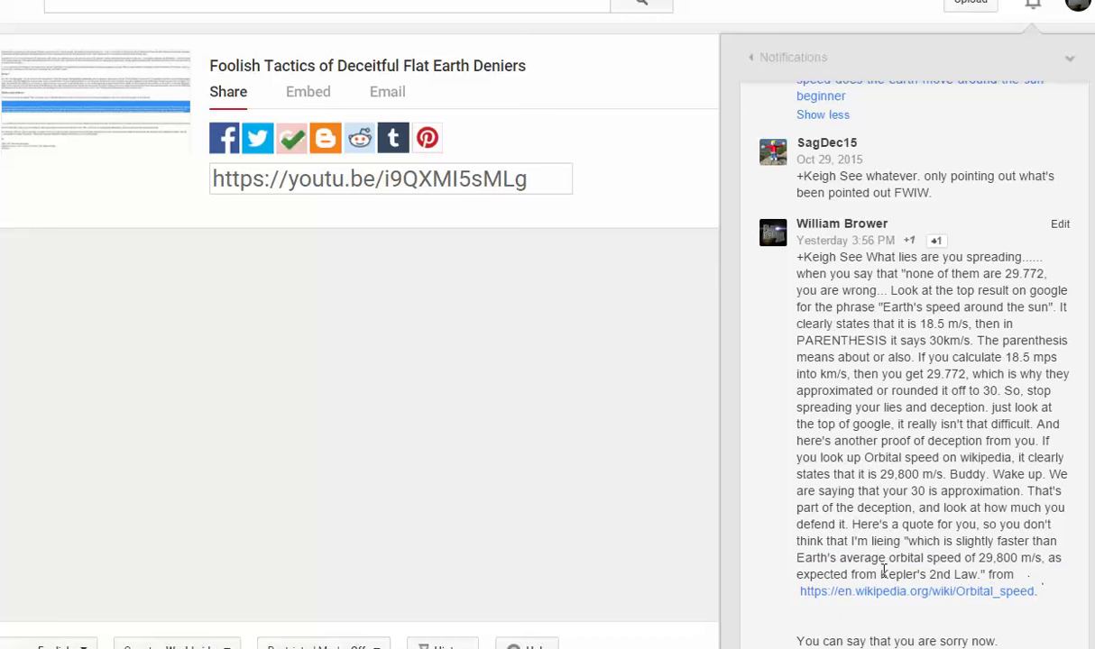
pyautogui.rightClick(917, 591)
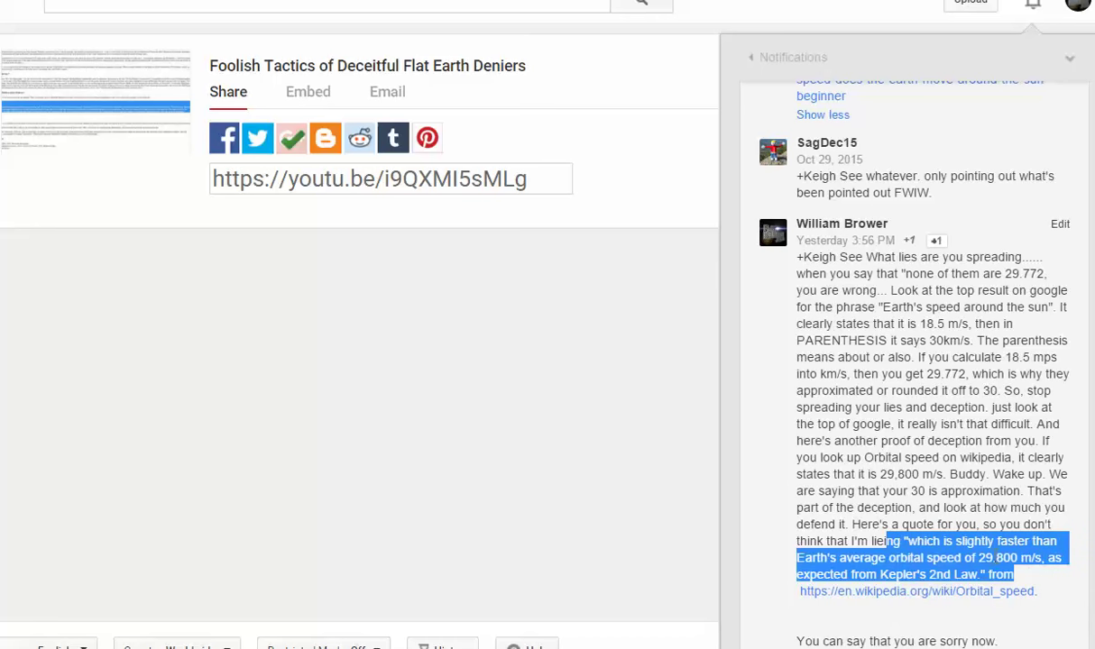
pyautogui.scroll(-3)
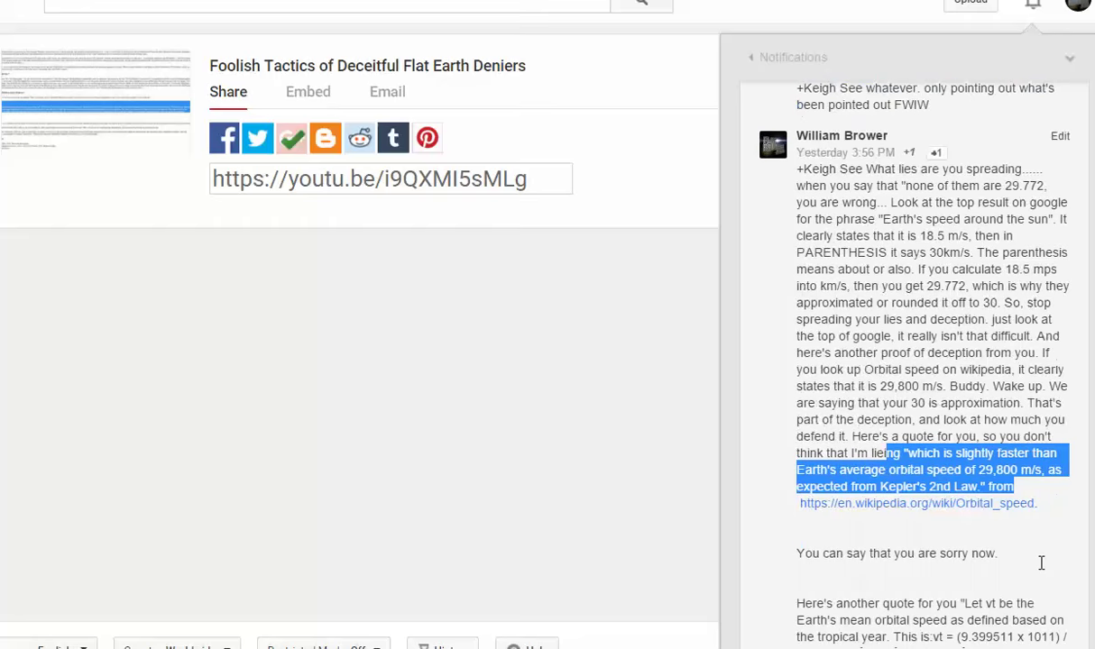
pyautogui.scroll(-3)
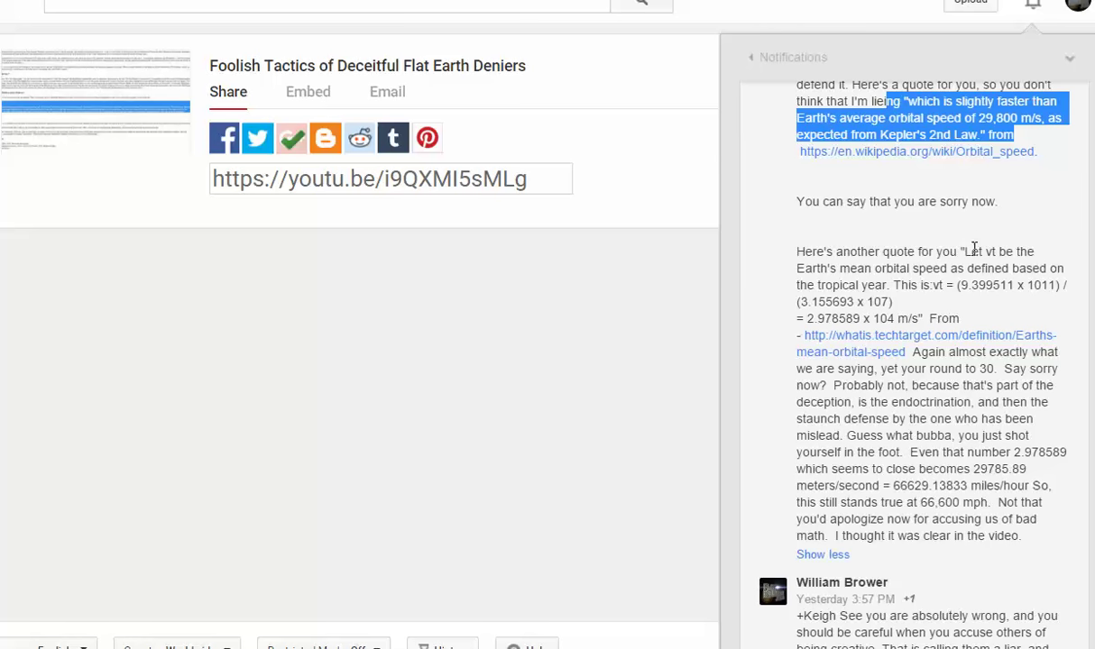
pyautogui.moveTo(988, 267)
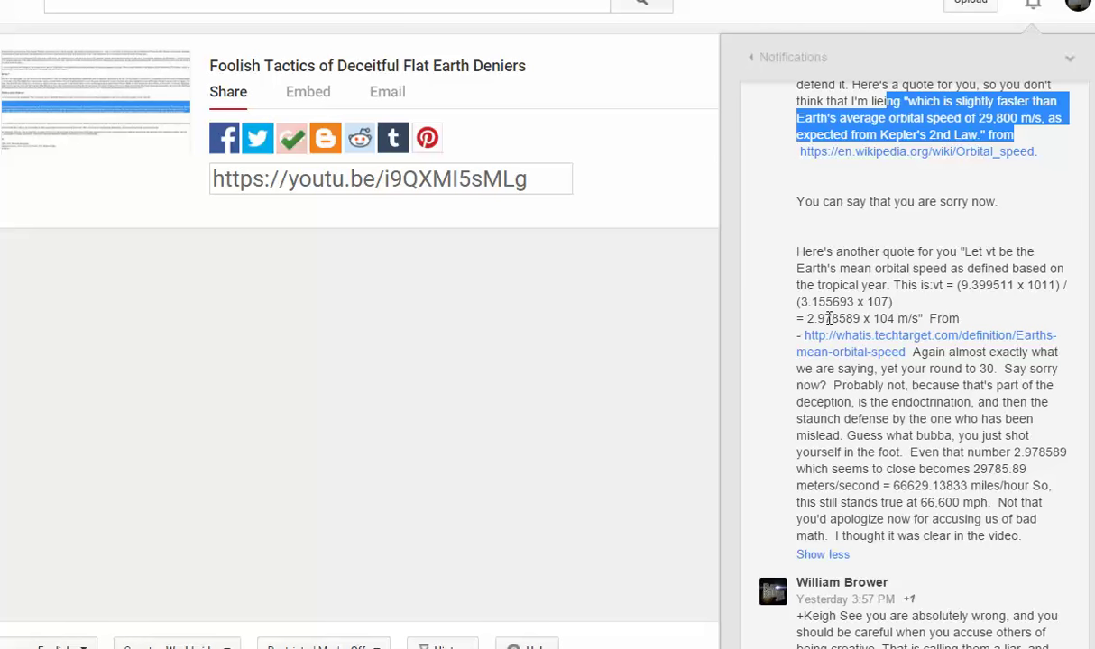
pyautogui.moveTo(898, 308)
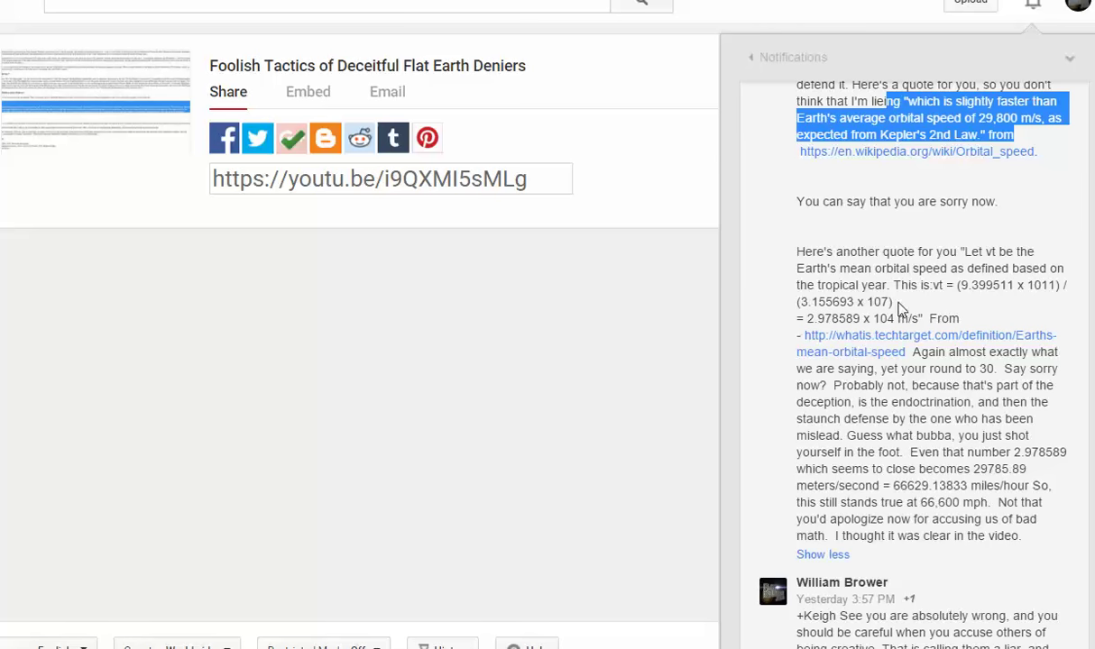
pyautogui.moveTo(898, 314)
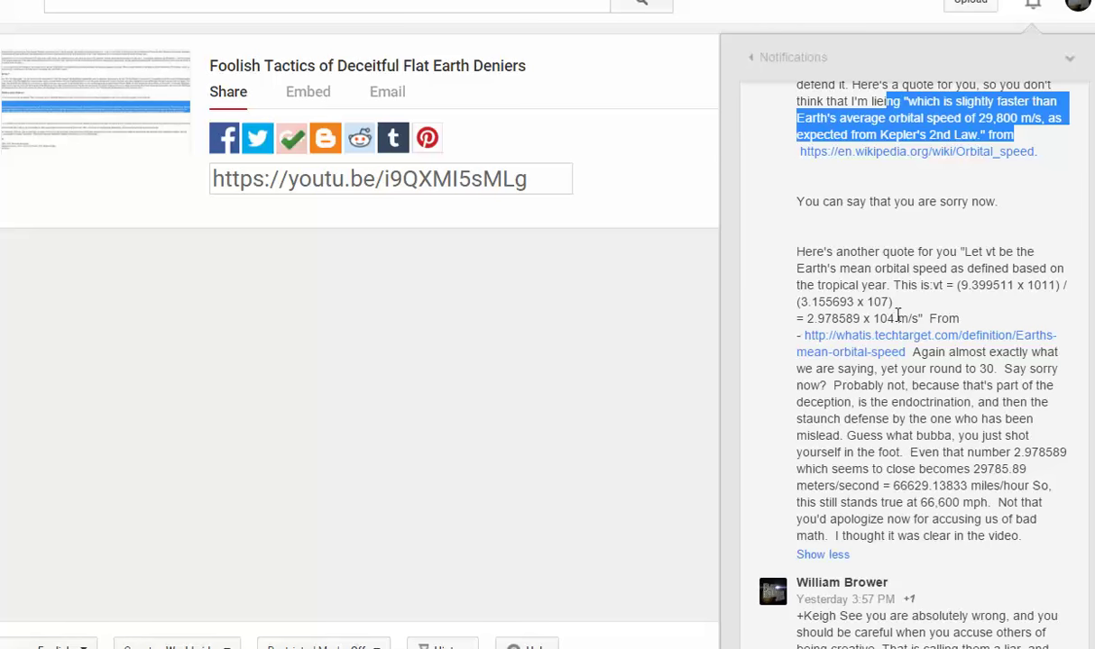
pyautogui.moveTo(884, 379)
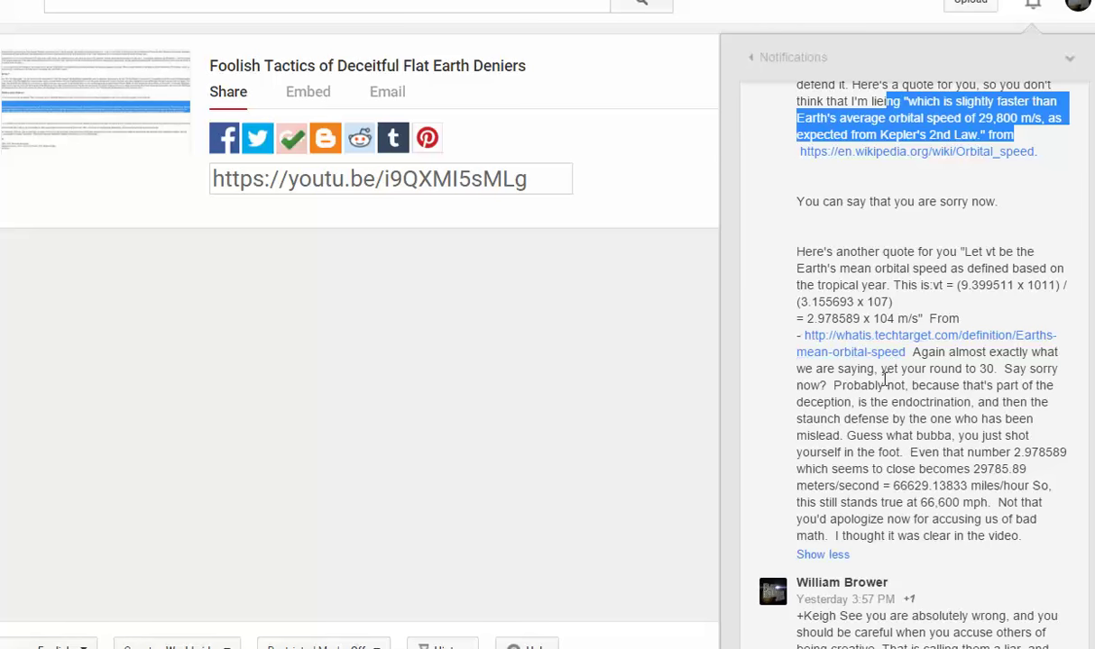
pyautogui.moveTo(884, 364)
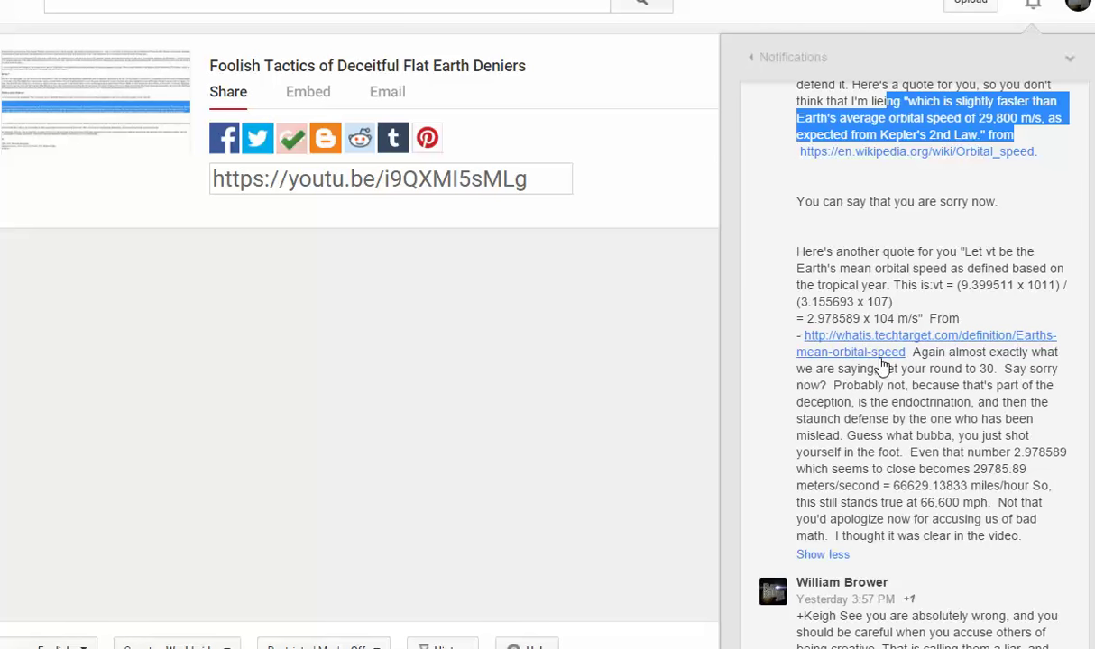
pyautogui.moveTo(930, 358)
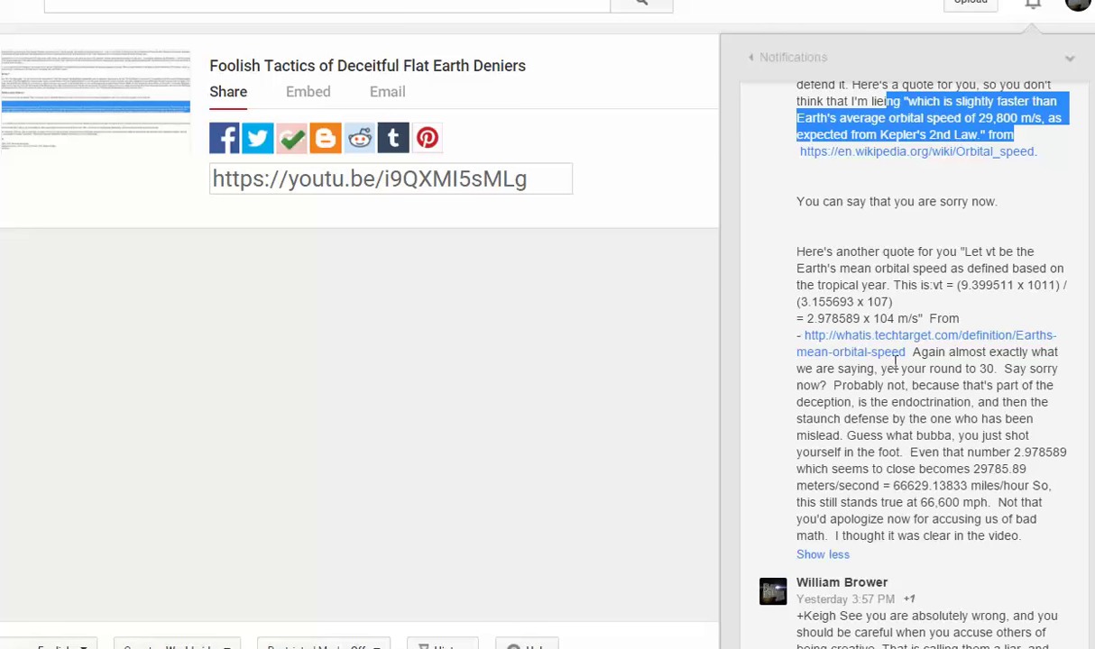
pyautogui.moveTo(914, 404)
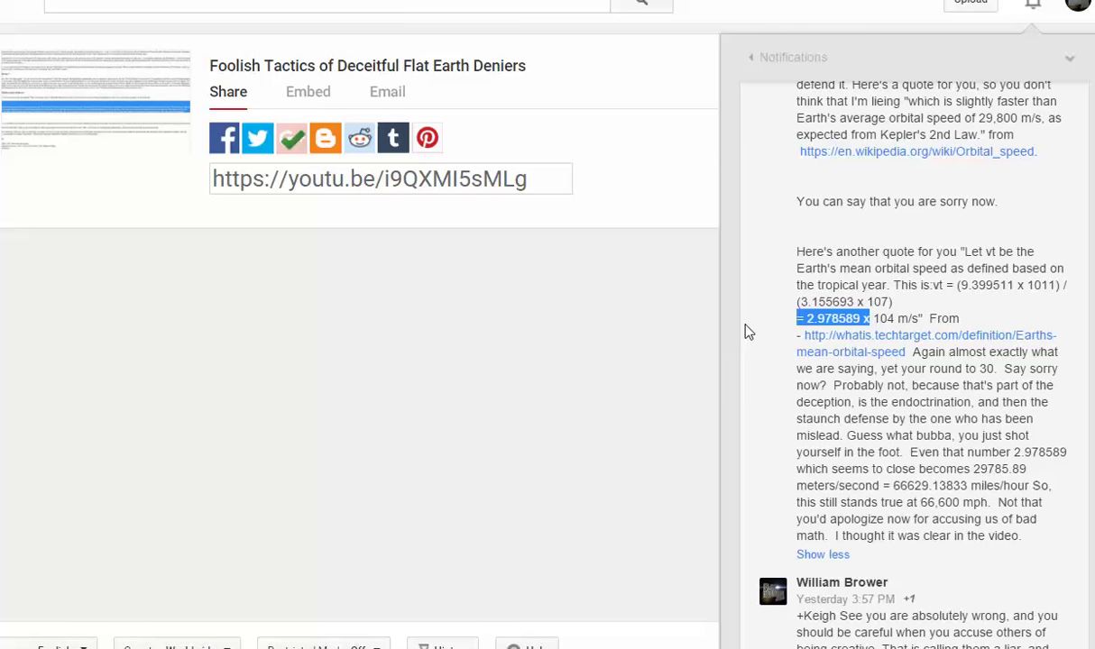
pyautogui.moveTo(883, 313)
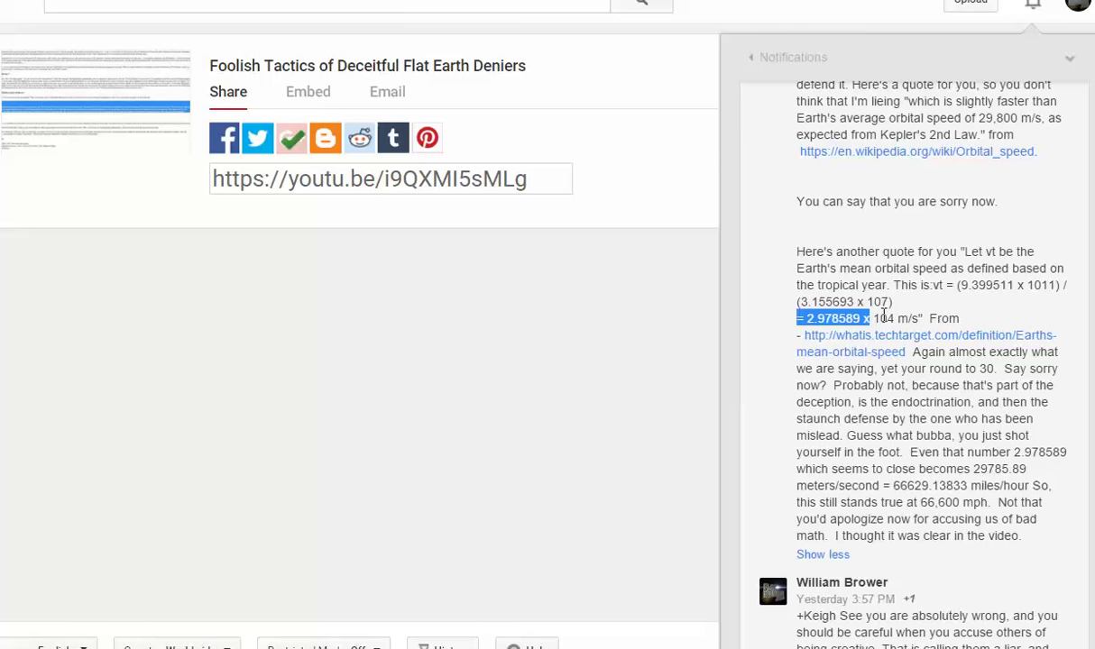
pyautogui.click(875, 317)
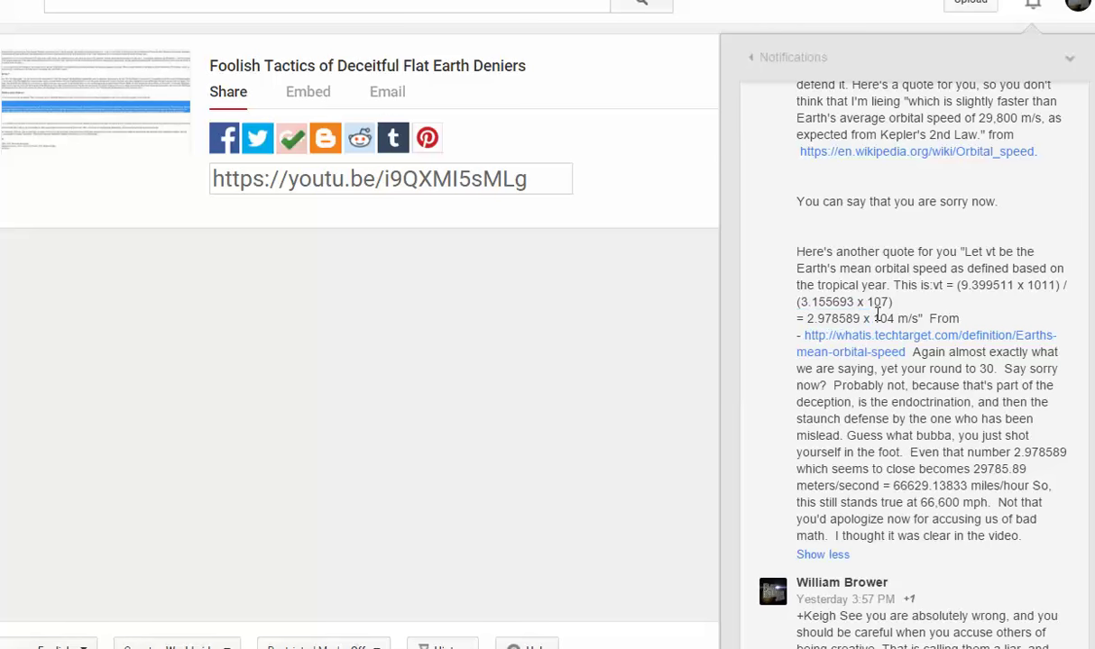
pyautogui.doubleClick(837, 317)
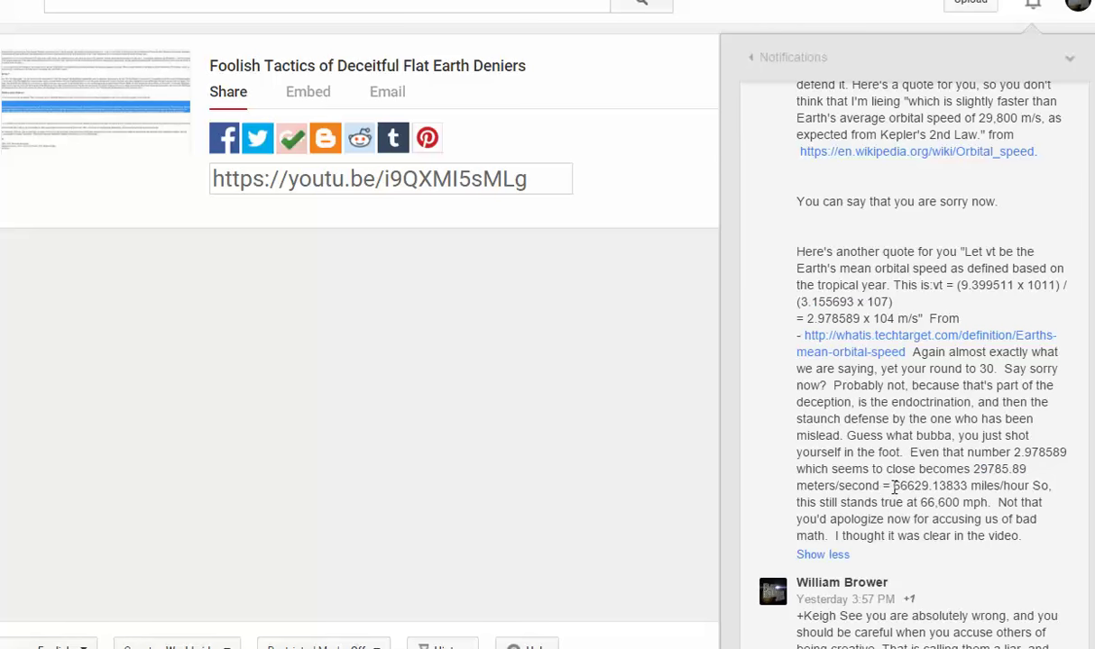
pyautogui.doubleClick(920, 485)
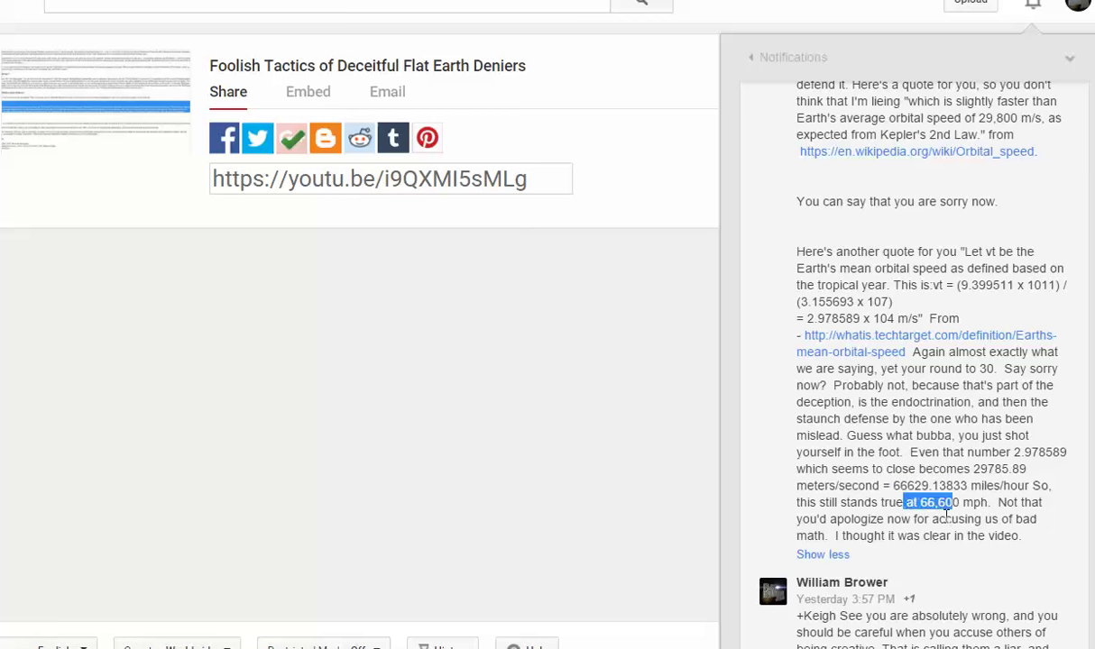
pyautogui.scroll(-3)
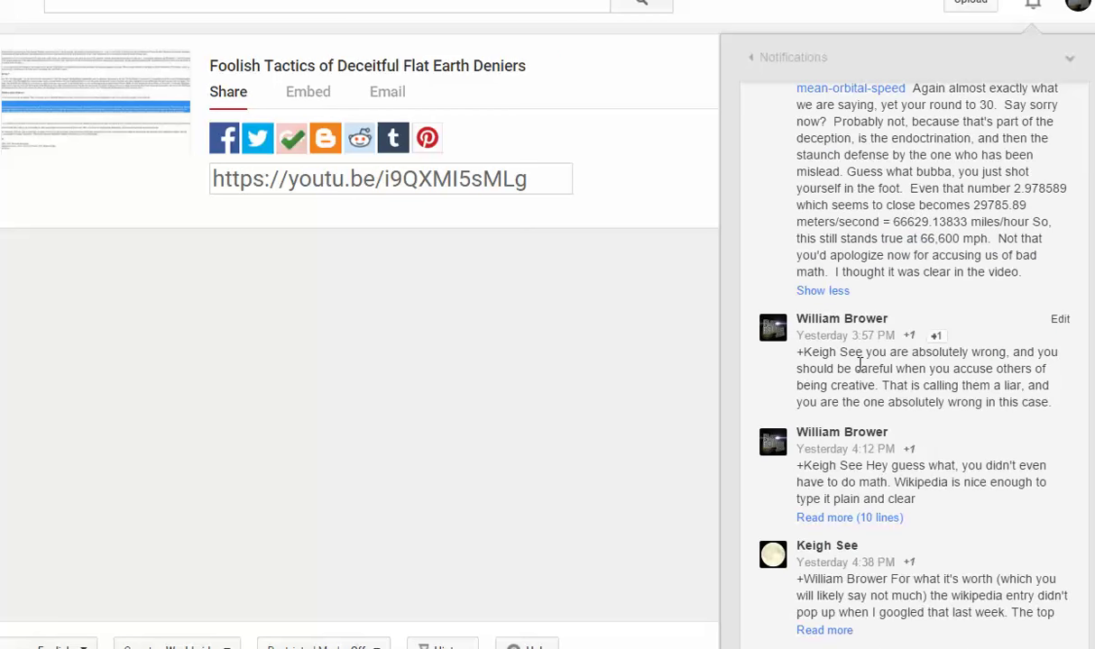
pyautogui.moveTo(862, 368); pyautogui.dragTo(1050, 402)
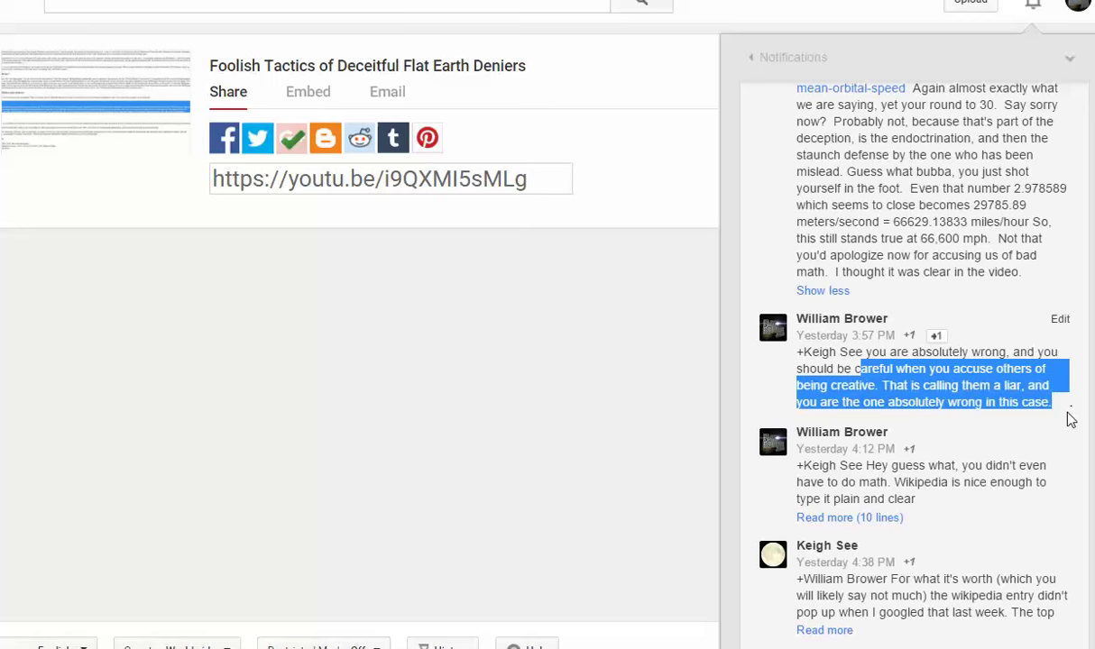
pyautogui.scroll(-3)
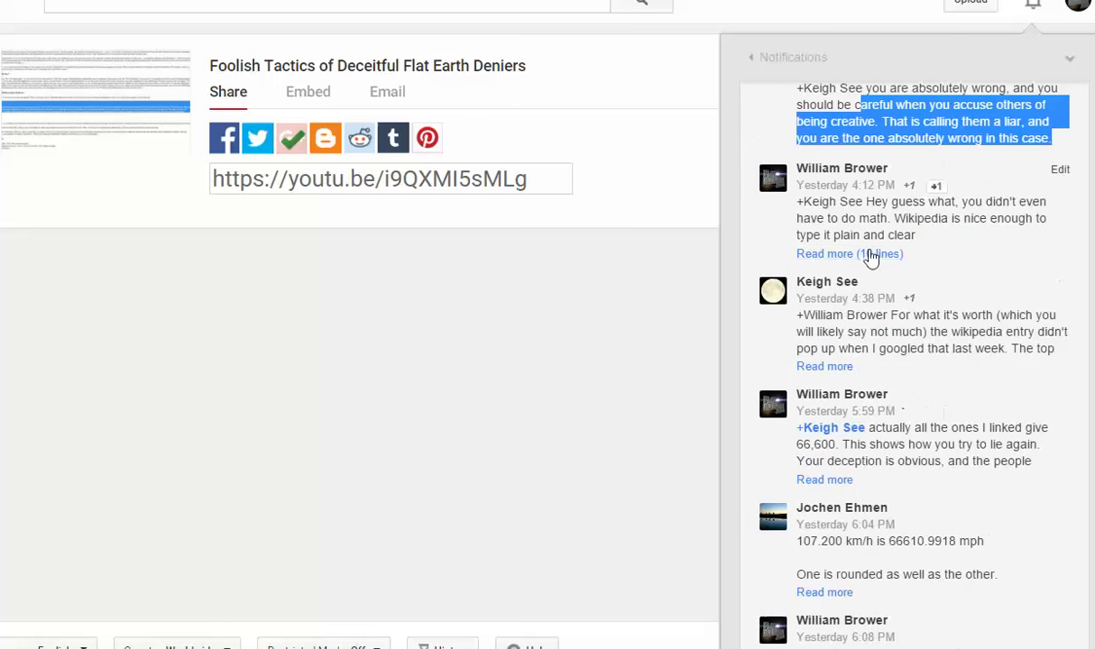
pyautogui.click(848, 252)
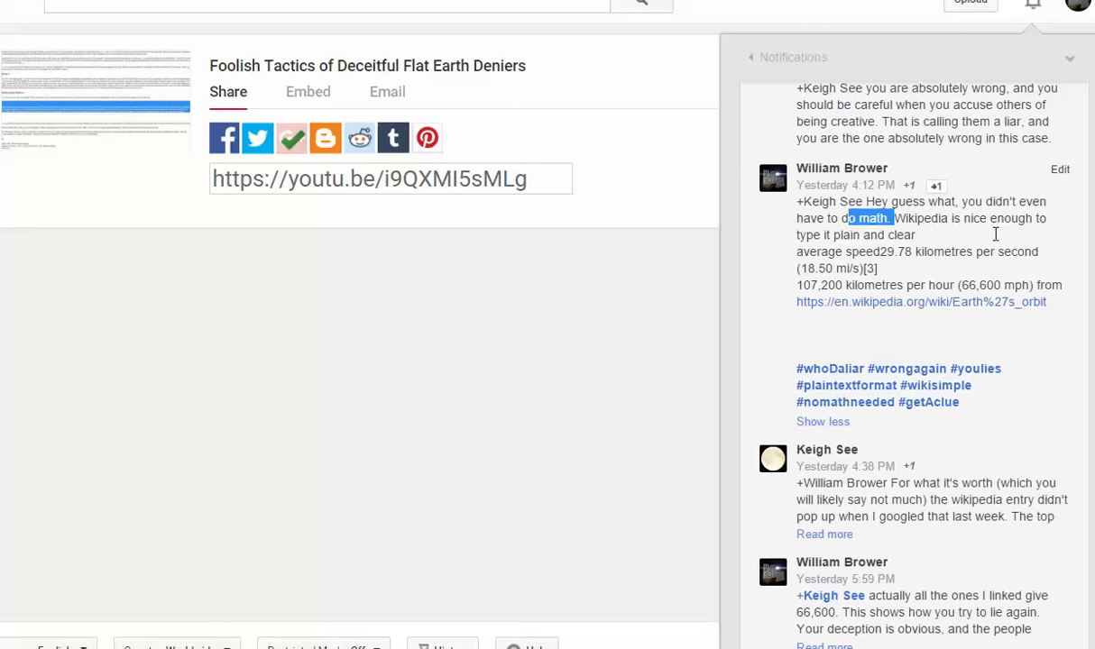
pyautogui.moveTo(819, 267)
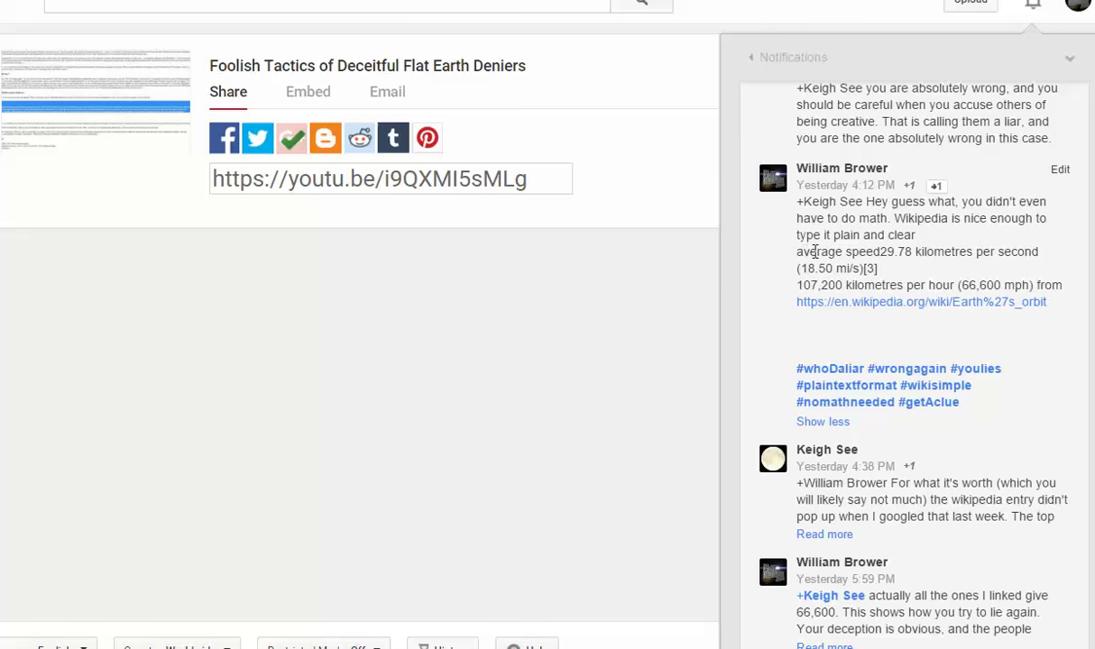
pyautogui.doubleClick(846, 253)
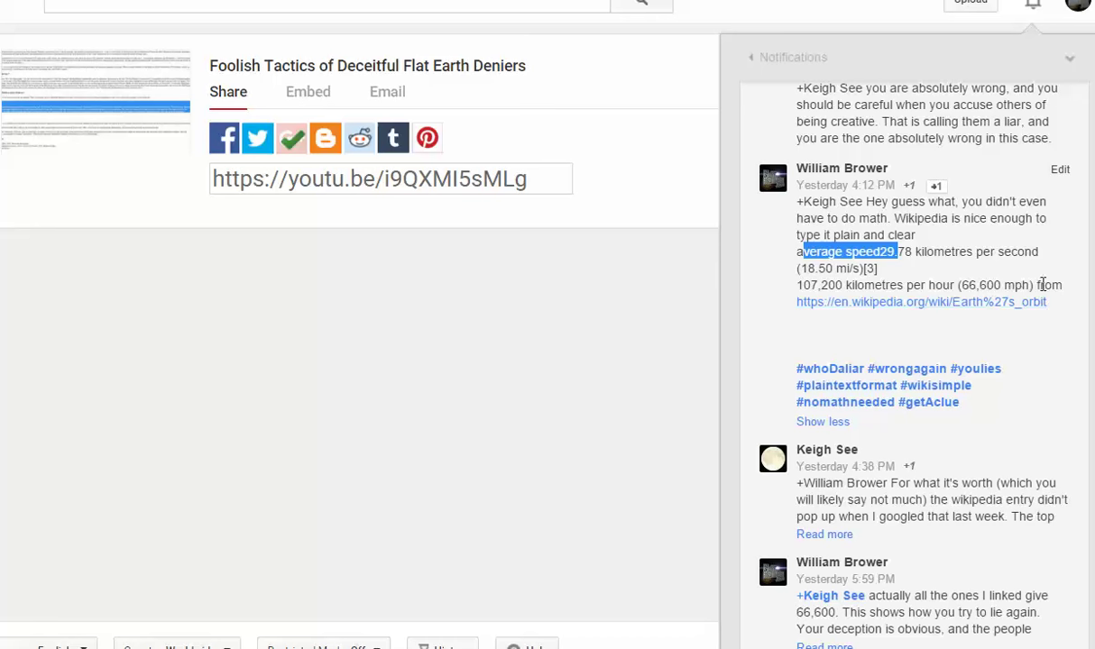
pyautogui.moveTo(963, 316)
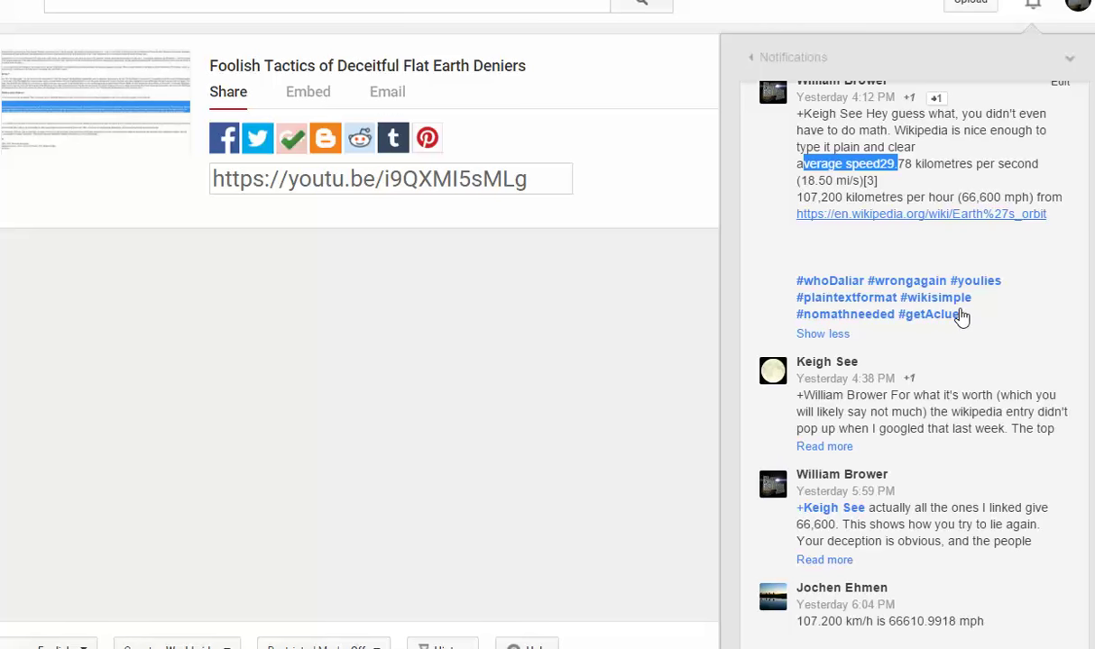
pyautogui.moveTo(1024, 342)
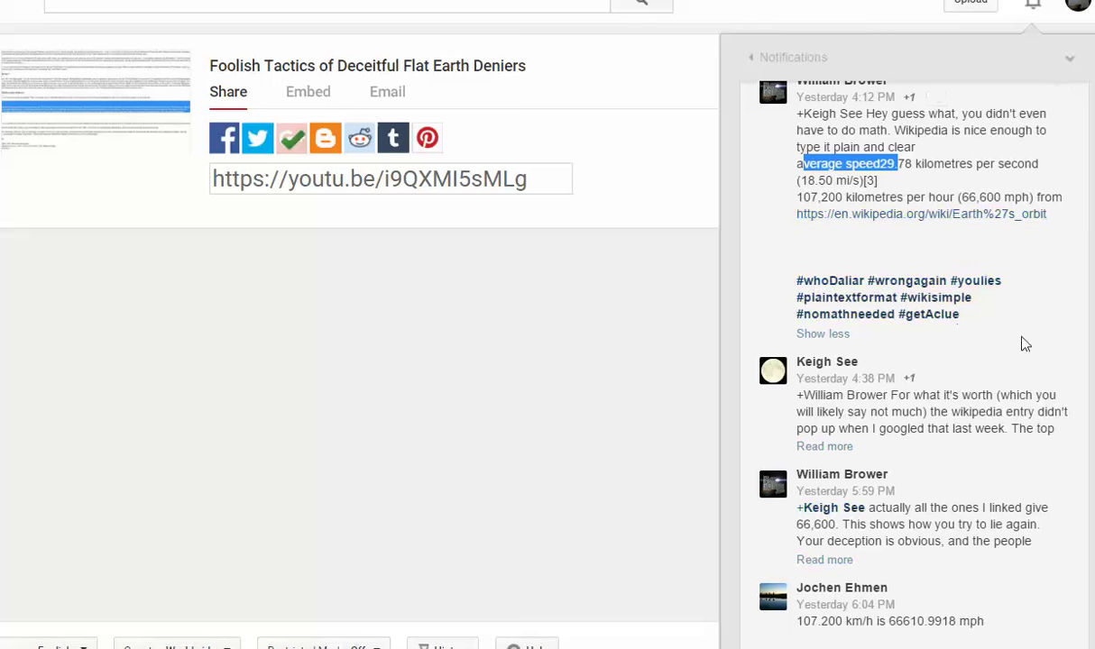
pyautogui.click(824, 446)
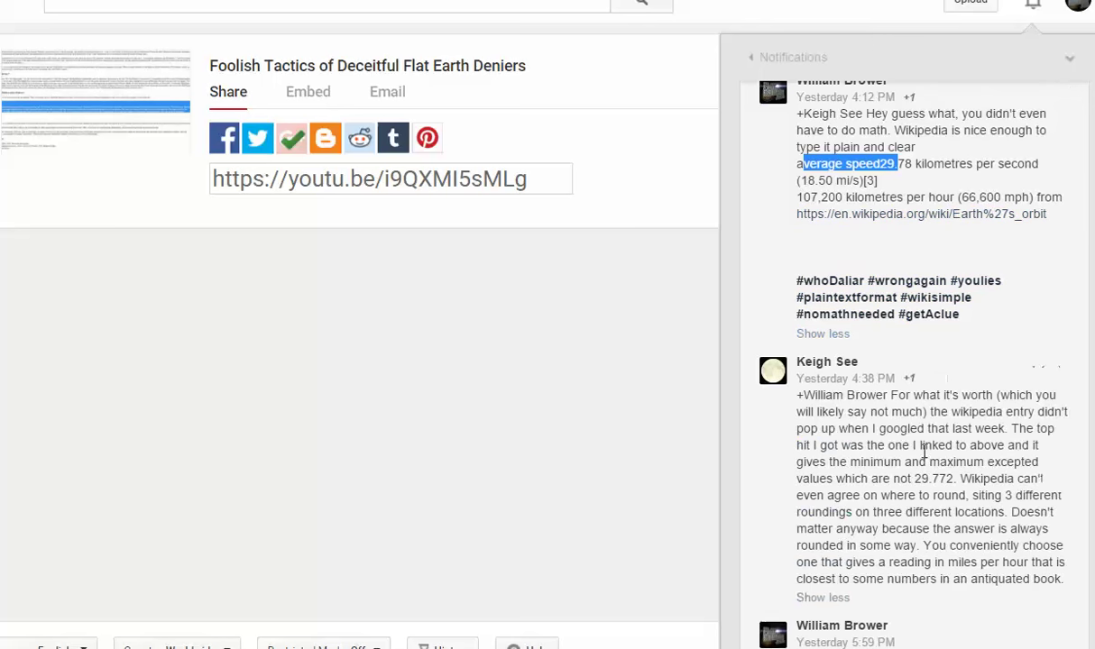
pyautogui.moveTo(920, 462); pyautogui.dragTo(967, 494)
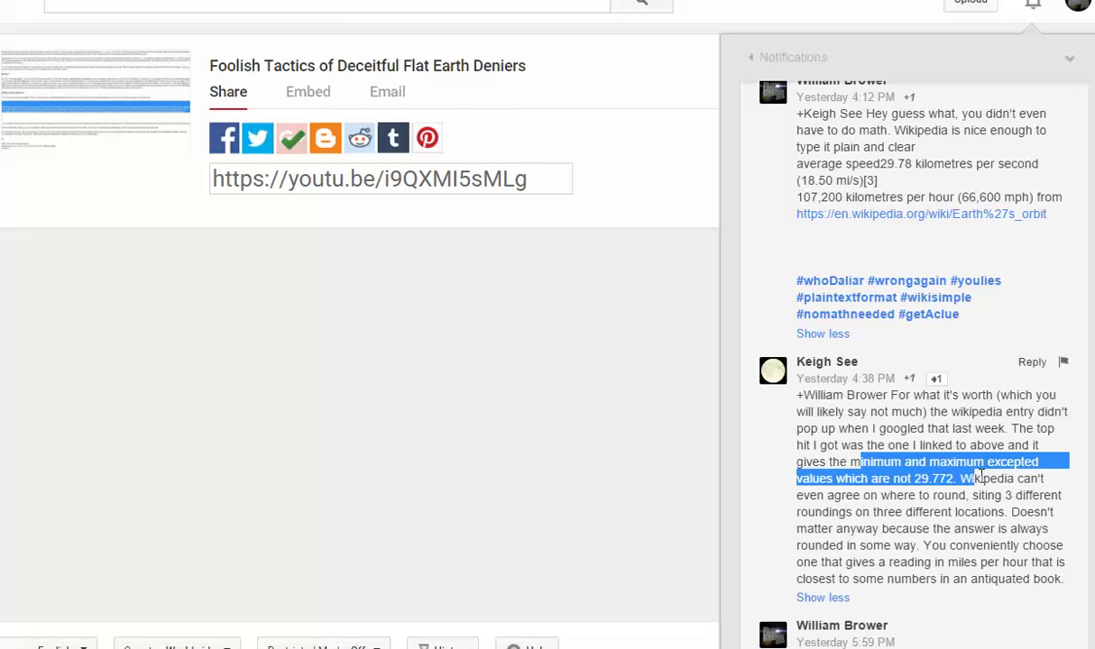
pyautogui.click(923, 480)
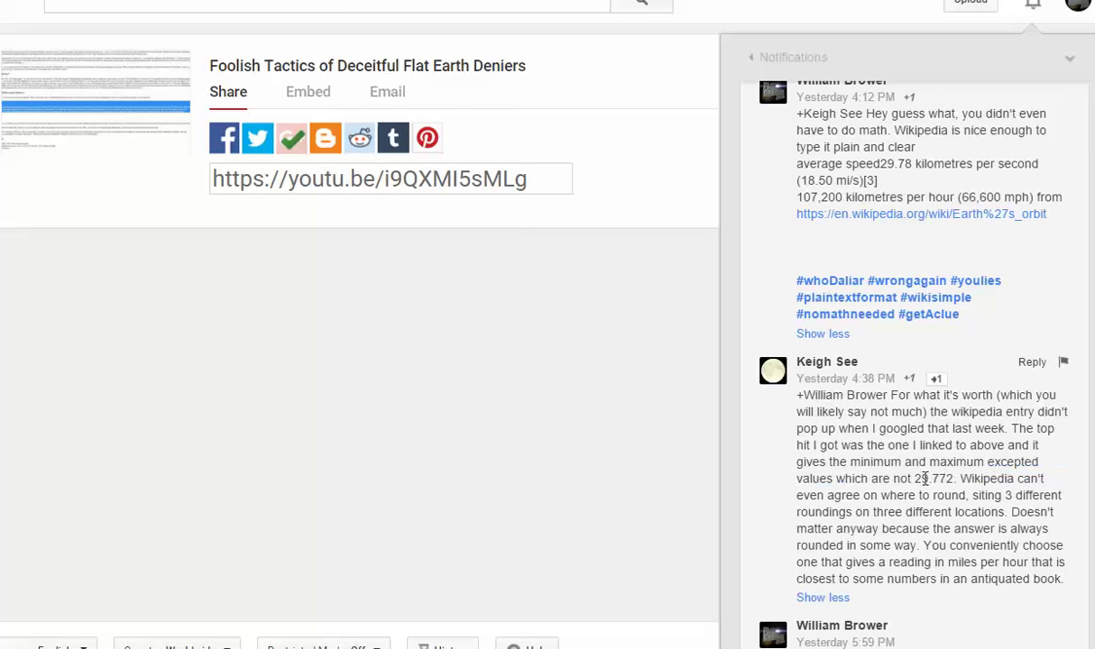
pyautogui.scroll(-3)
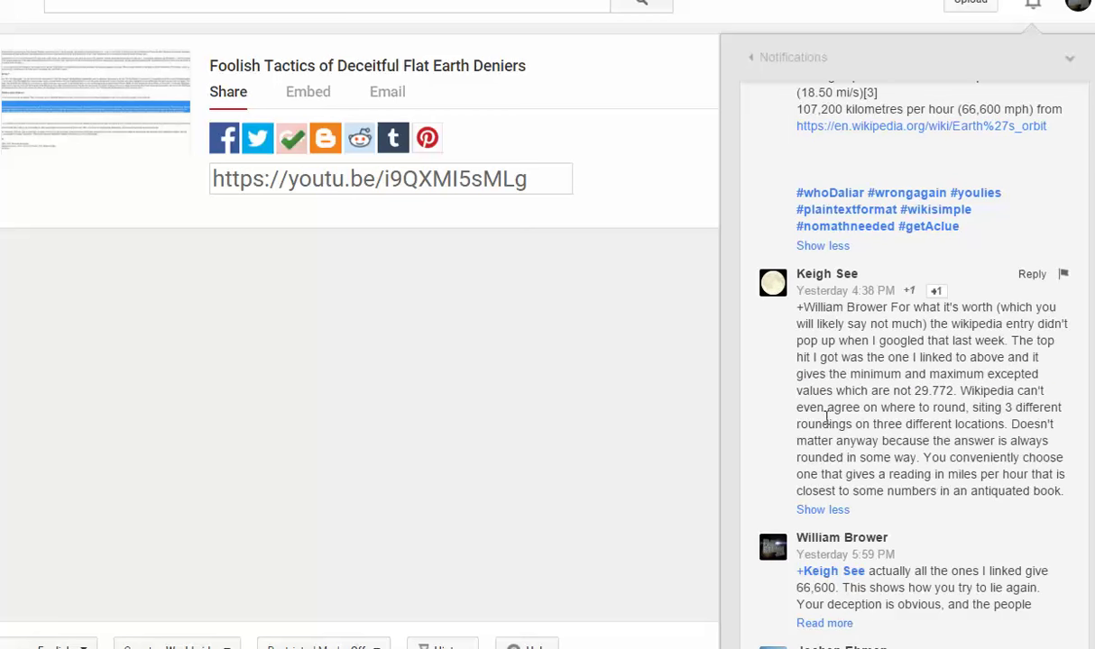
pyautogui.scroll(-3)
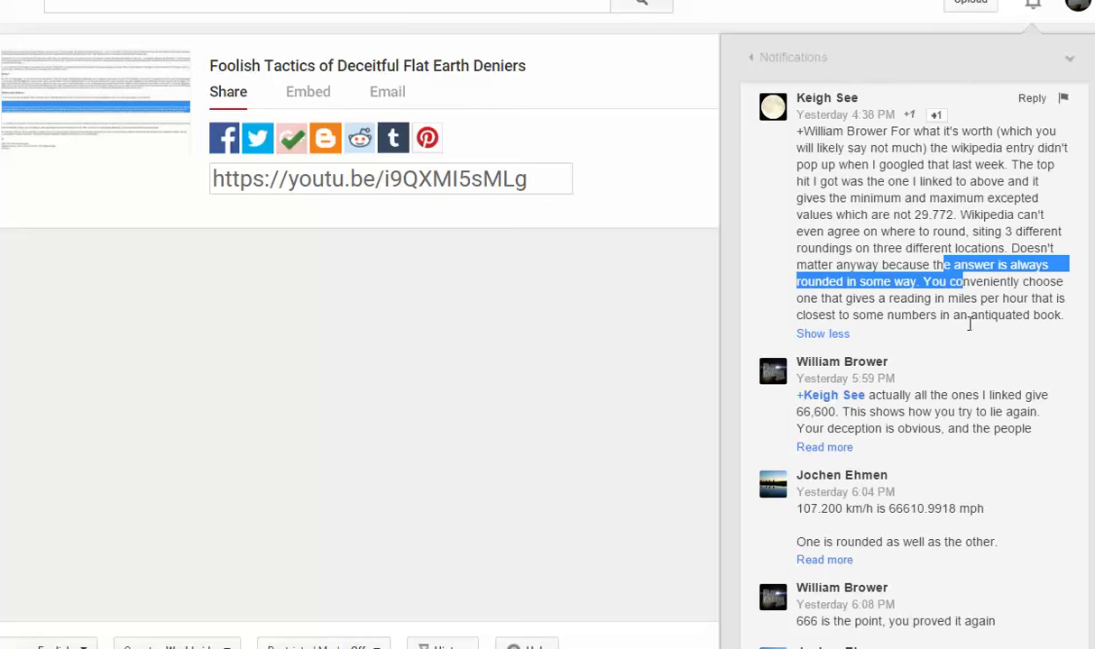
pyautogui.click(823, 447)
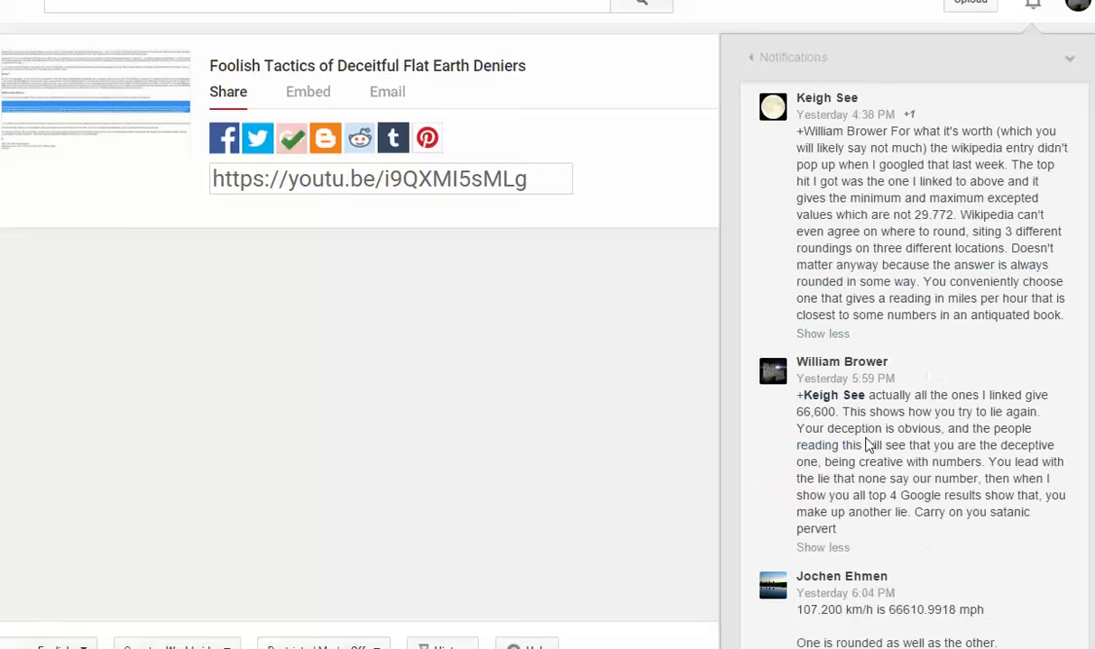
pyautogui.scroll(-3)
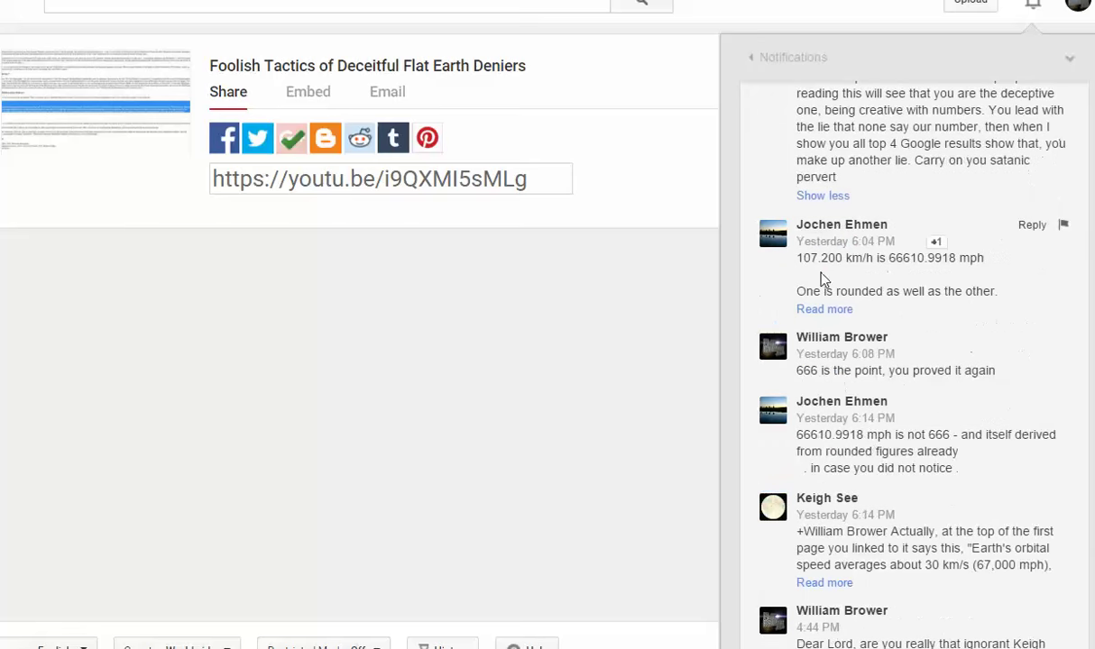
pyautogui.moveTo(884, 306)
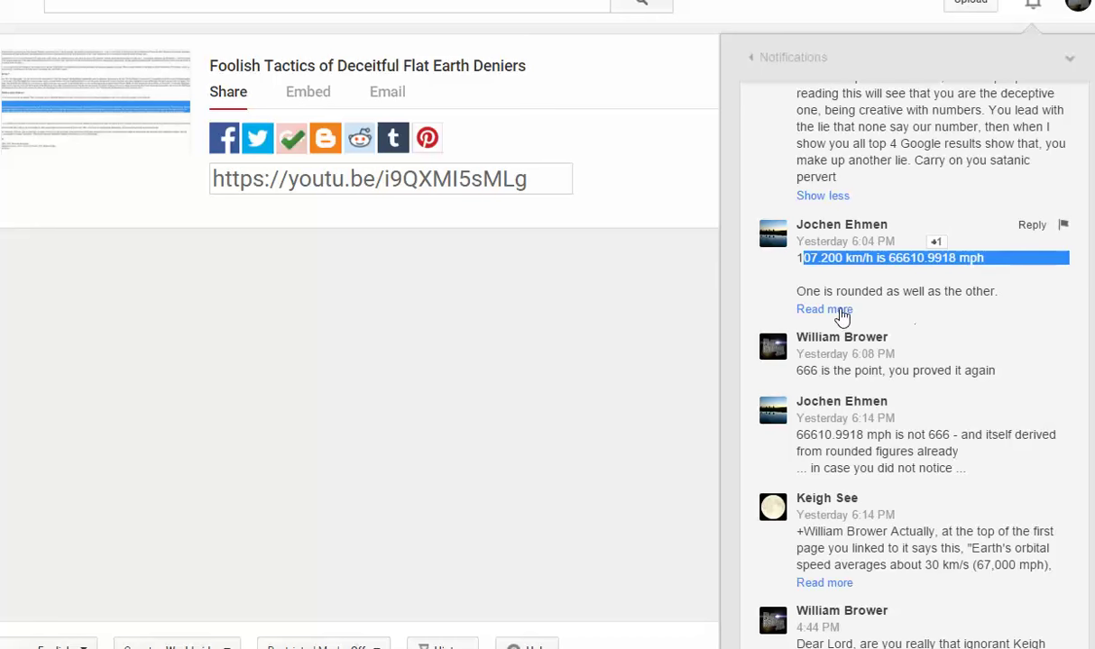
pyautogui.click(823, 310)
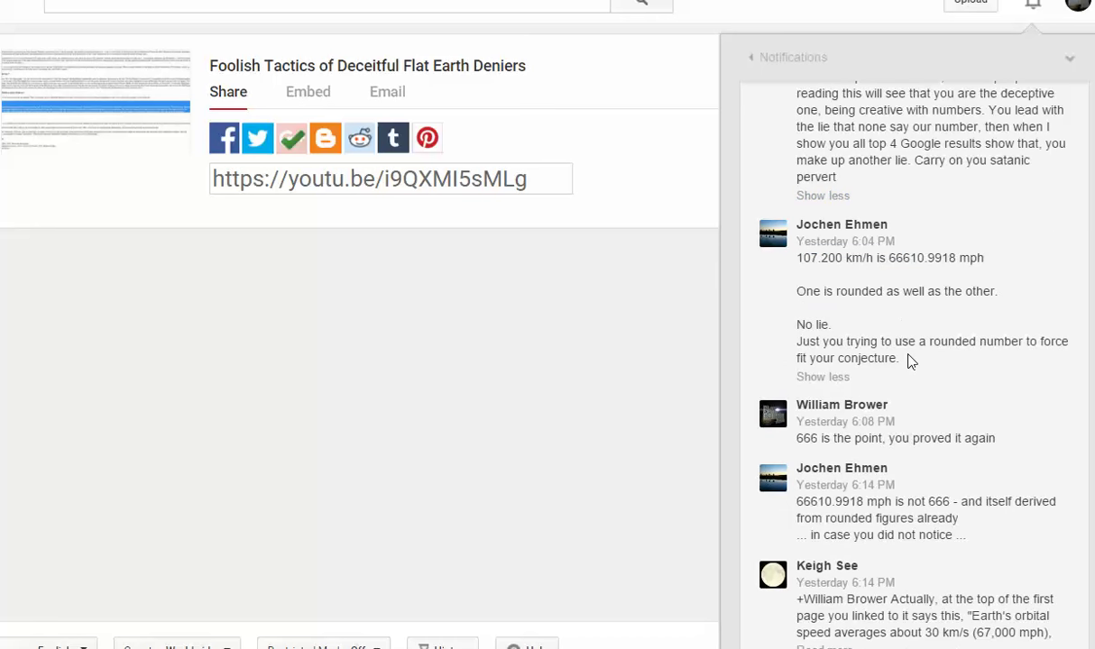
pyautogui.moveTo(988, 329)
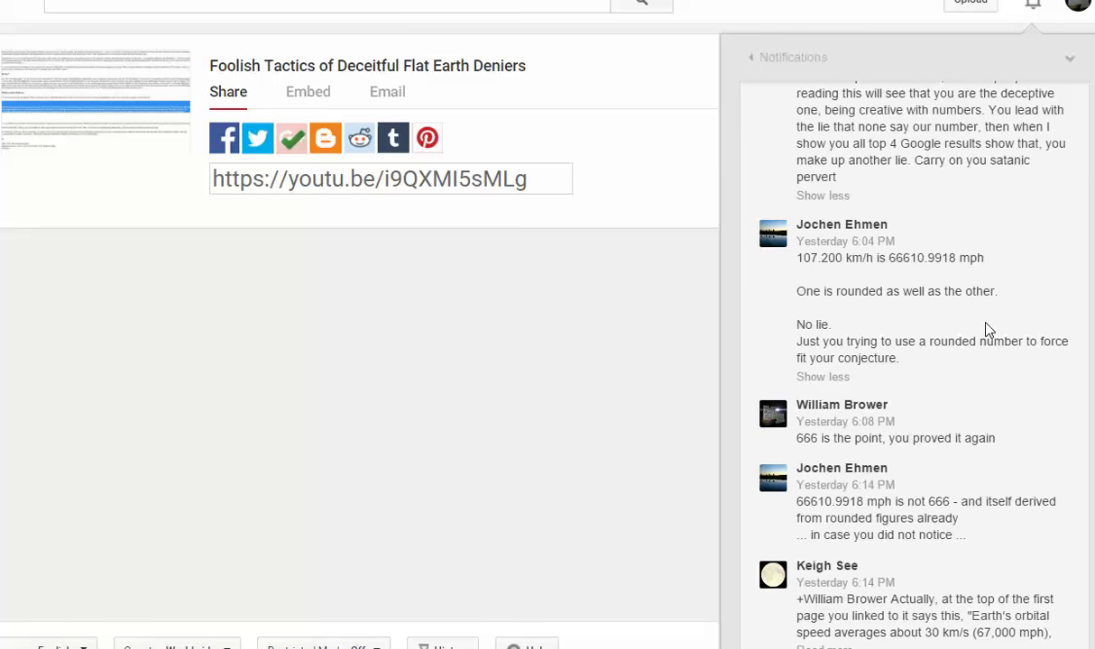
pyautogui.moveTo(1019, 317)
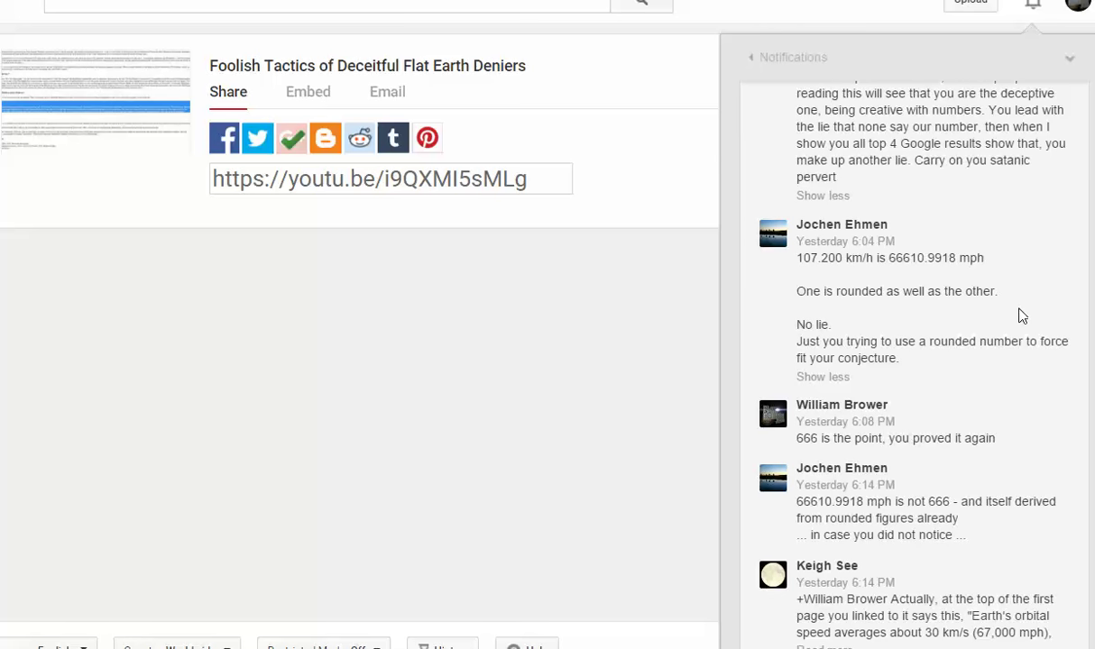
pyautogui.moveTo(949, 429)
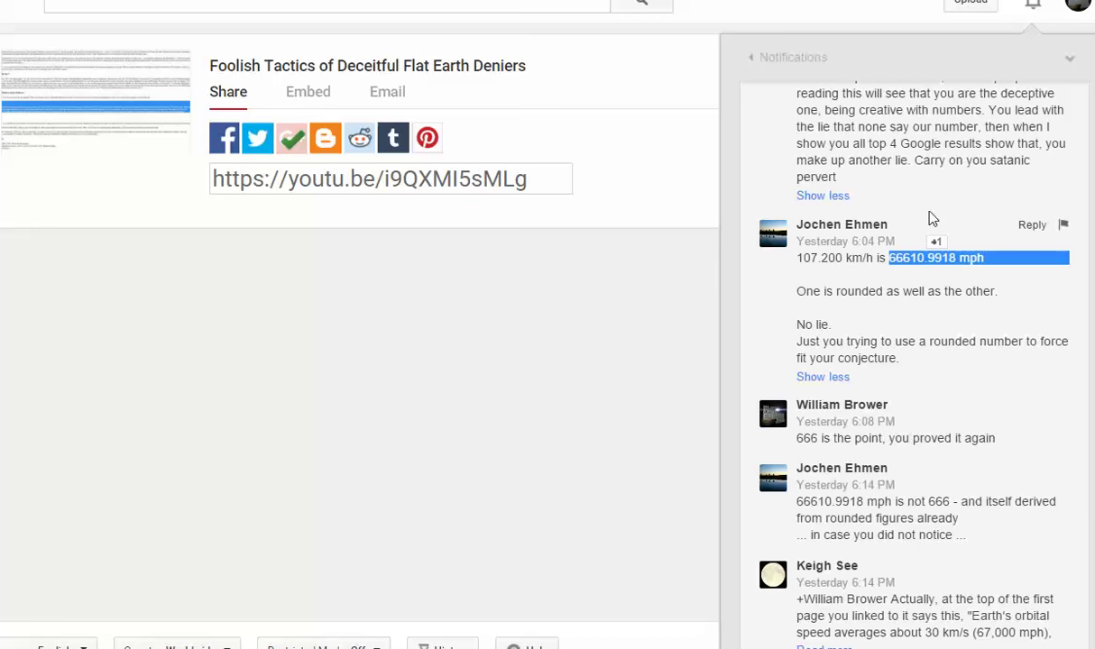
pyautogui.scroll(-3)
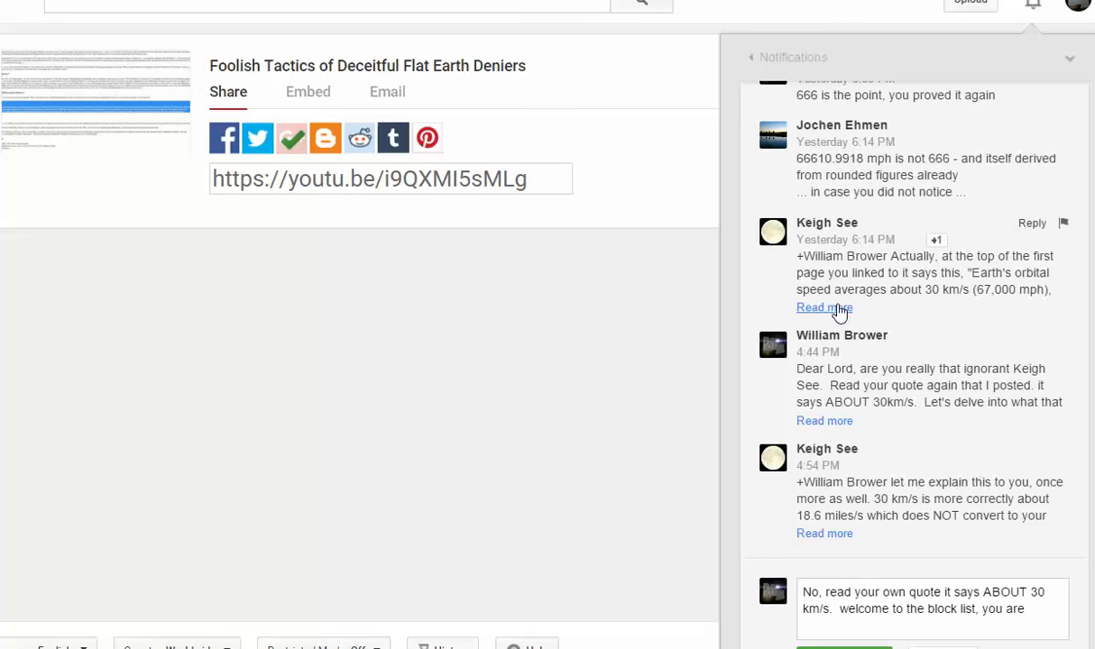
pyautogui.click(822, 307)
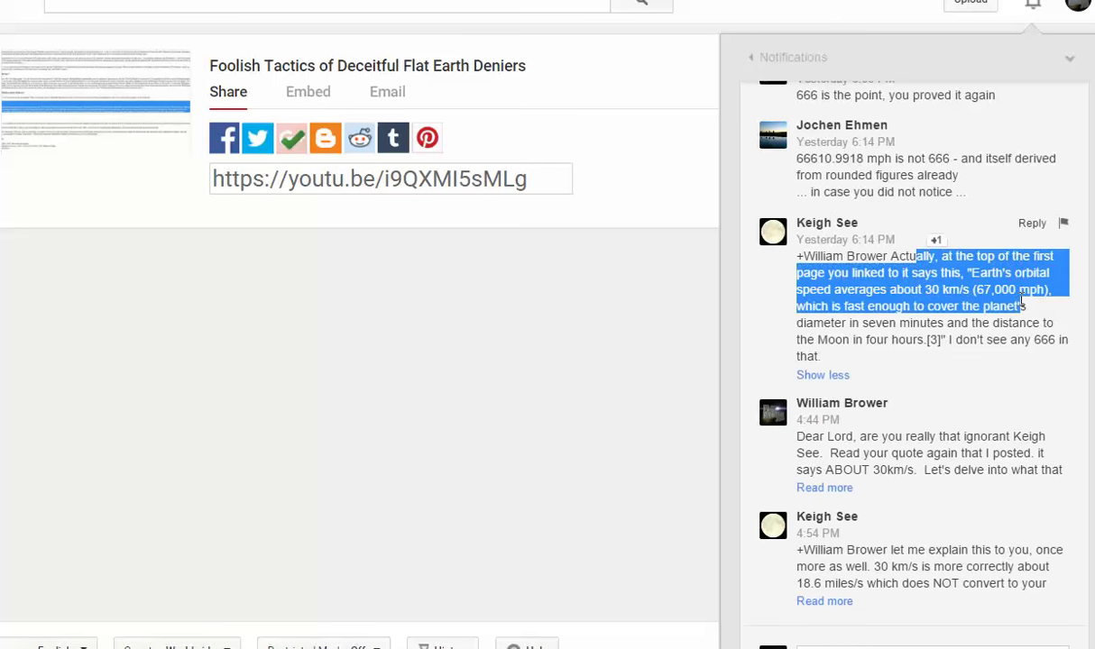
pyautogui.click(888, 281)
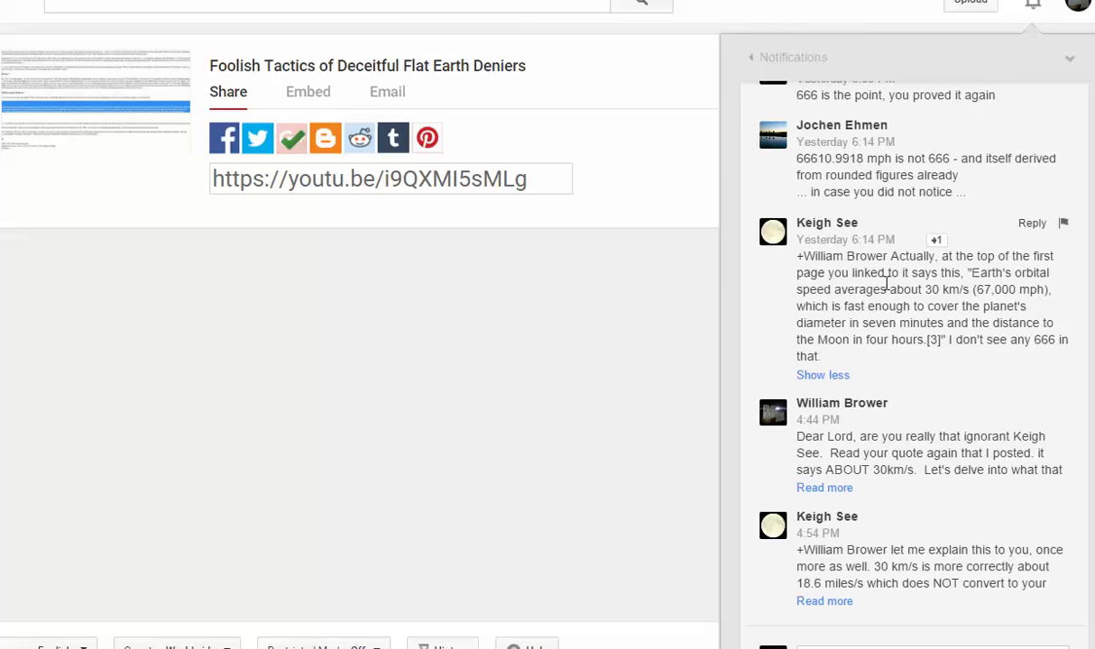
pyautogui.moveTo(887, 273); pyautogui.dragTo(952, 289)
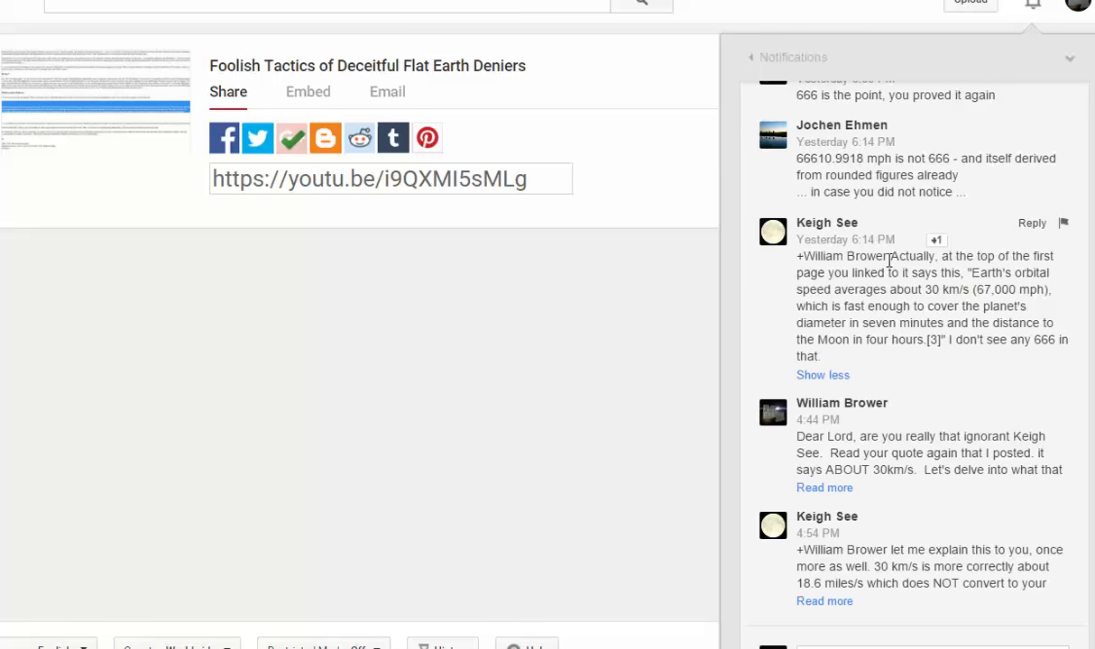
pyautogui.moveTo(812, 271)
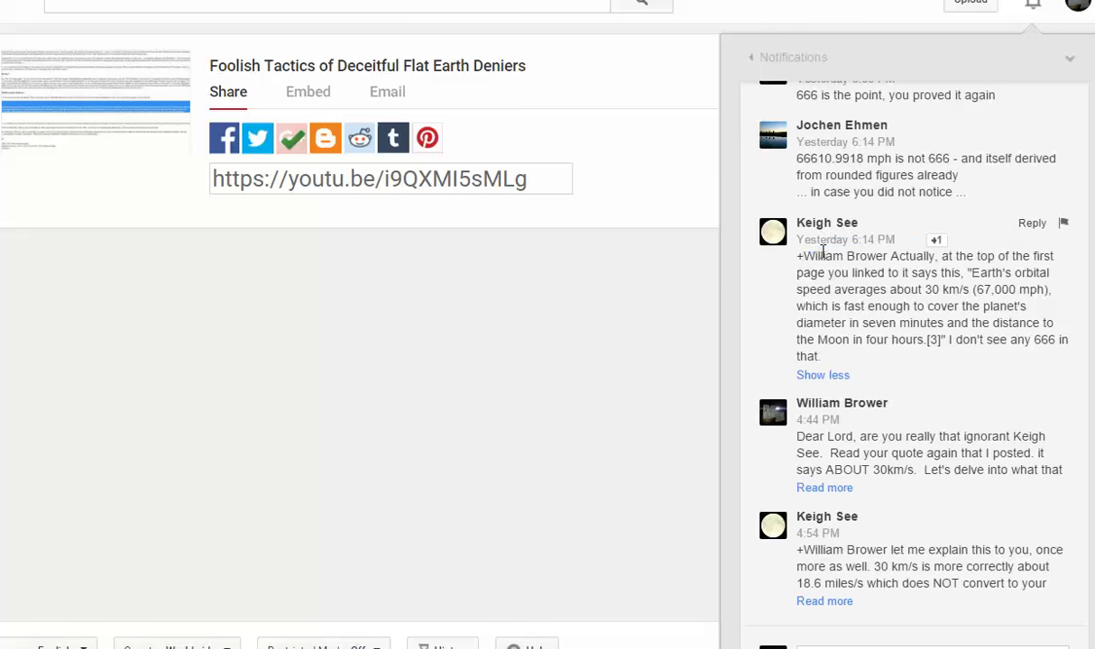
pyautogui.moveTo(820, 289)
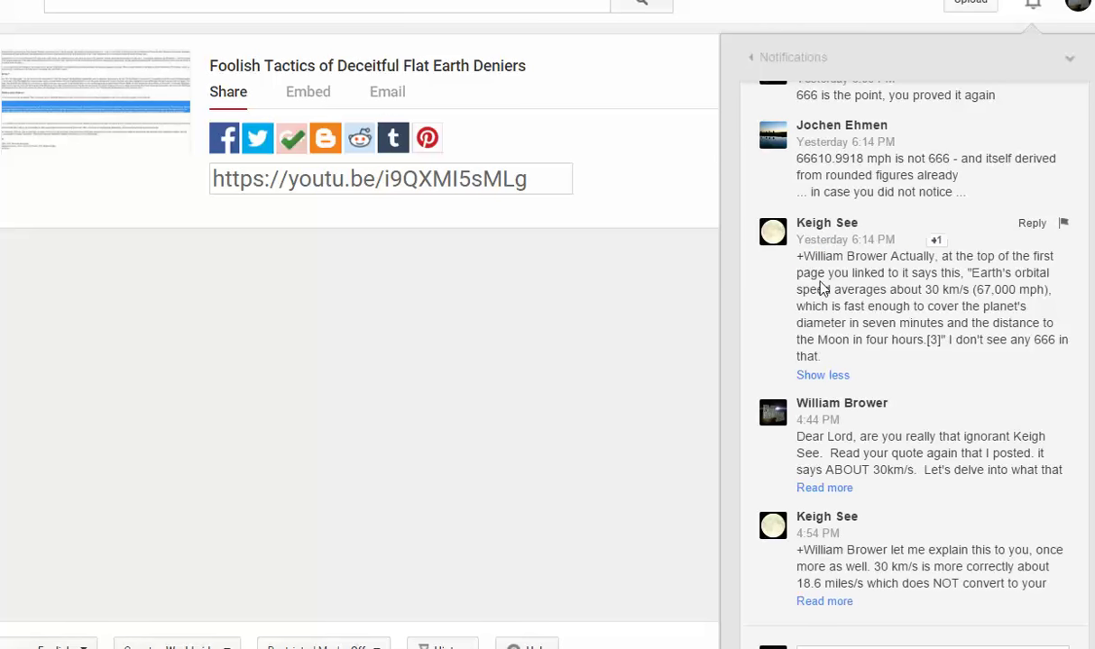
pyautogui.moveTo(972, 267)
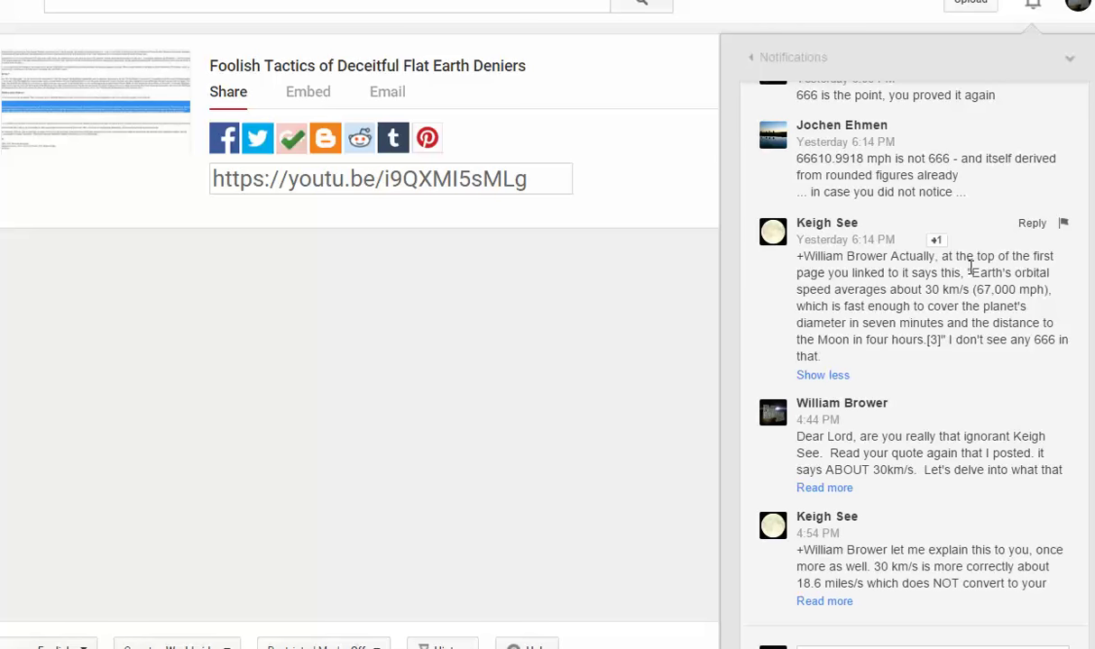
pyautogui.moveTo(968, 273); pyautogui.dragTo(945, 289)
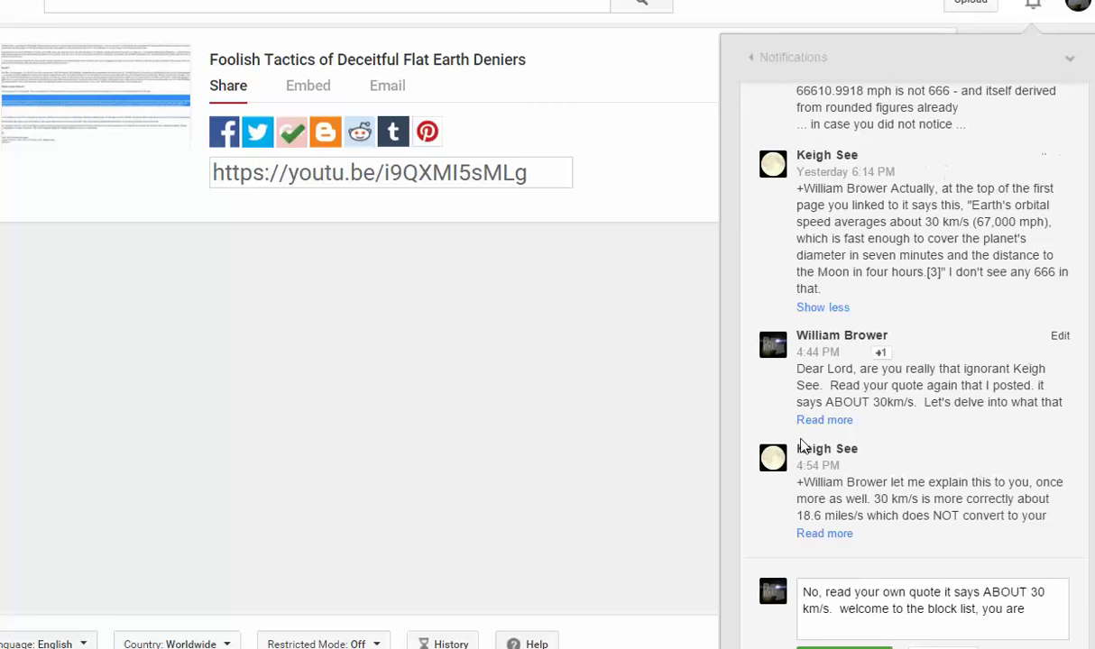
pyautogui.click(824, 418)
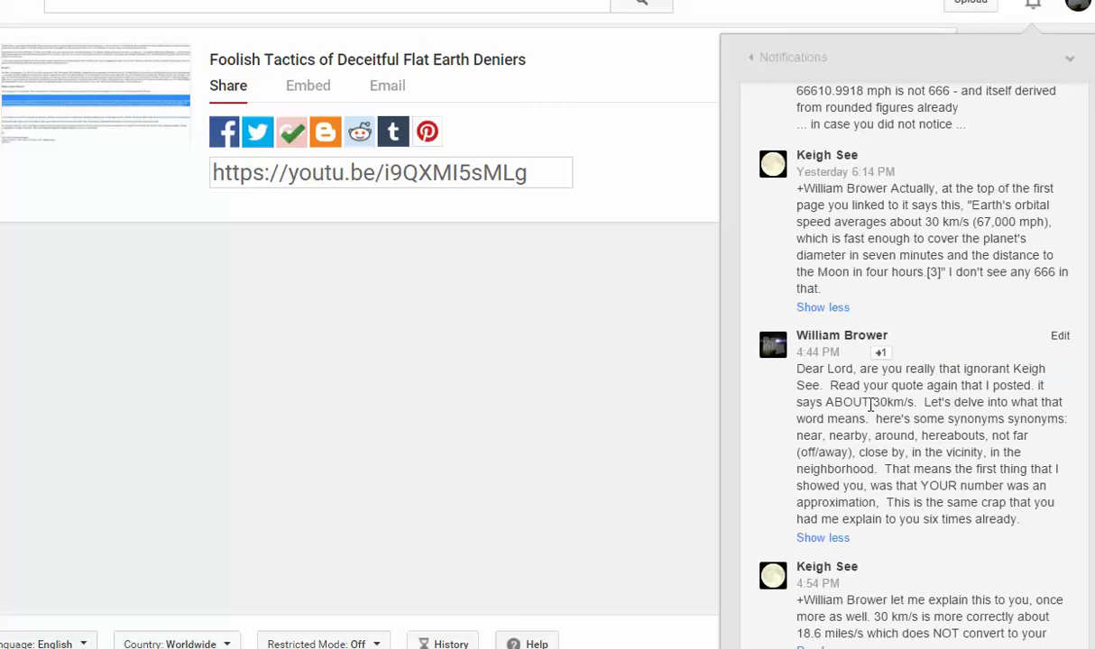
pyautogui.doubleClick(846, 402)
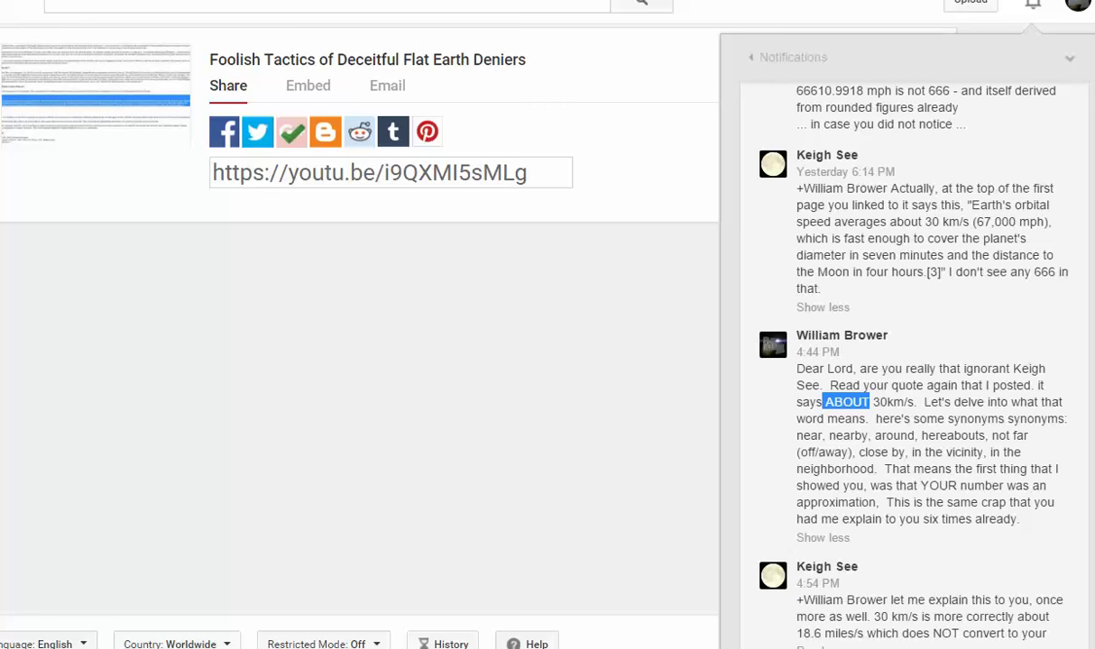
pyautogui.scroll(-3)
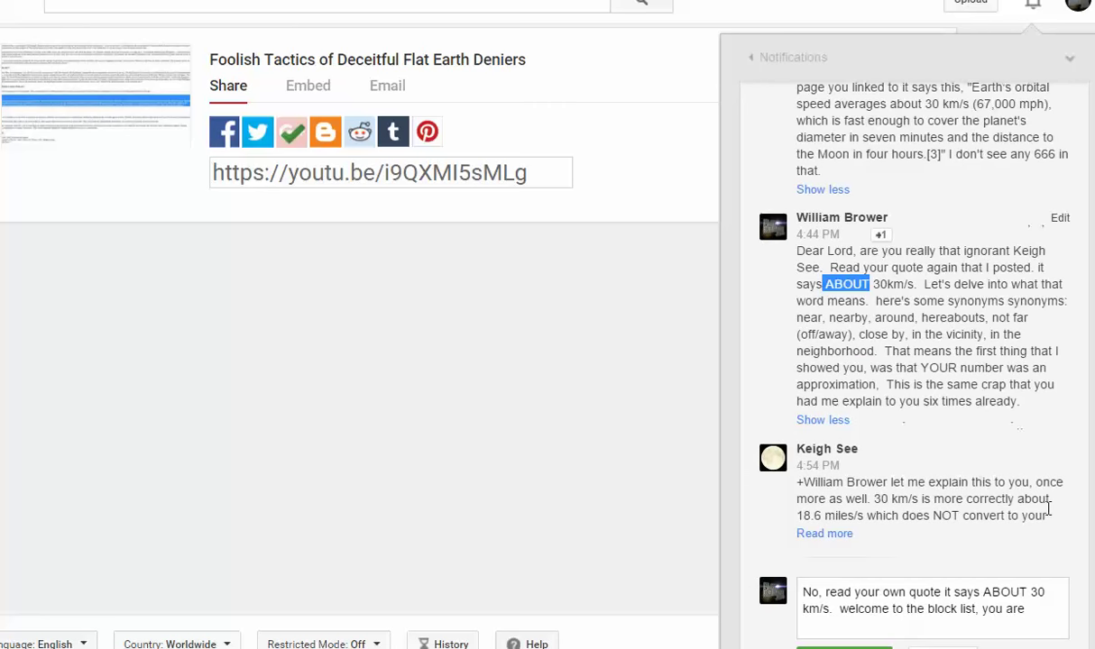
# Finish the 'ABOUT 30 km/s' draft with 'an idiot' and 'waste of time.' and post it.
pyautogui.click(823, 534)
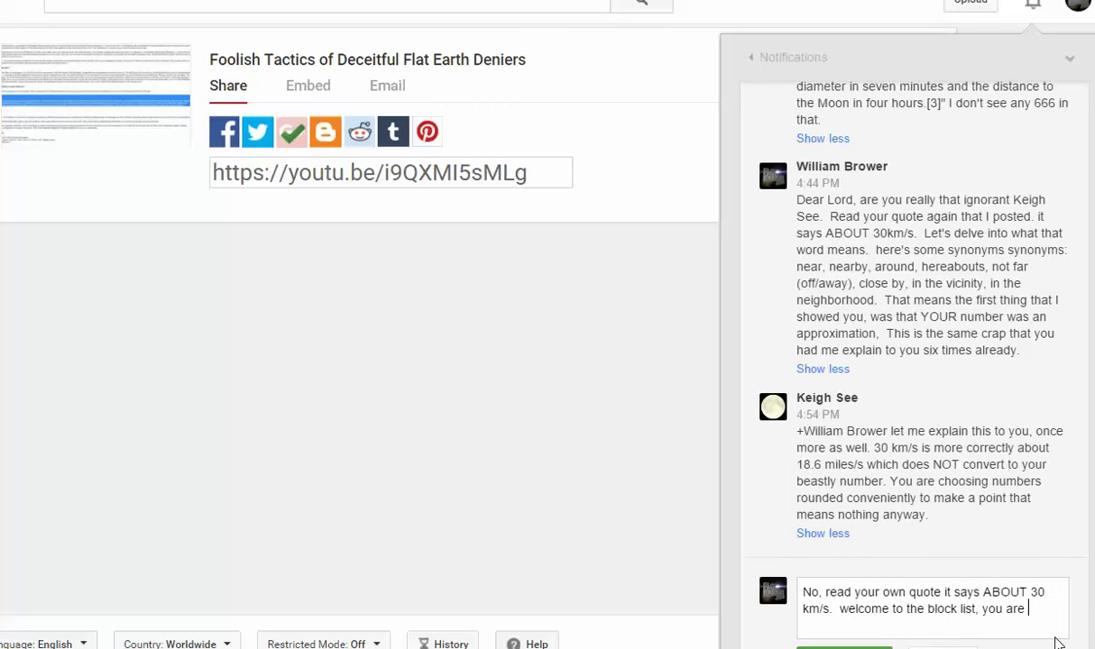
pyautogui.write('an idiot. You are a')
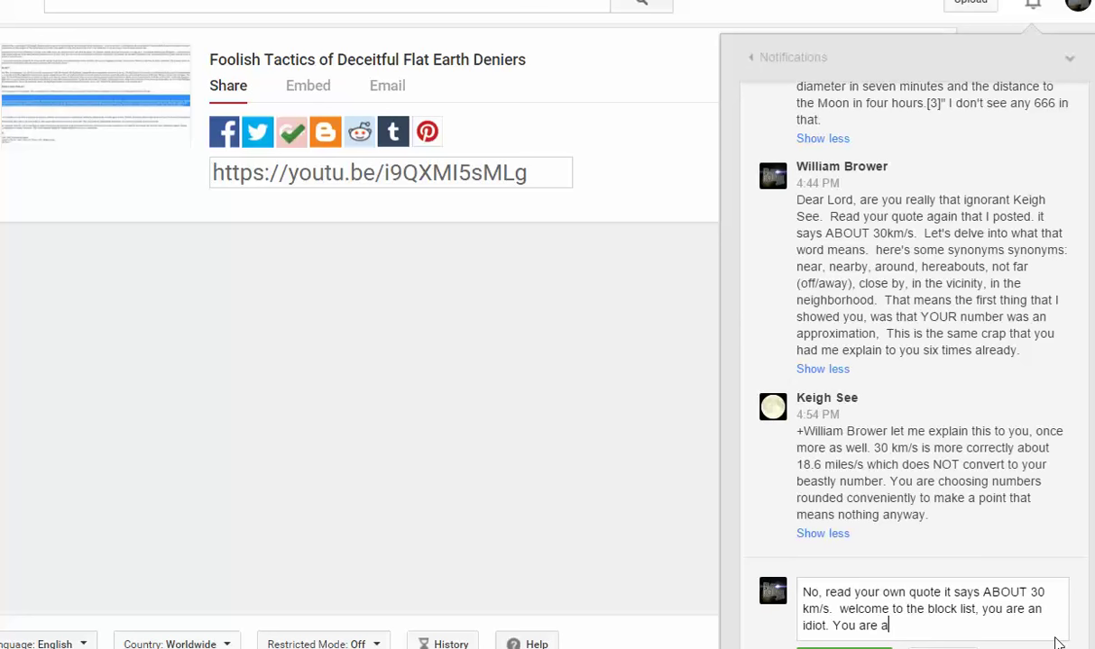
pyautogui.write('waste of time.')
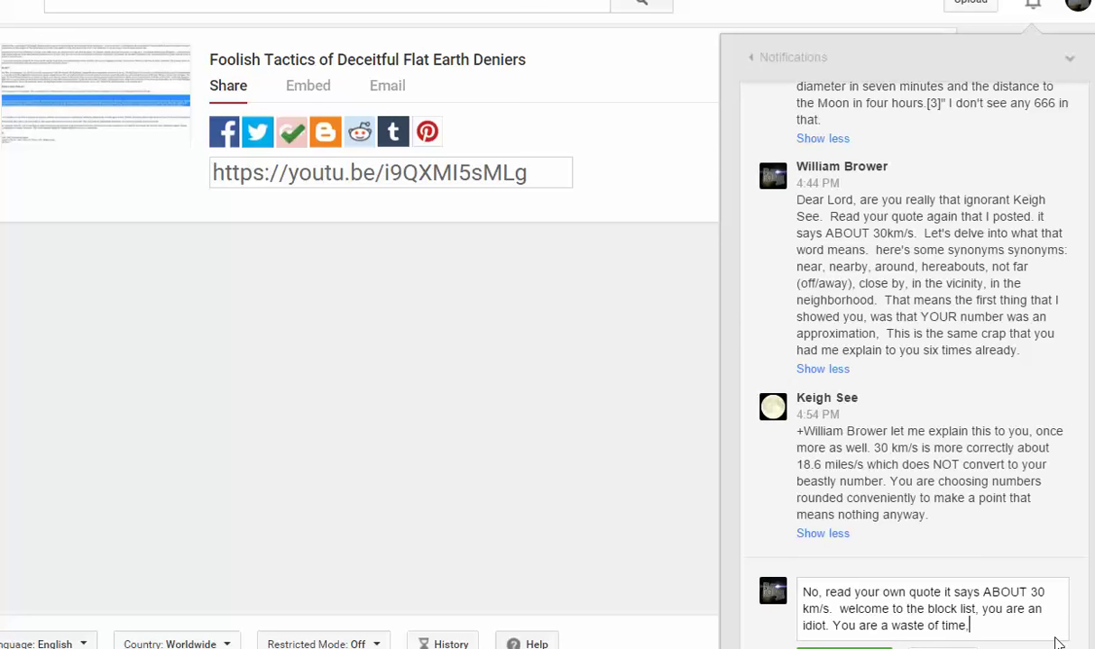
pyautogui.moveTo(739, 559)
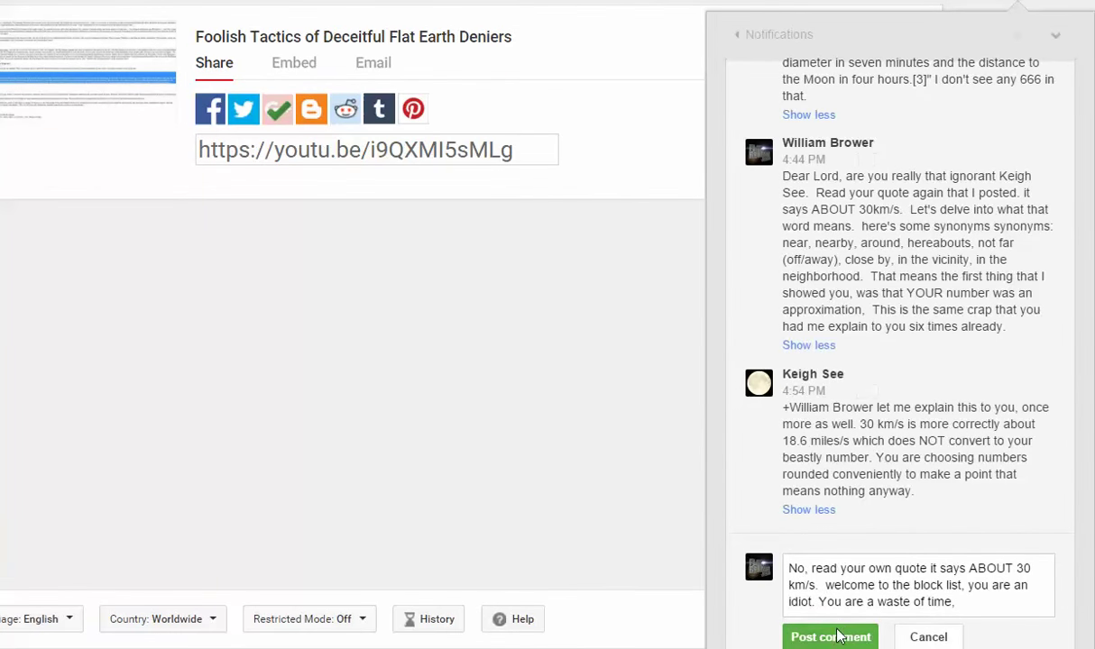
pyautogui.click(830, 636)
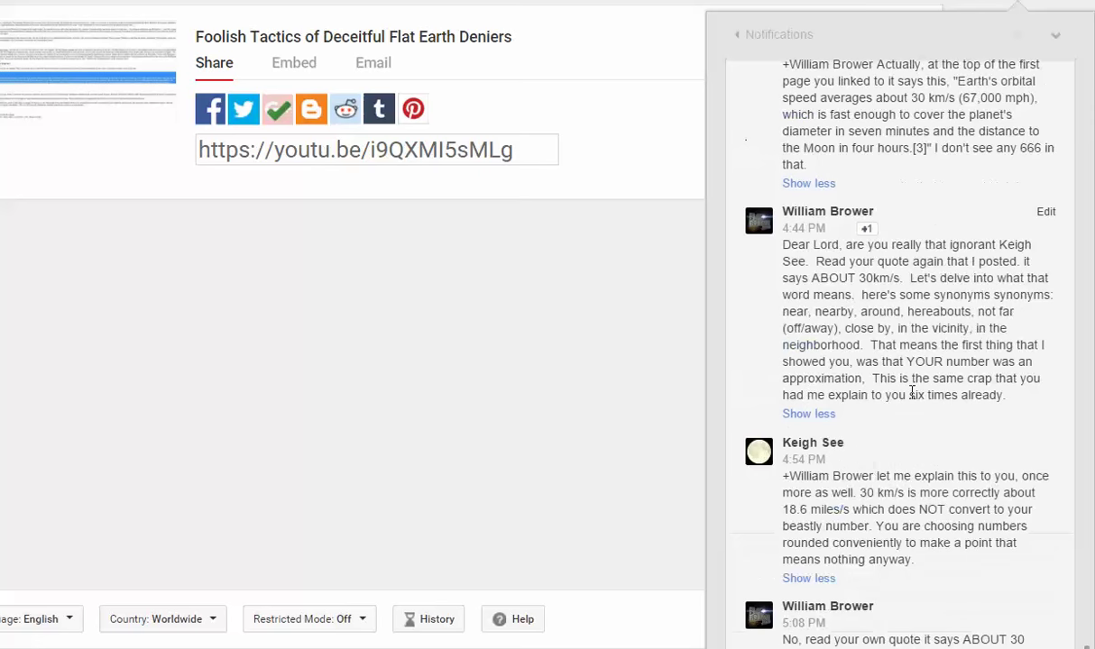
pyautogui.scroll(3)
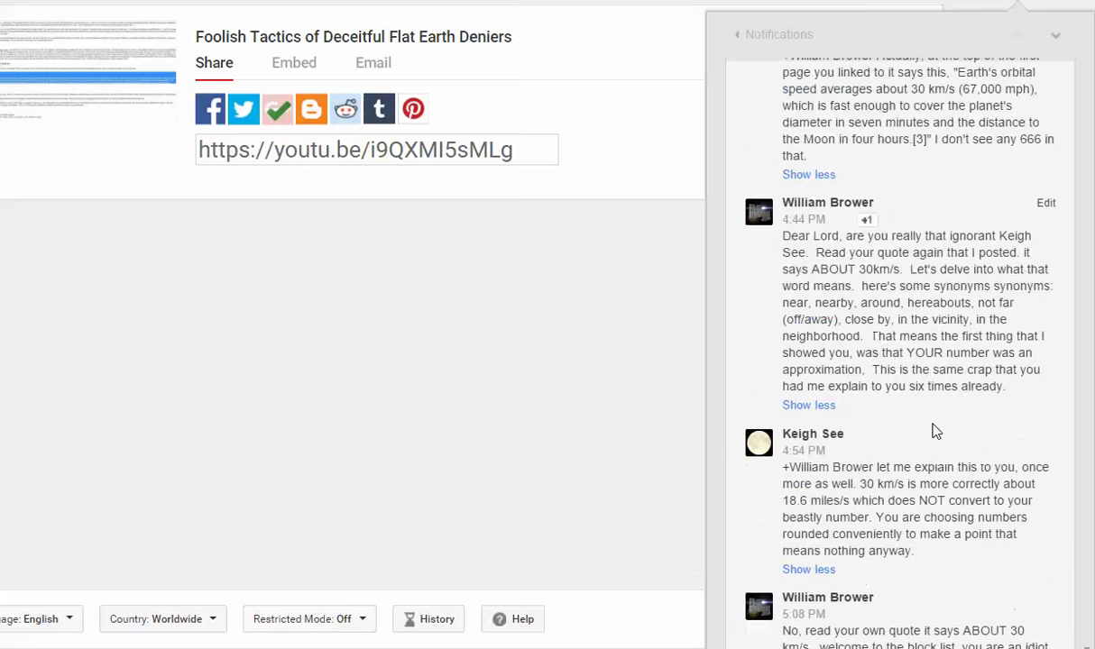
pyautogui.scroll(-3)
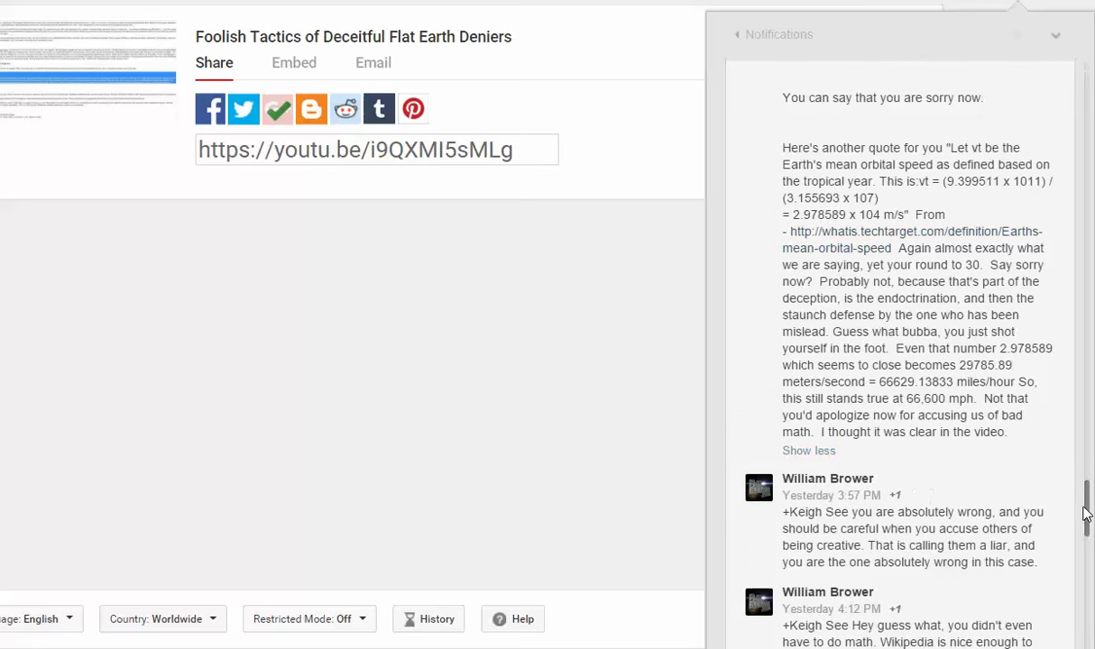
# Scroll the notifications thread before returning to the moon phases video page.
pyautogui.scroll(-3)
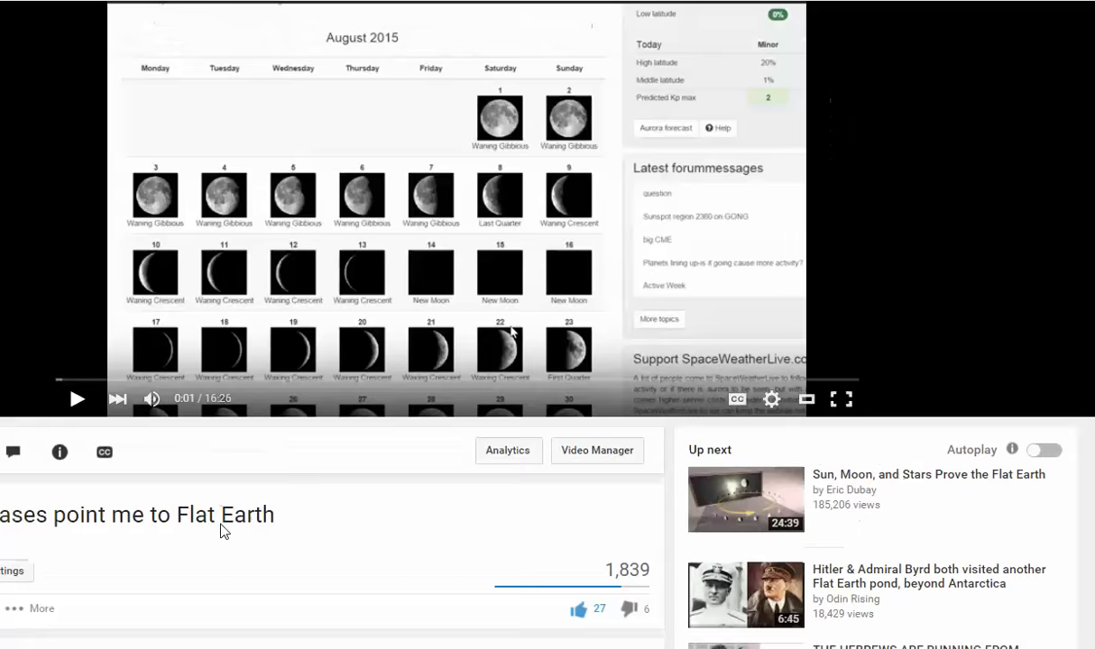
# Scroll down the video's comments and load more of them.
pyautogui.scroll(-3)
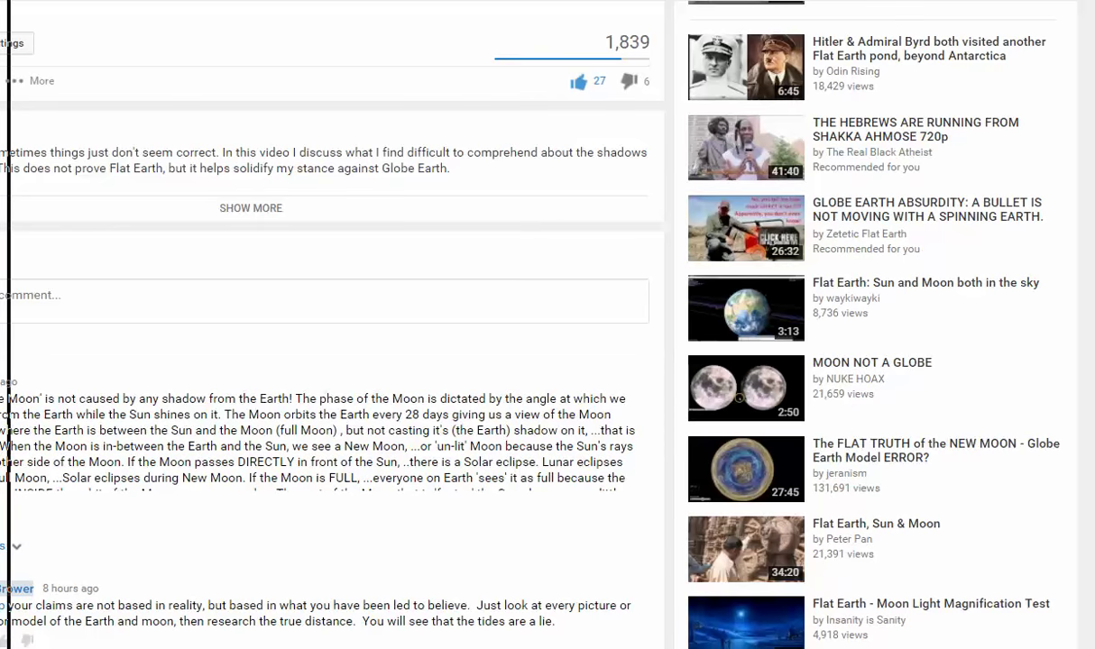
pyautogui.scroll(-3)
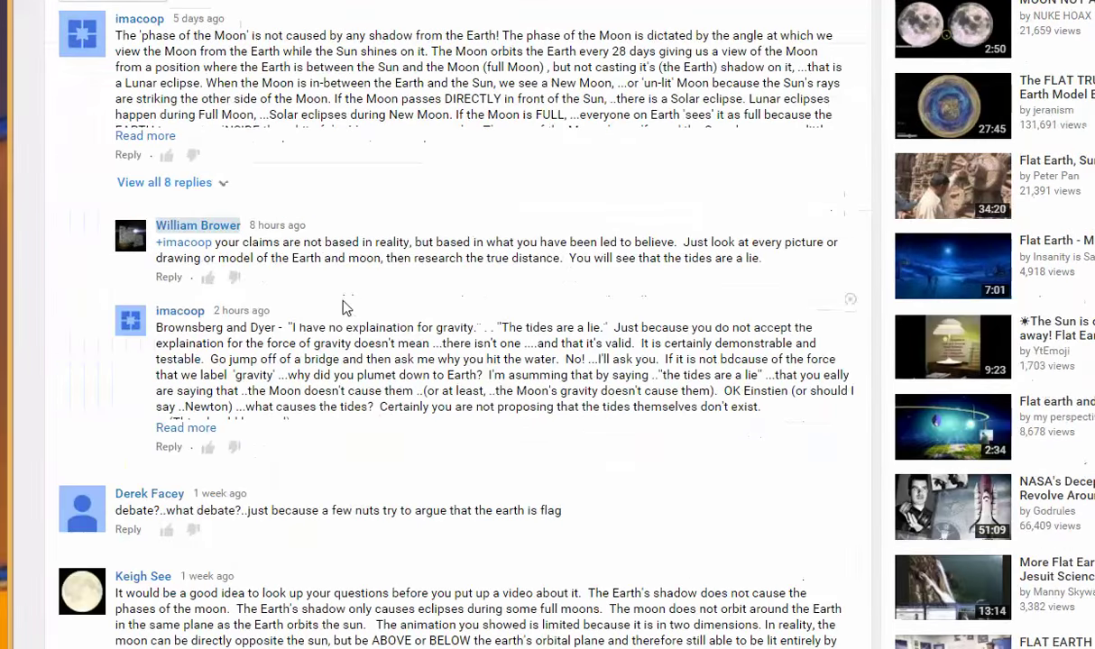
pyautogui.scroll(3)
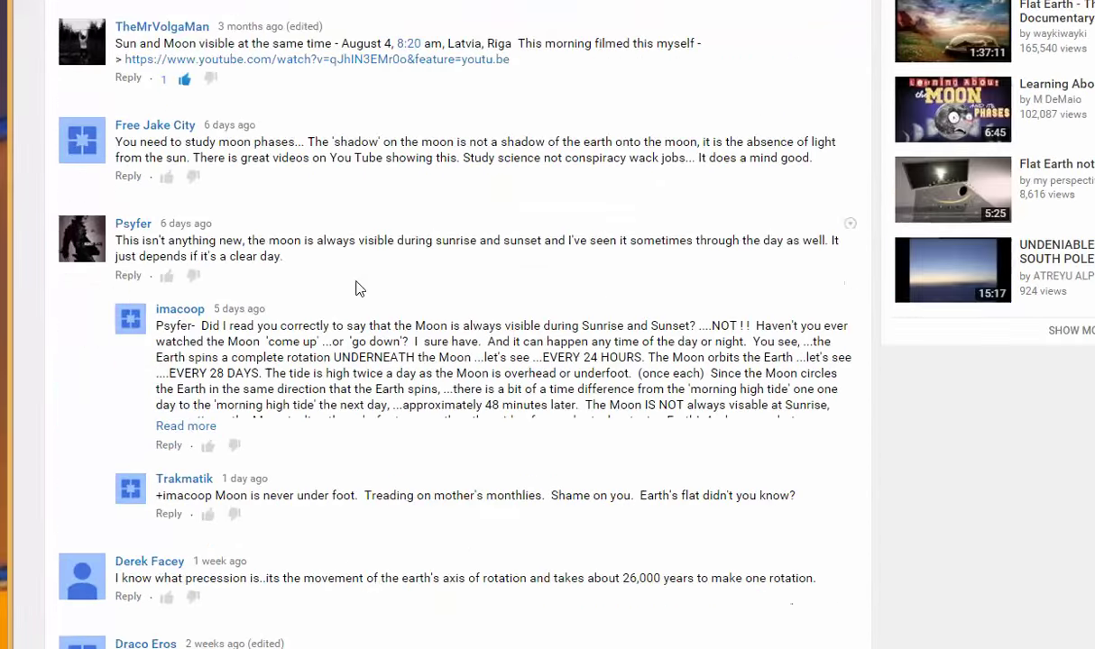
pyautogui.scroll(-3)
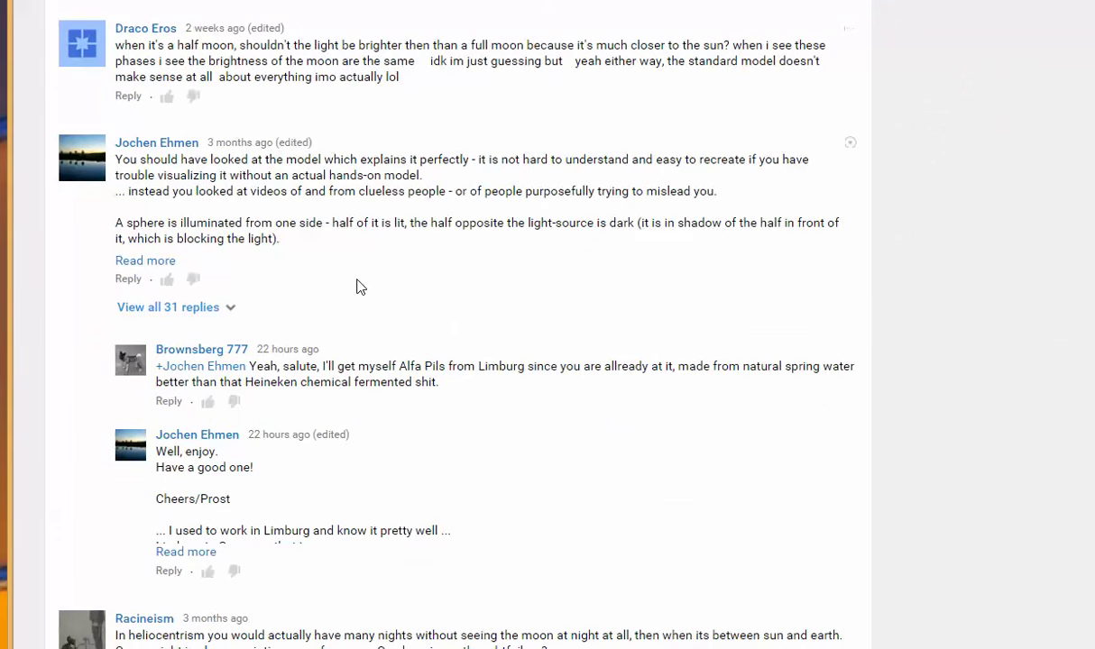
pyautogui.scroll(-3)
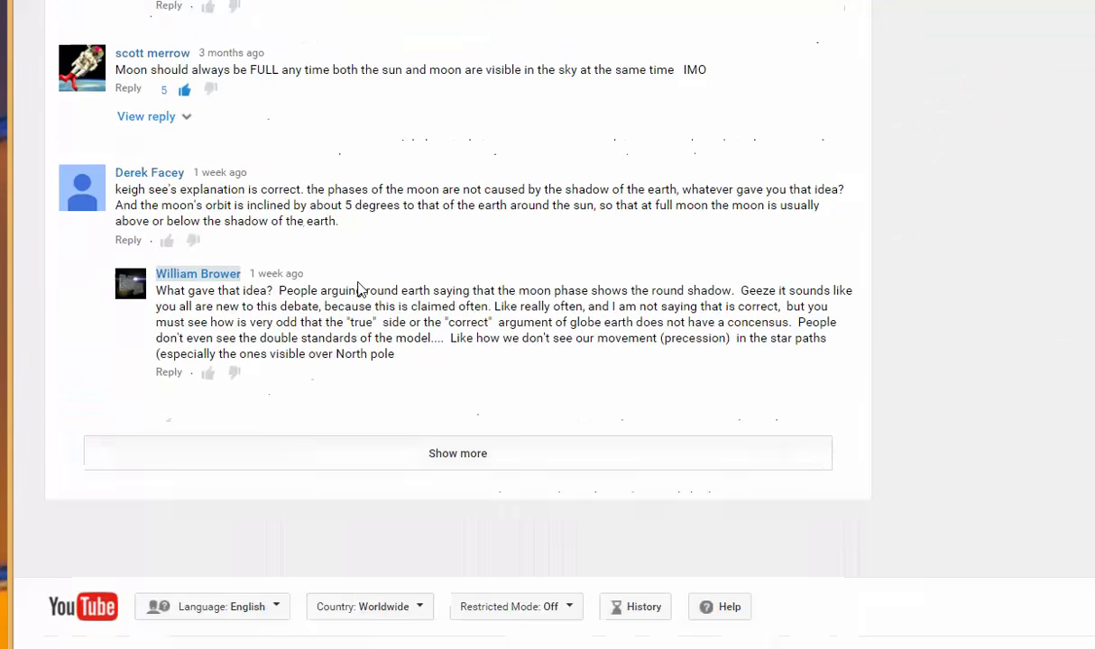
pyautogui.click(458, 453)
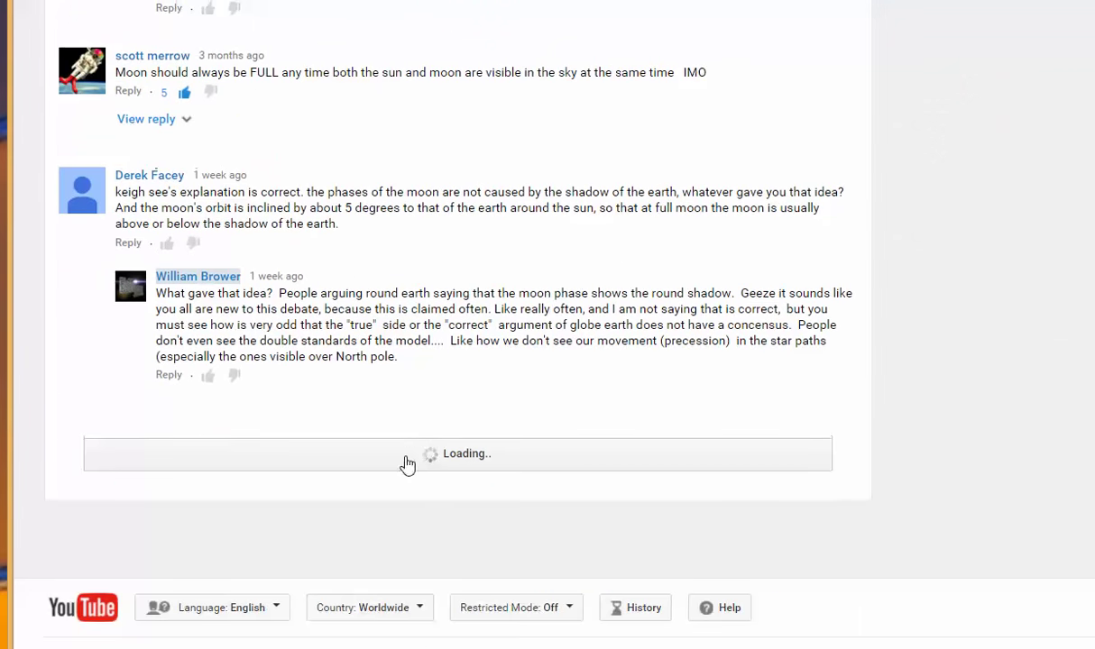
pyautogui.scroll(-3)
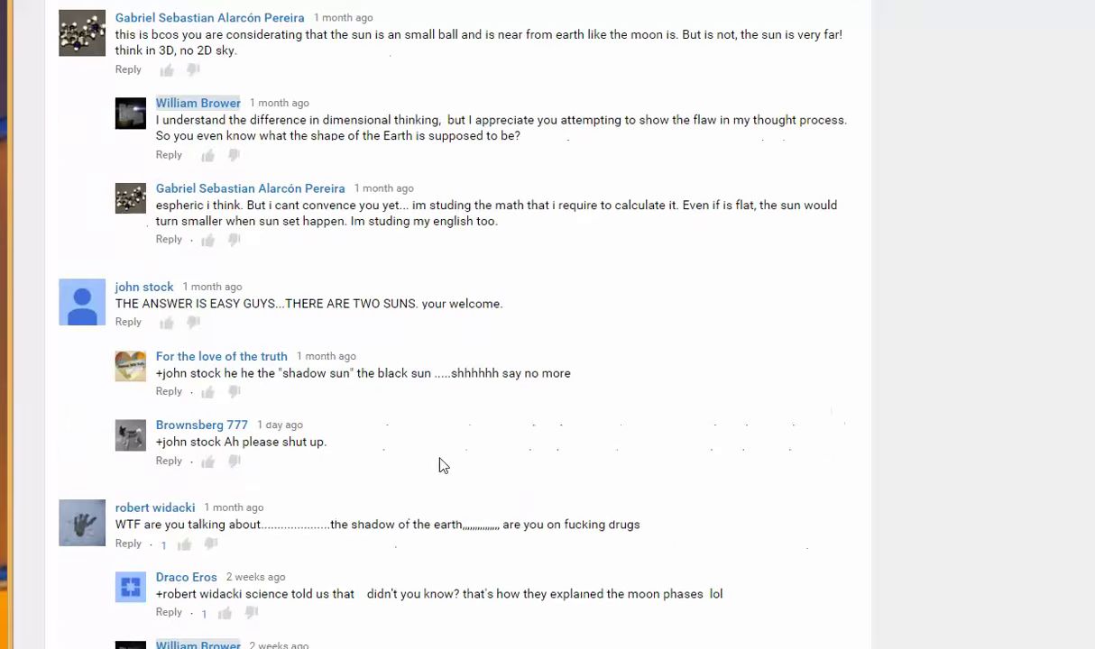
pyautogui.scroll(-3)
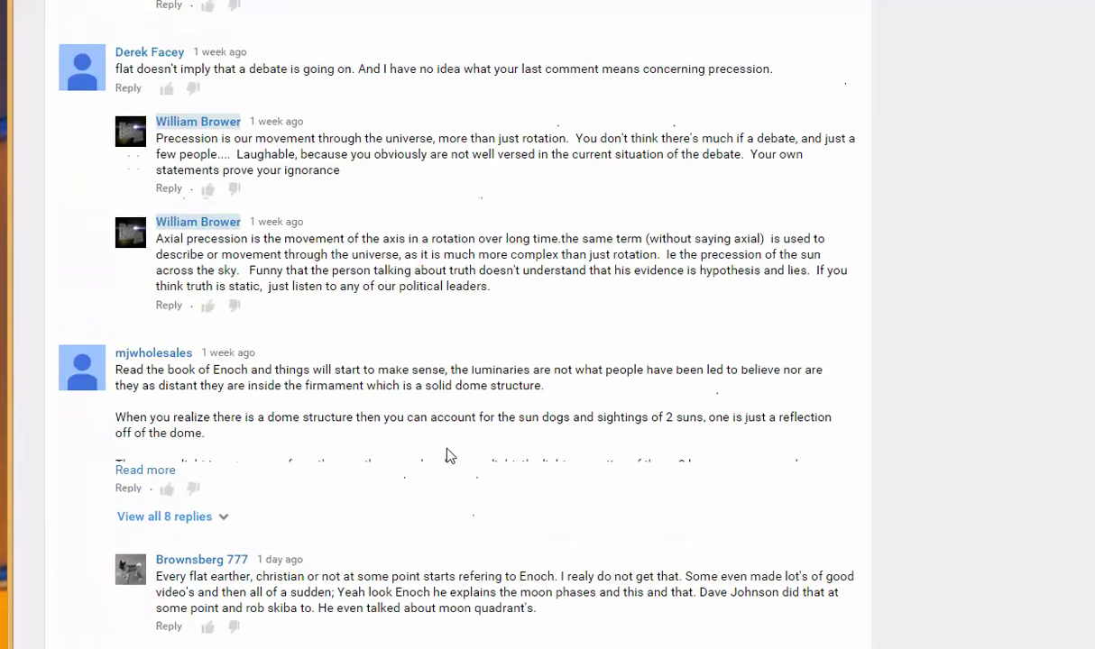
pyautogui.scroll(-3)
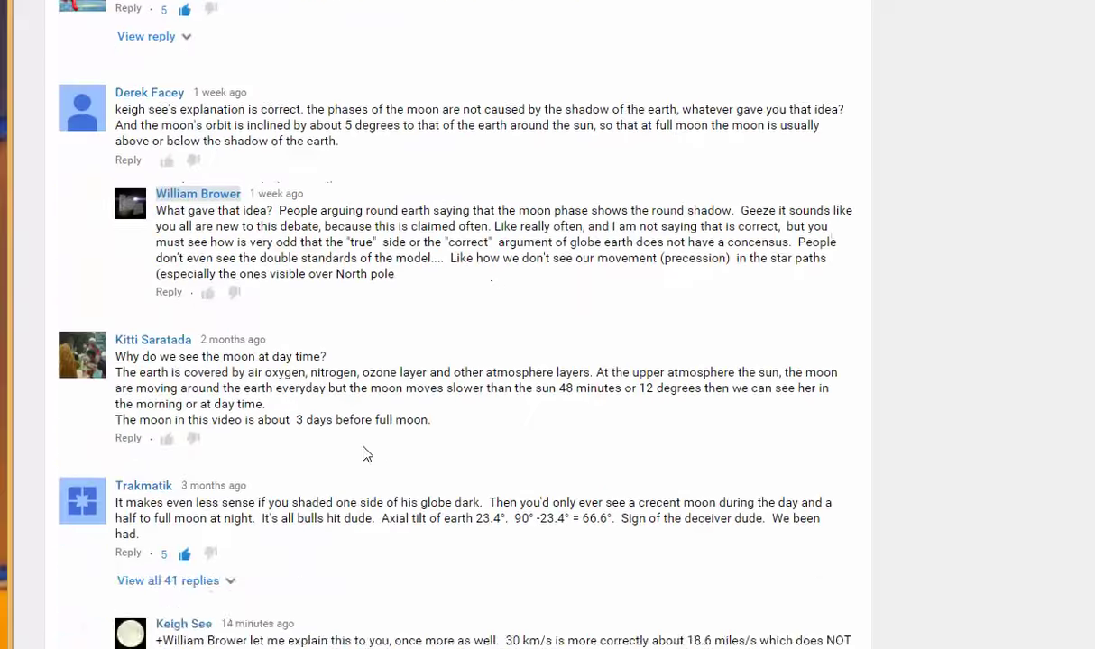
pyautogui.scroll(3)
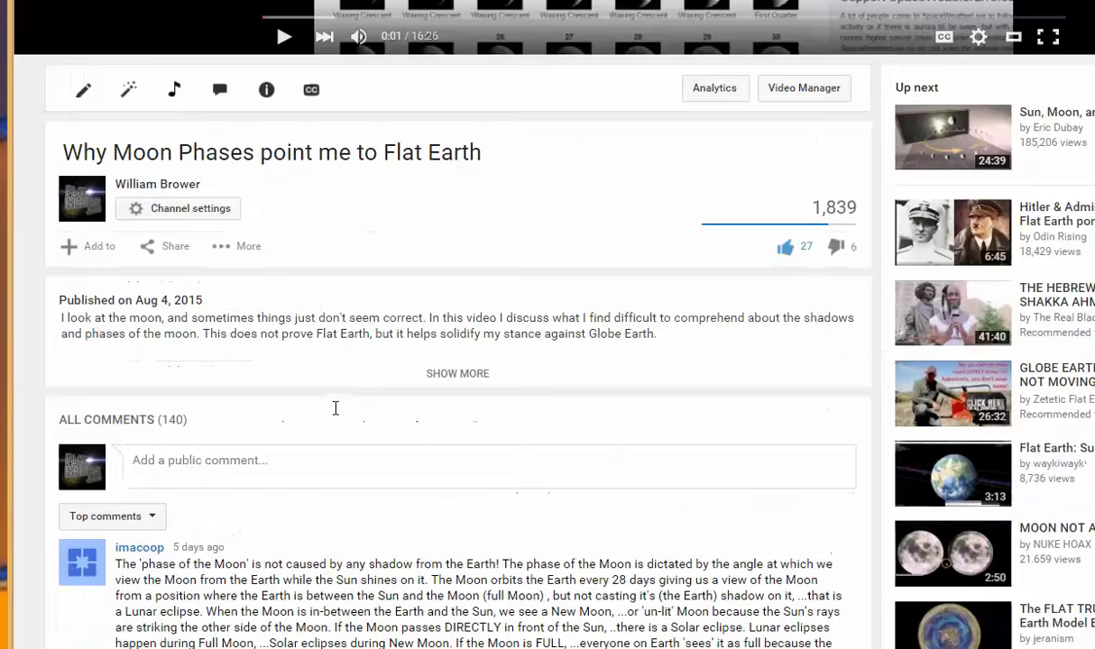
pyautogui.scroll(-3)
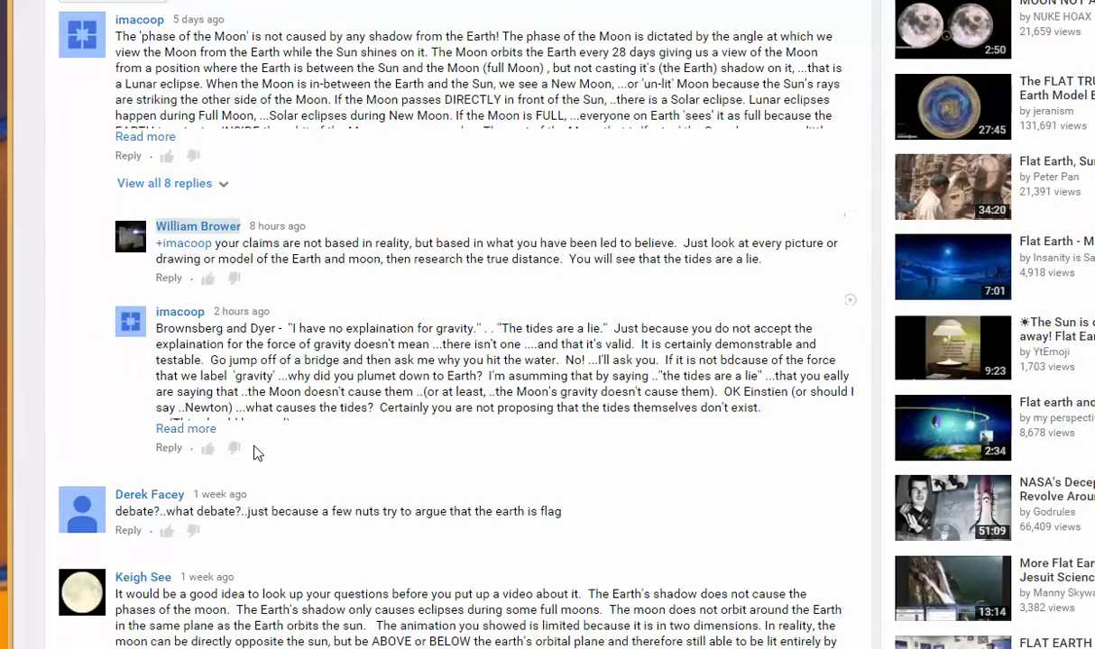
pyautogui.scroll(-3)
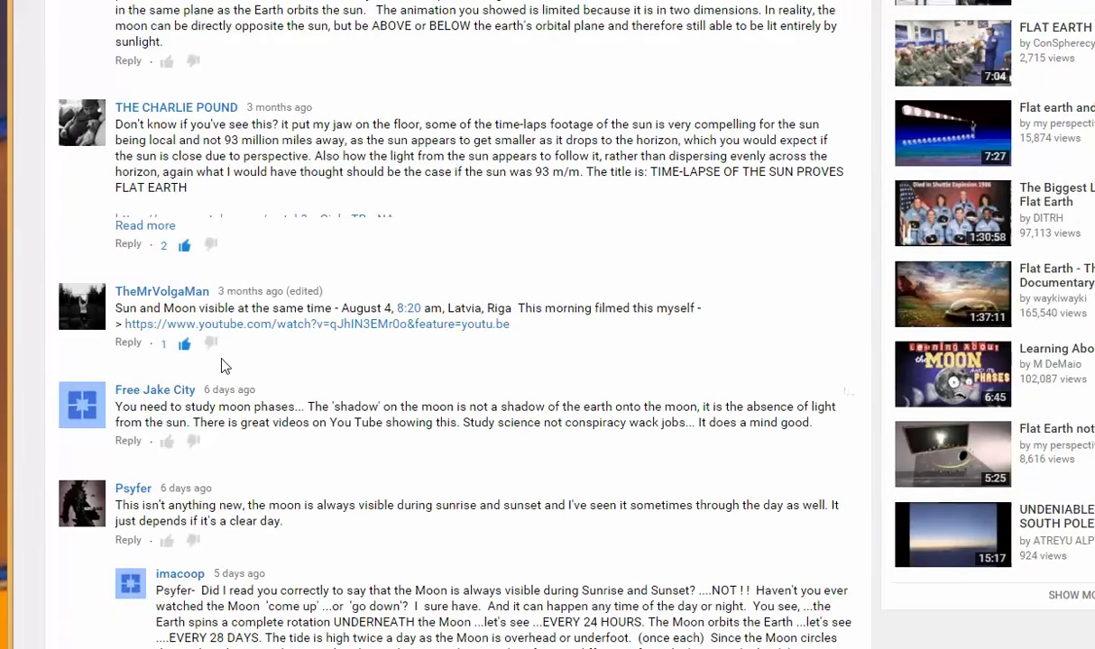
pyautogui.scroll(3)
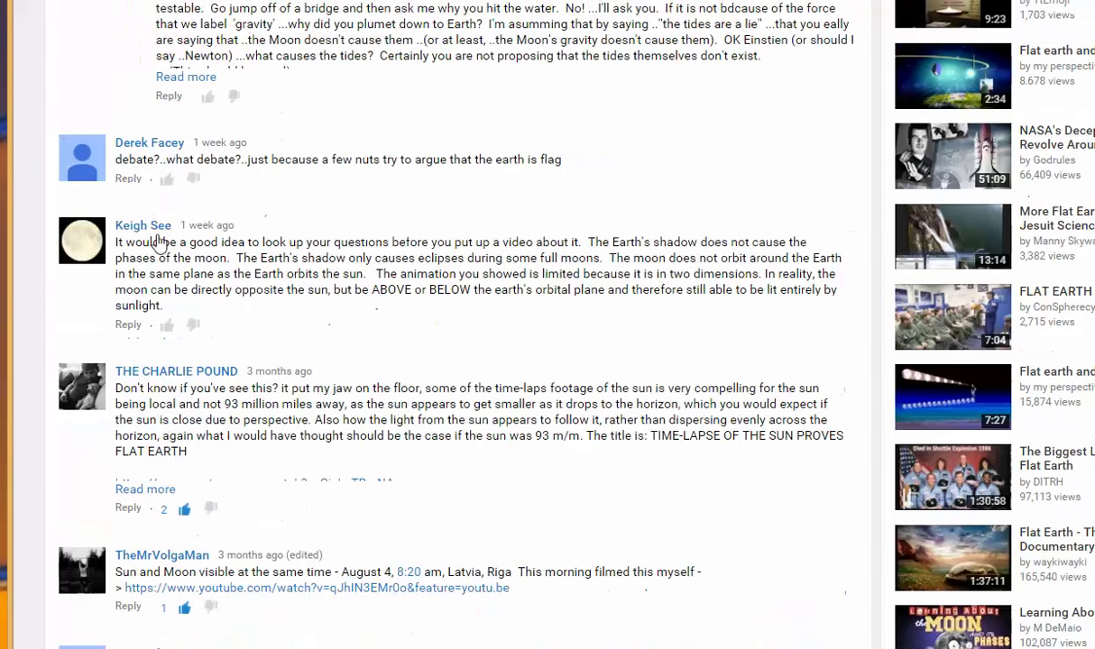
pyautogui.moveTo(838, 227)
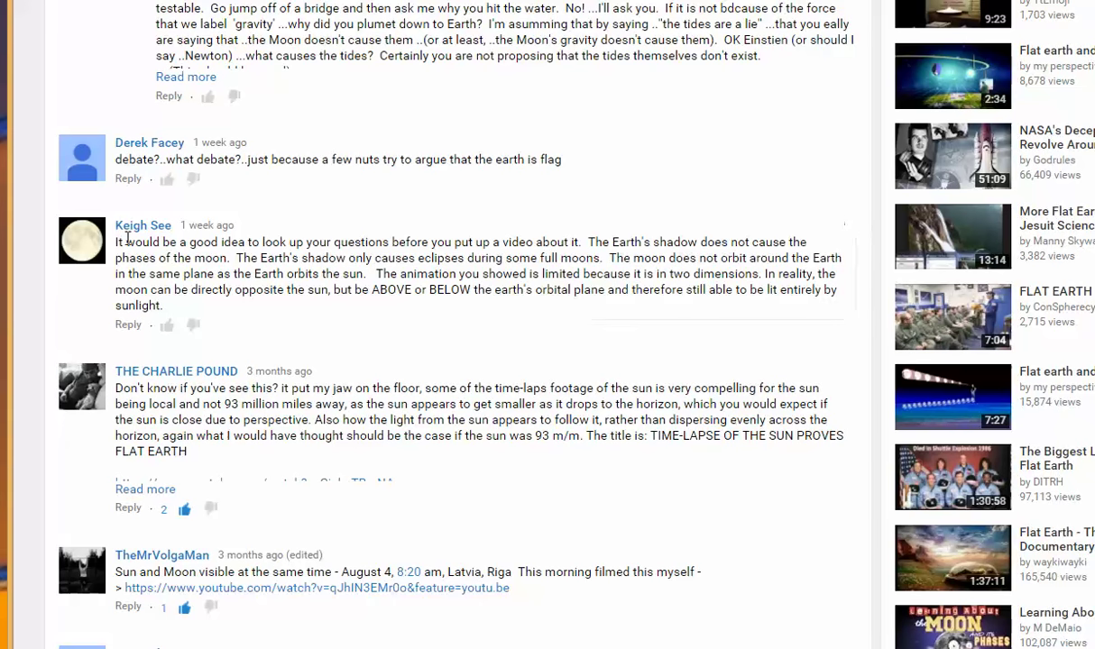
pyautogui.moveTo(202, 224)
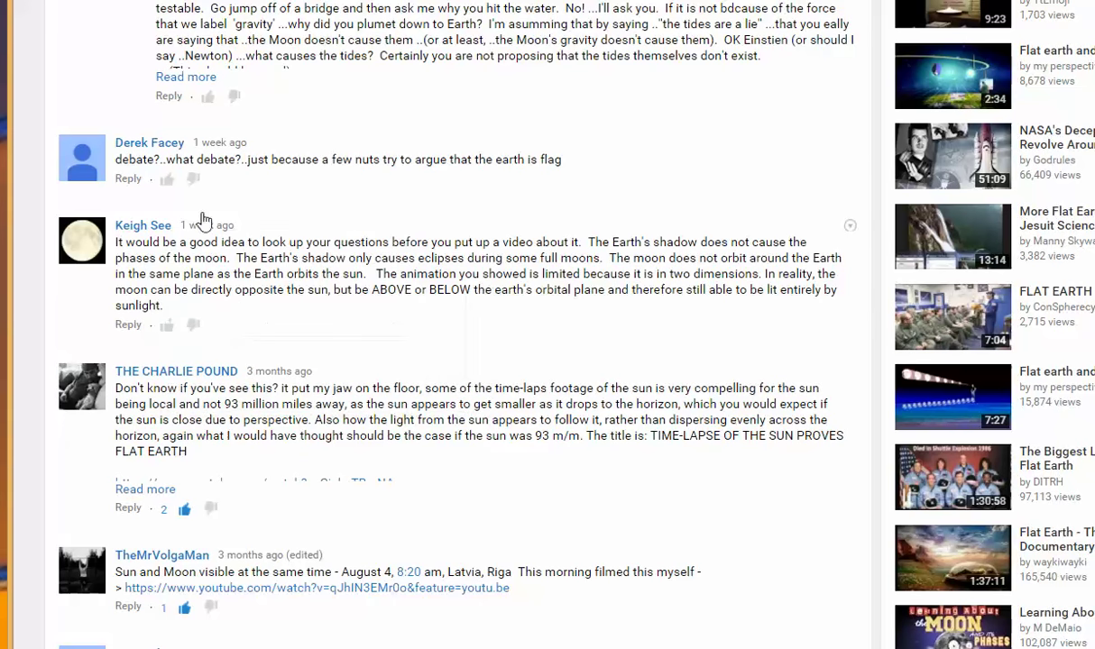
pyautogui.moveTo(835, 207)
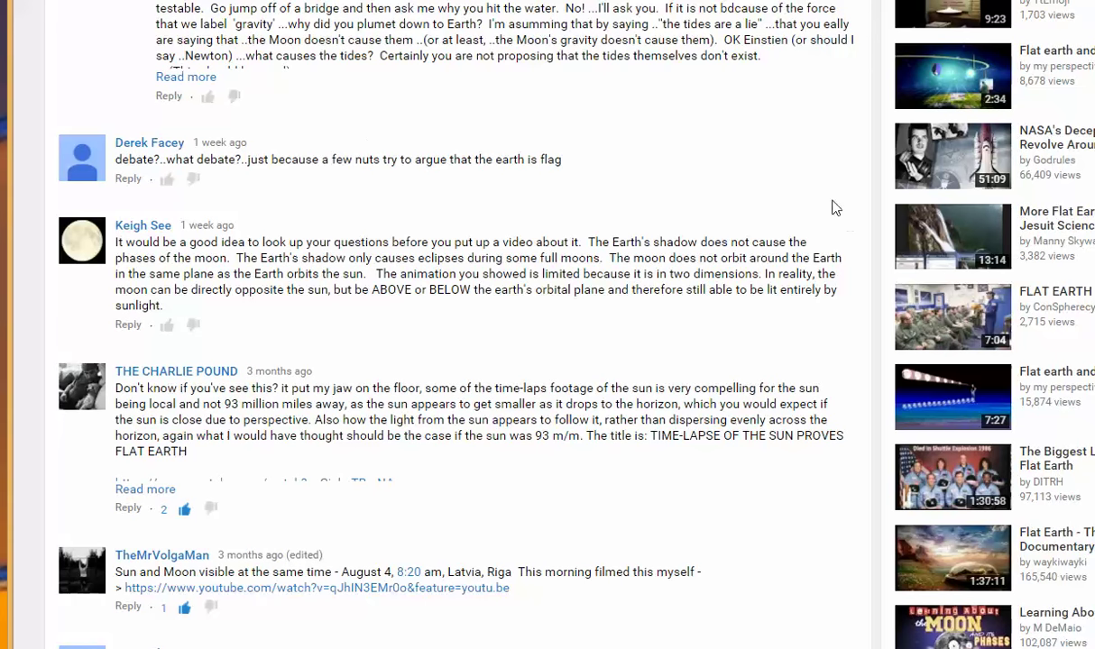
pyautogui.moveTo(857, 226)
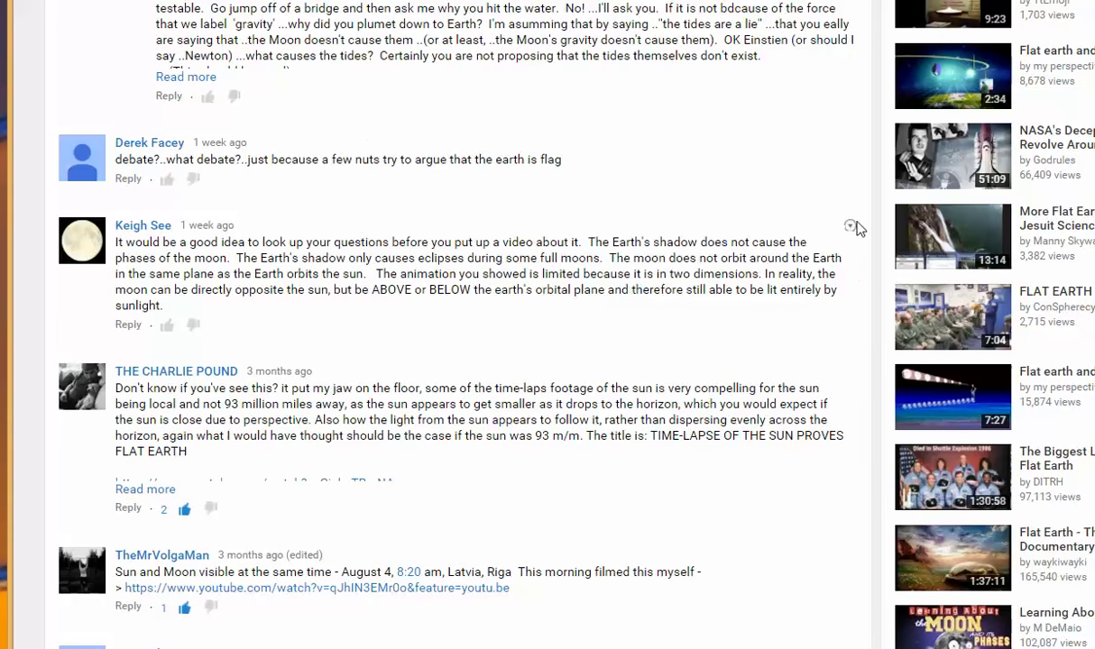
pyautogui.moveTo(818, 296)
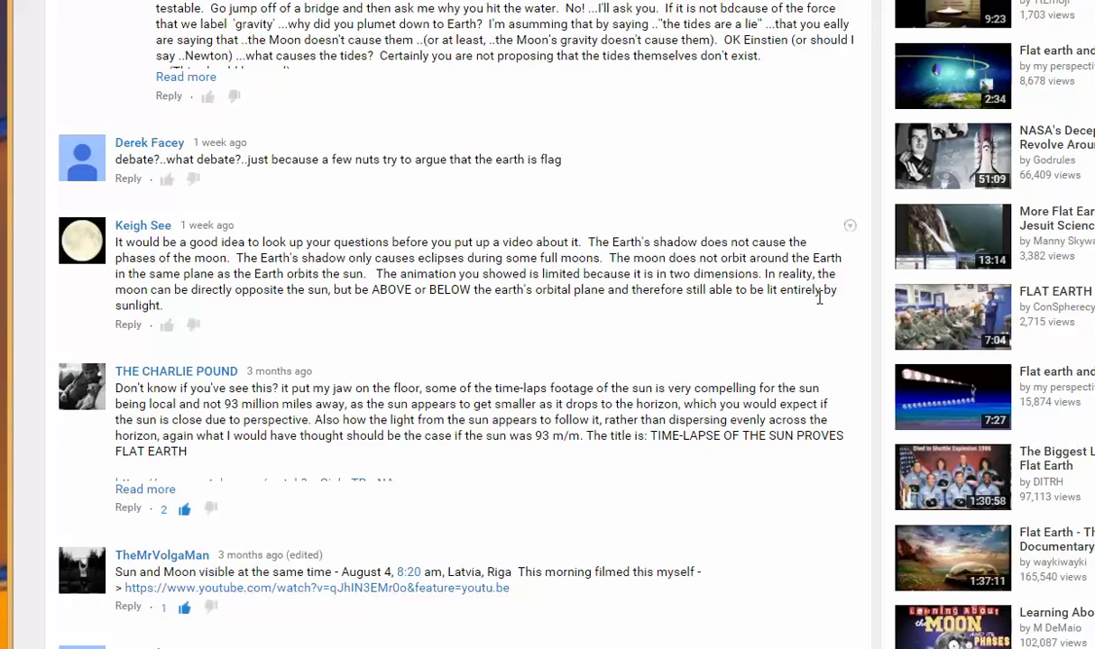
pyautogui.click(848, 225)
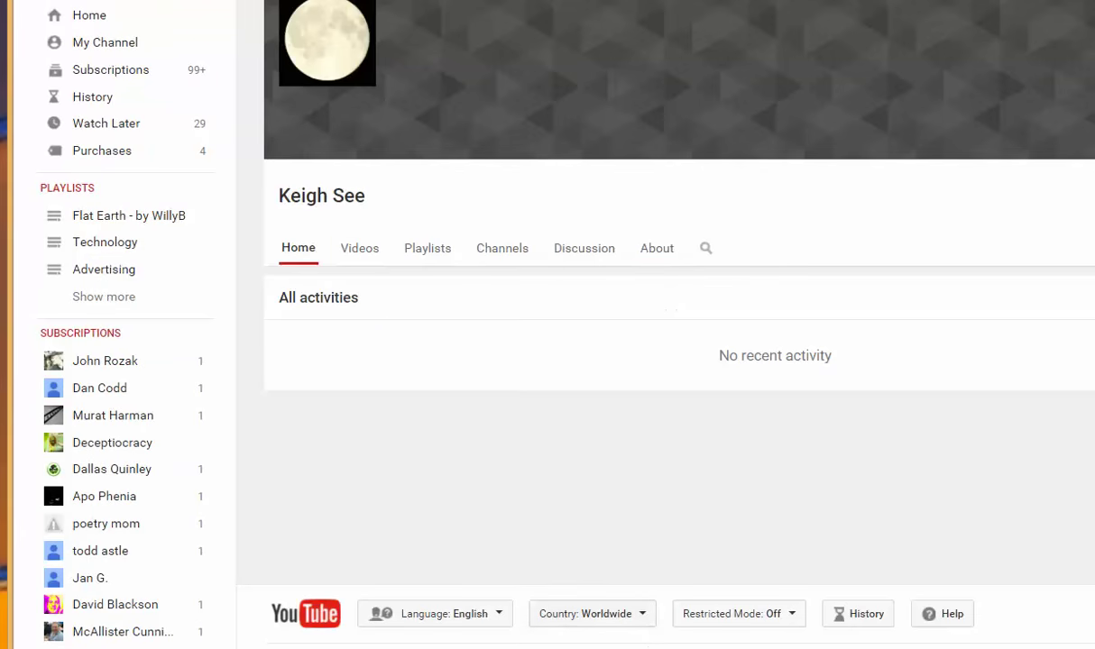
pyautogui.moveTo(441, 207)
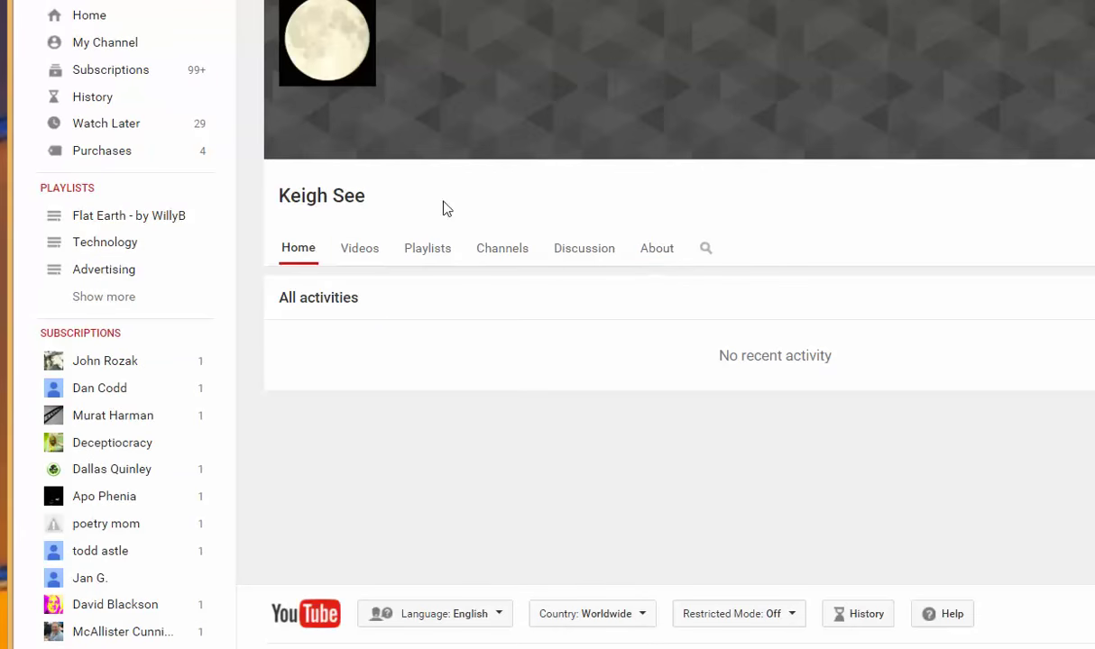
pyautogui.click(657, 249)
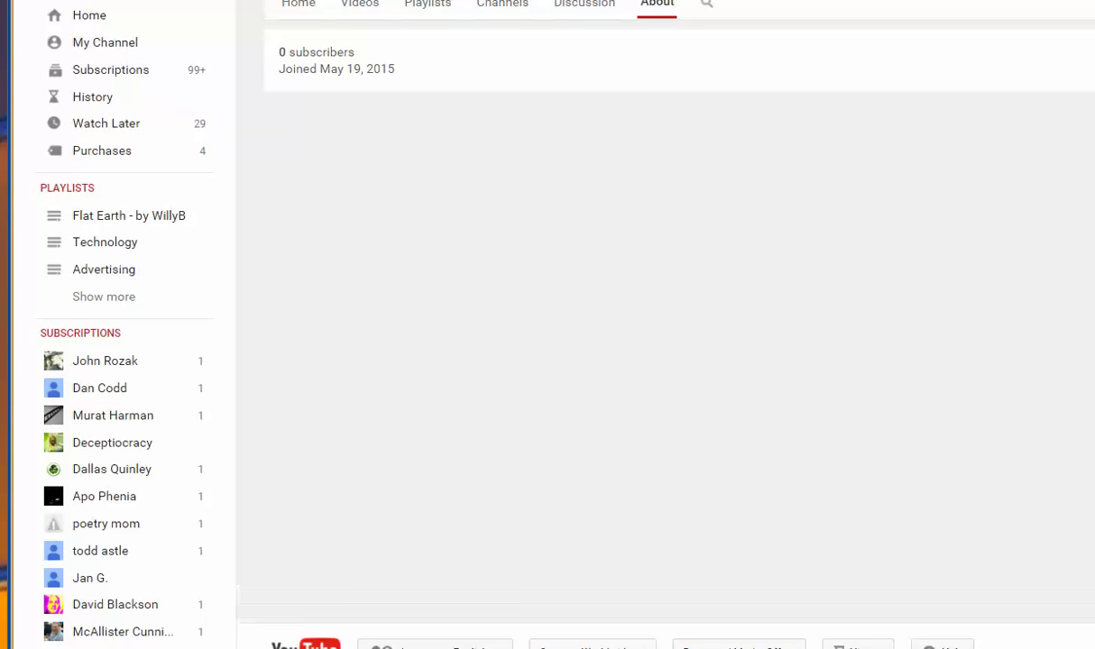
pyautogui.scroll(3)
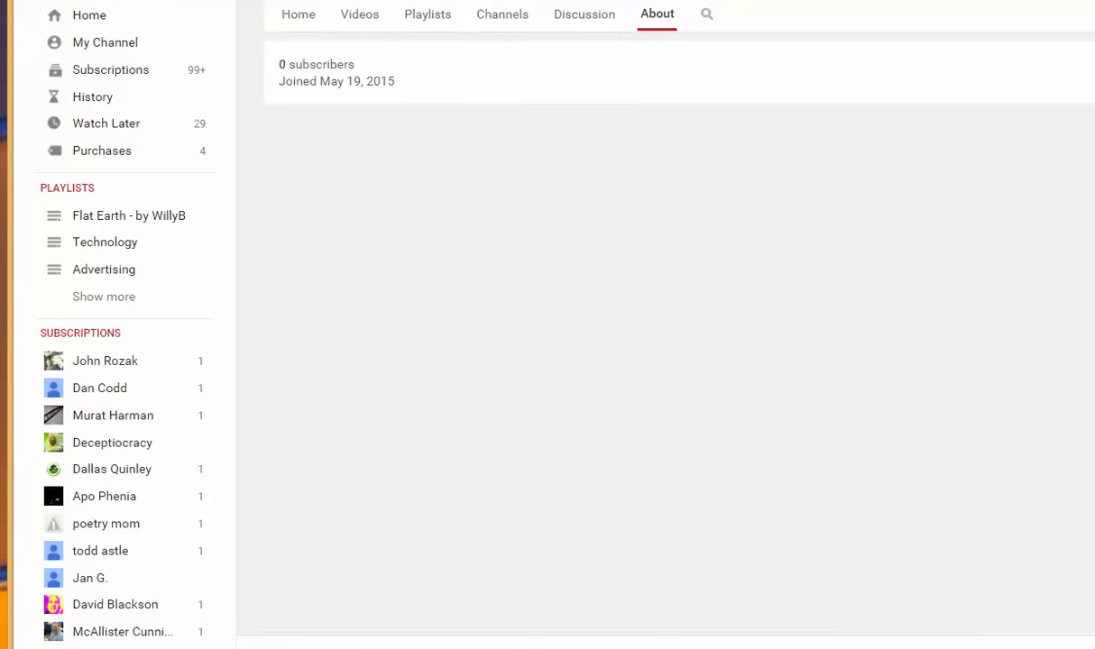
pyautogui.click(962, 68)
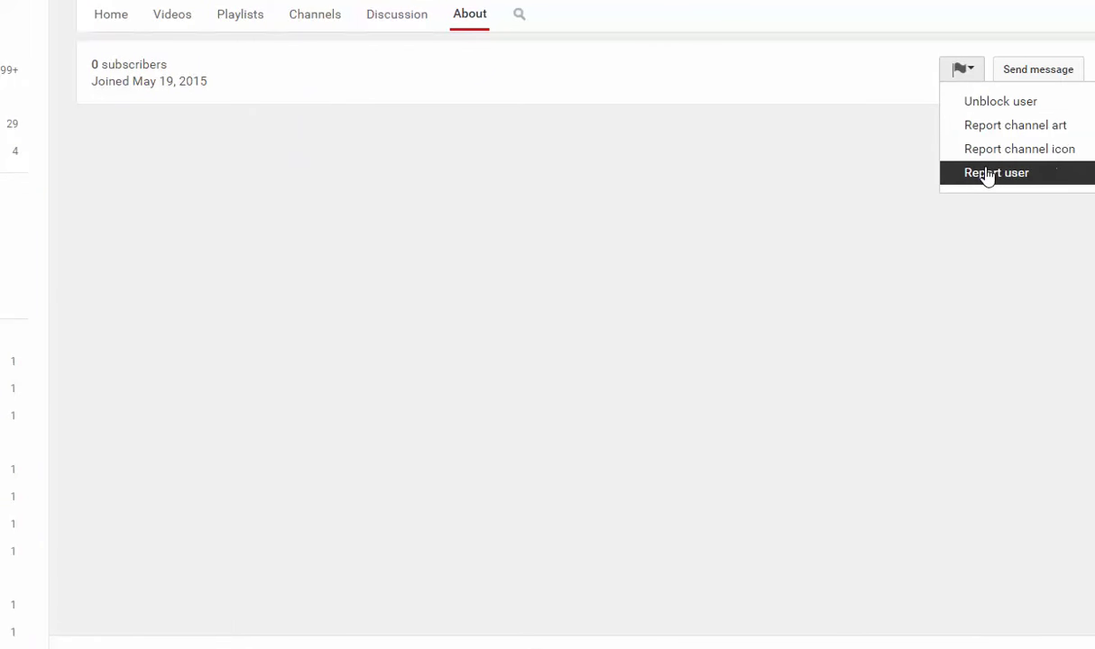
pyautogui.click(996, 173)
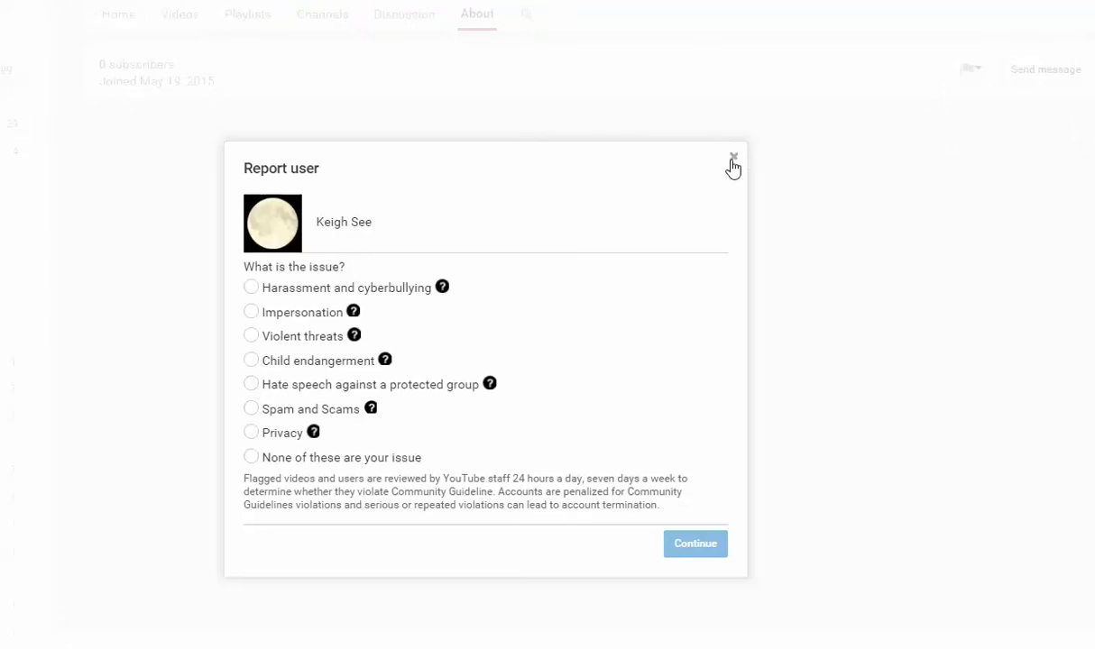
pyautogui.click(732, 168)
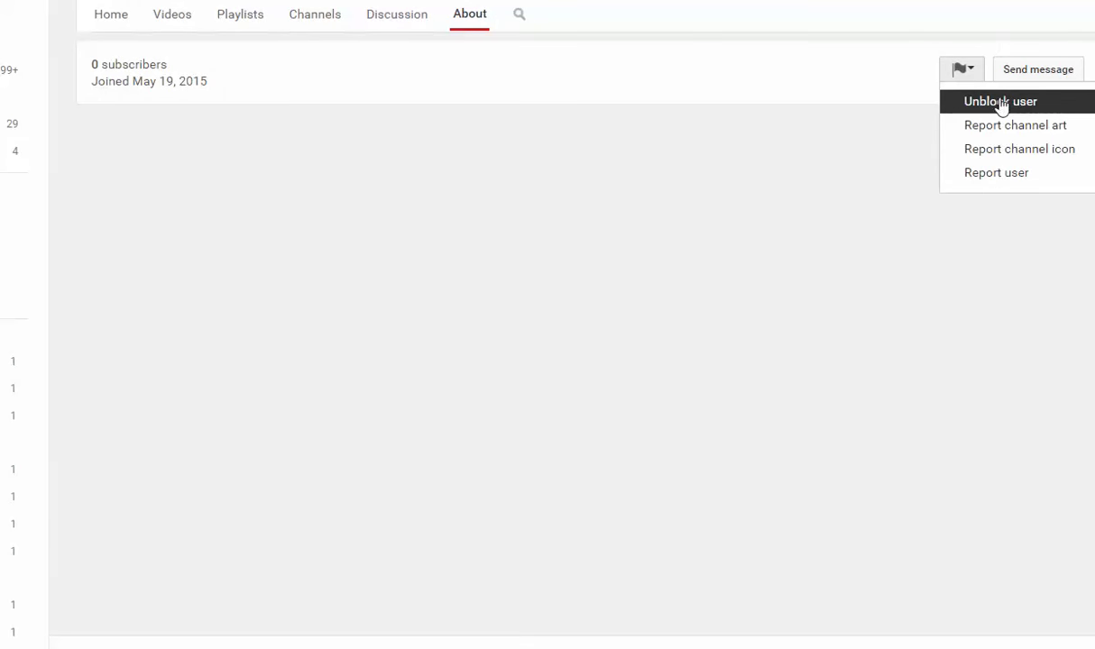